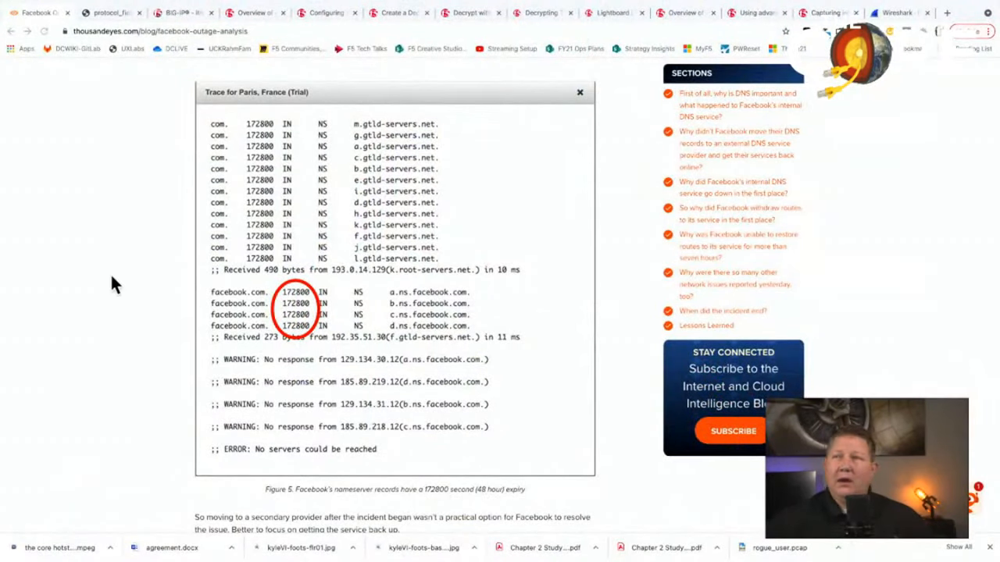
mouse_move(166, 190)
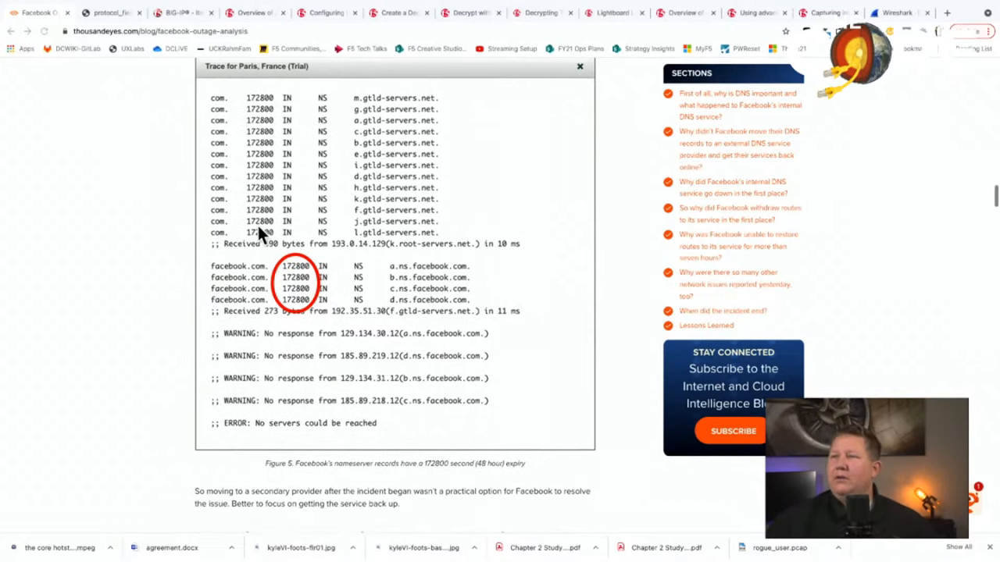
- Scroll the ThousandEyes article past Figure 5 to the internal DNS failure section with withdrawn BGP prefixes
scroll(down, 3)
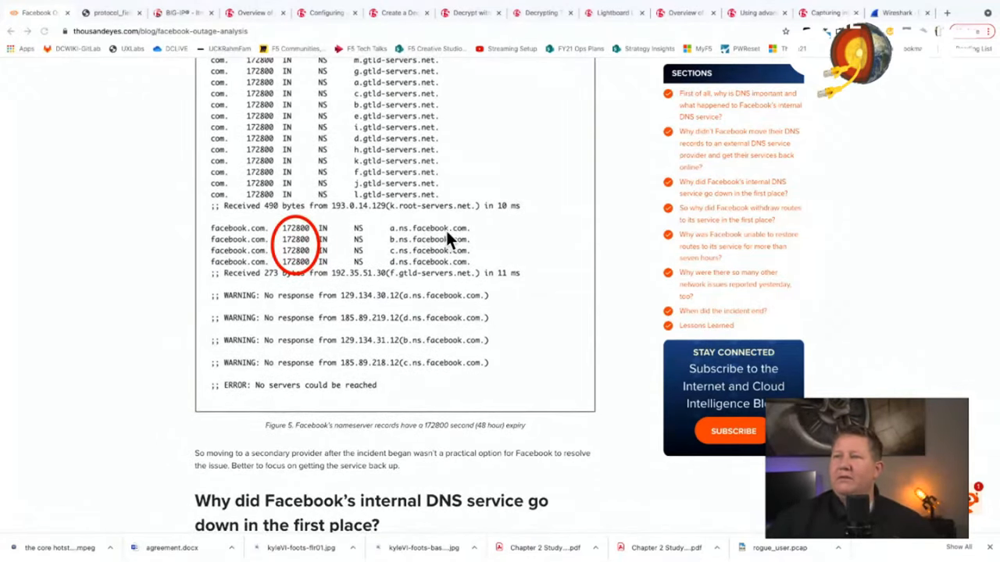
mouse_move(412, 235)
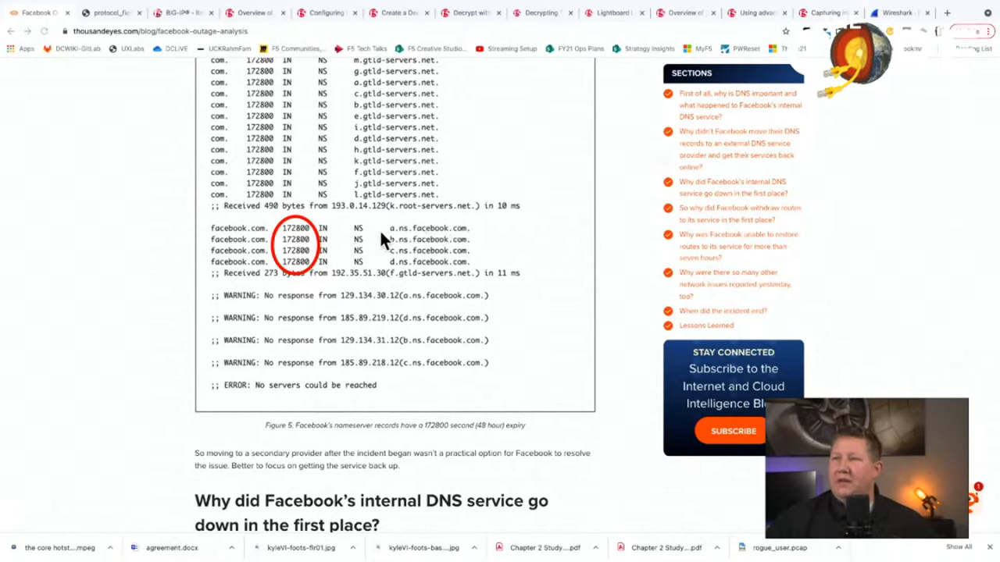
mouse_move(326, 226)
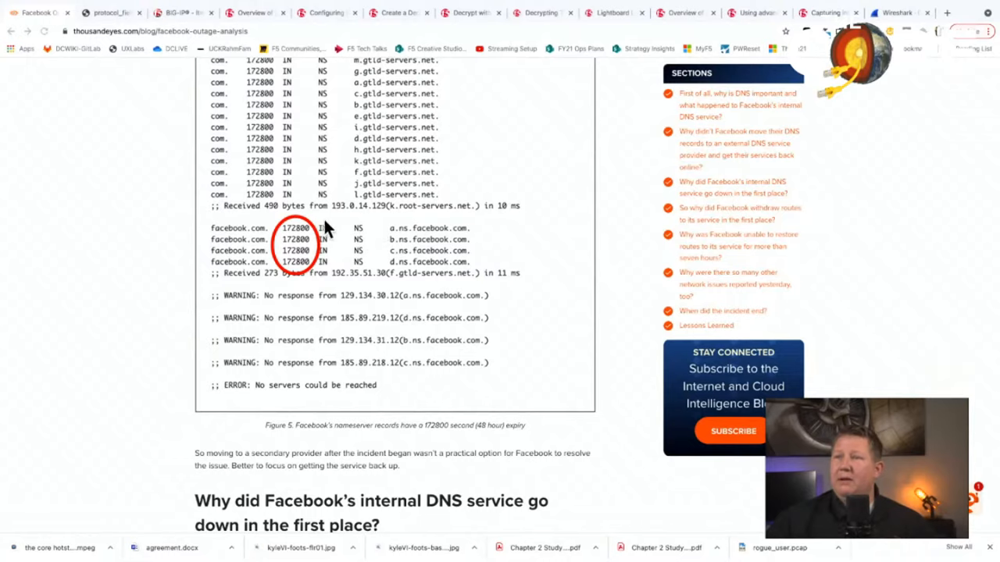
mouse_move(352, 305)
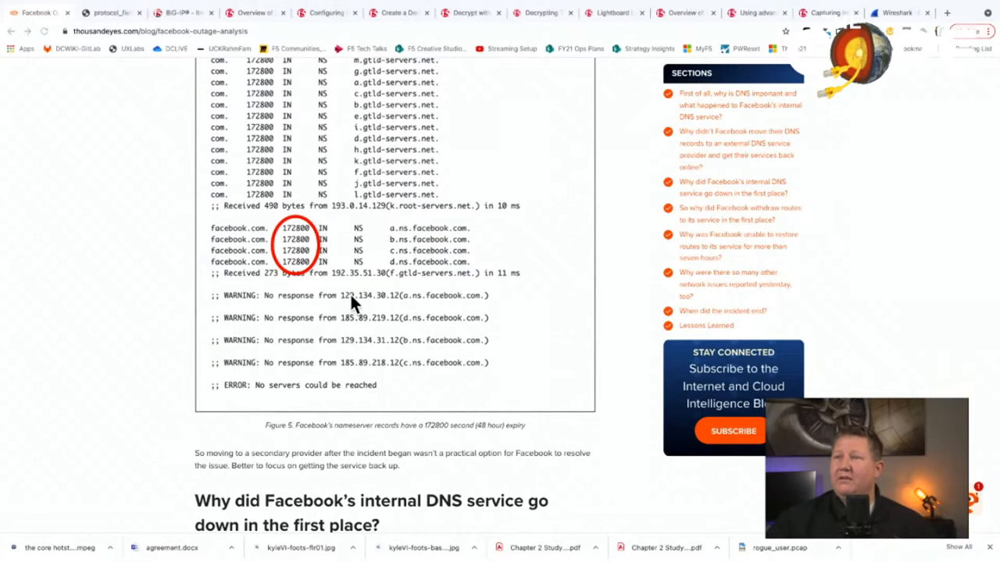
scroll(down, 3)
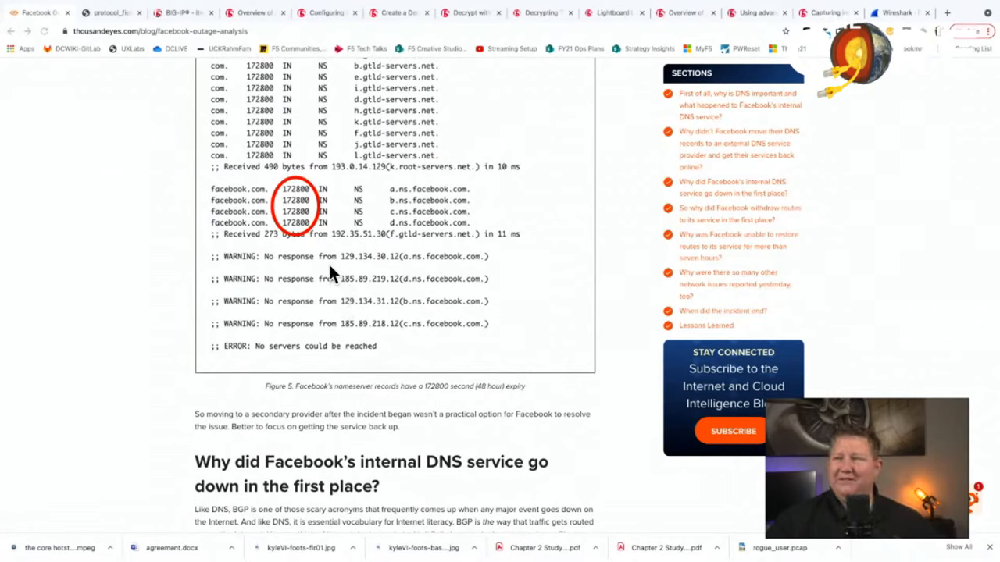
scroll(down, 3)
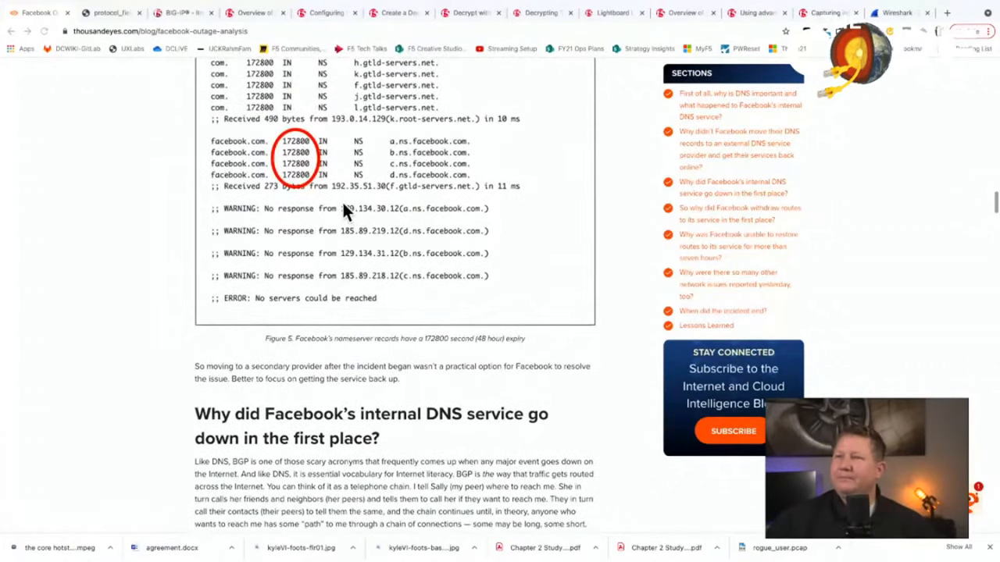
scroll(down, 3)
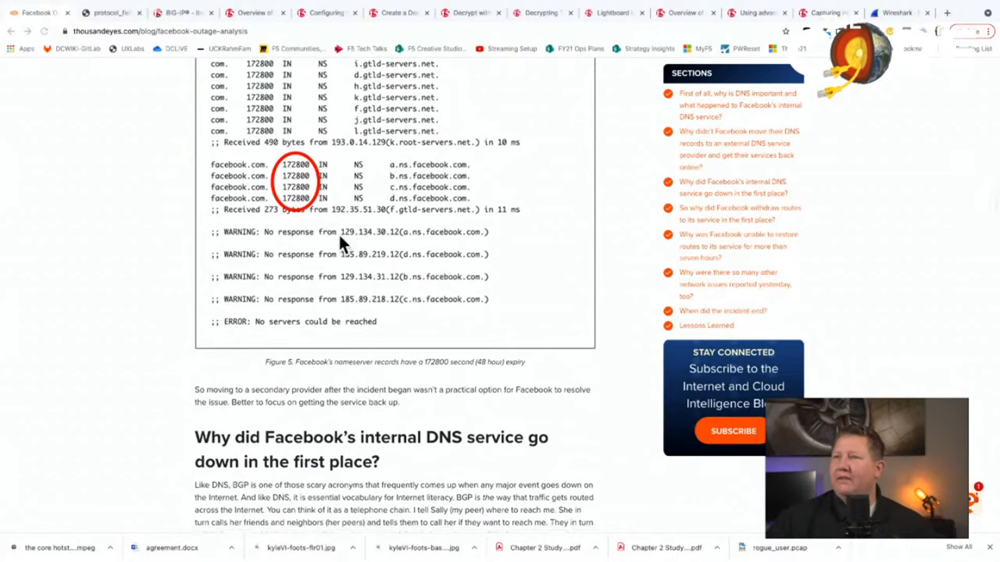
mouse_move(347, 262)
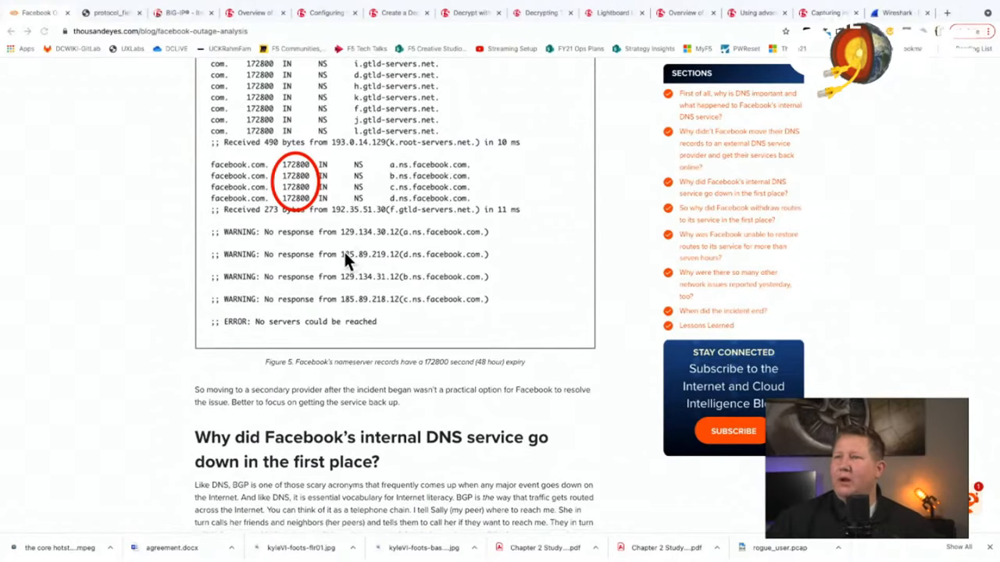
mouse_move(366, 281)
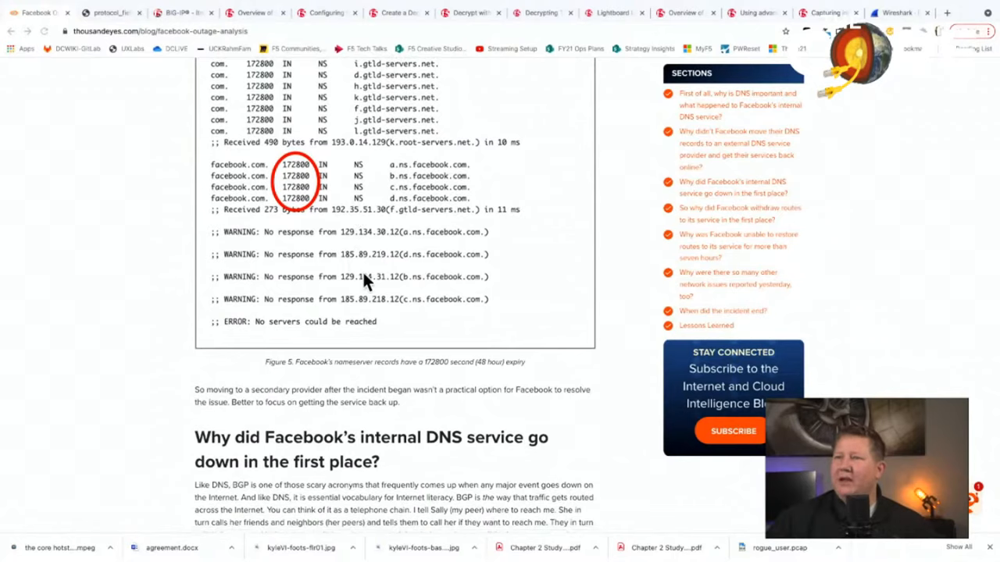
mouse_move(382, 295)
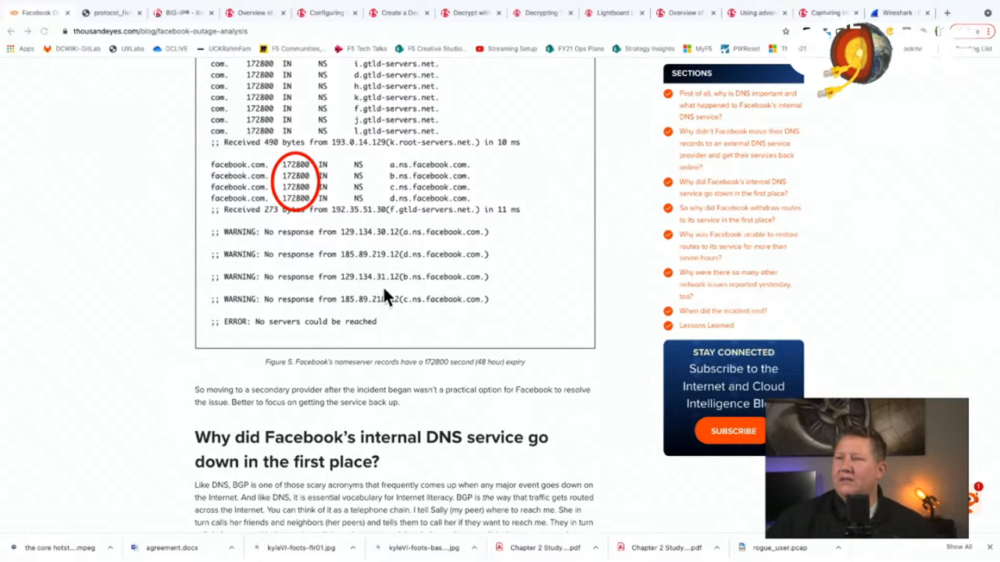
mouse_move(340, 260)
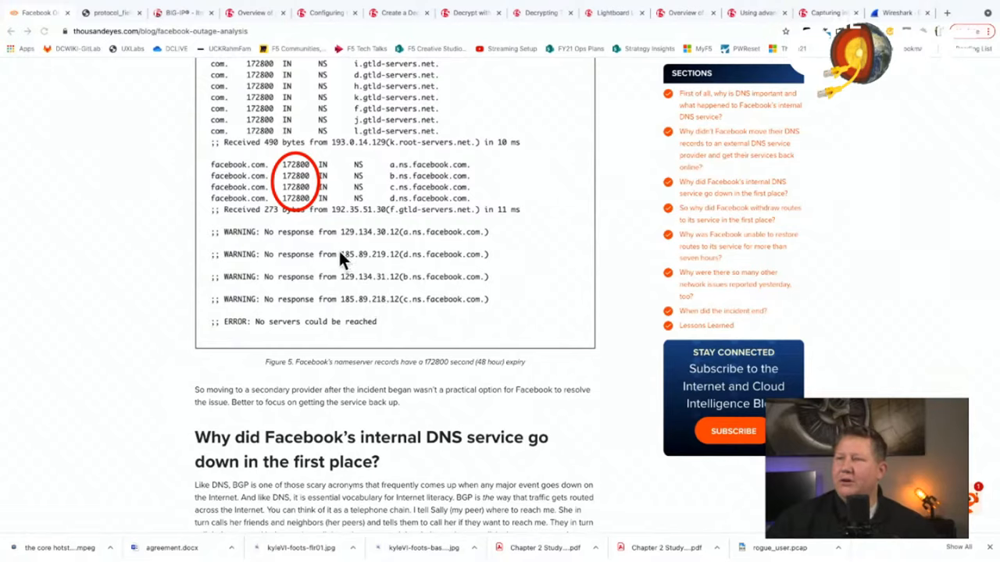
mouse_move(347, 237)
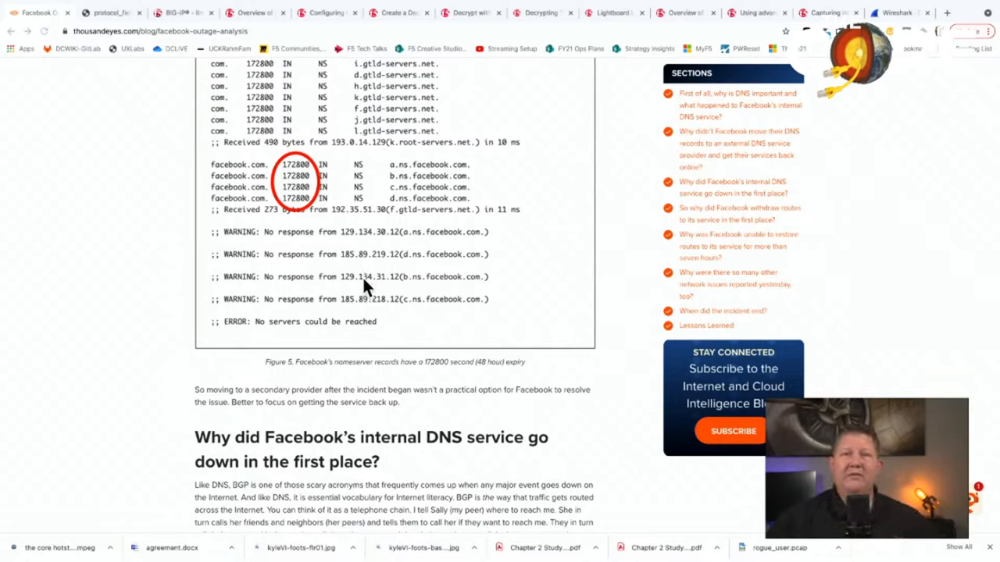
scroll(down, 3)
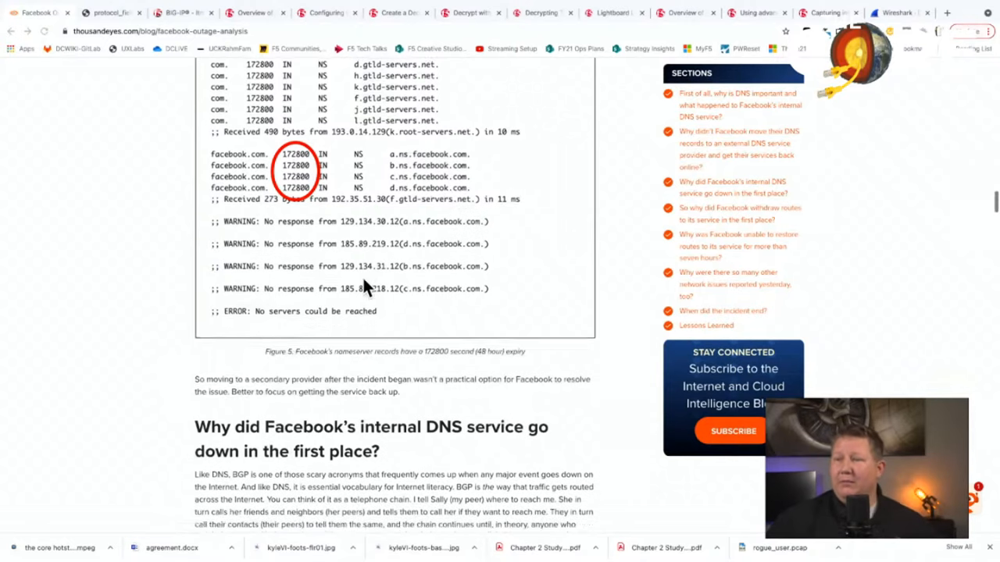
scroll(down, 3)
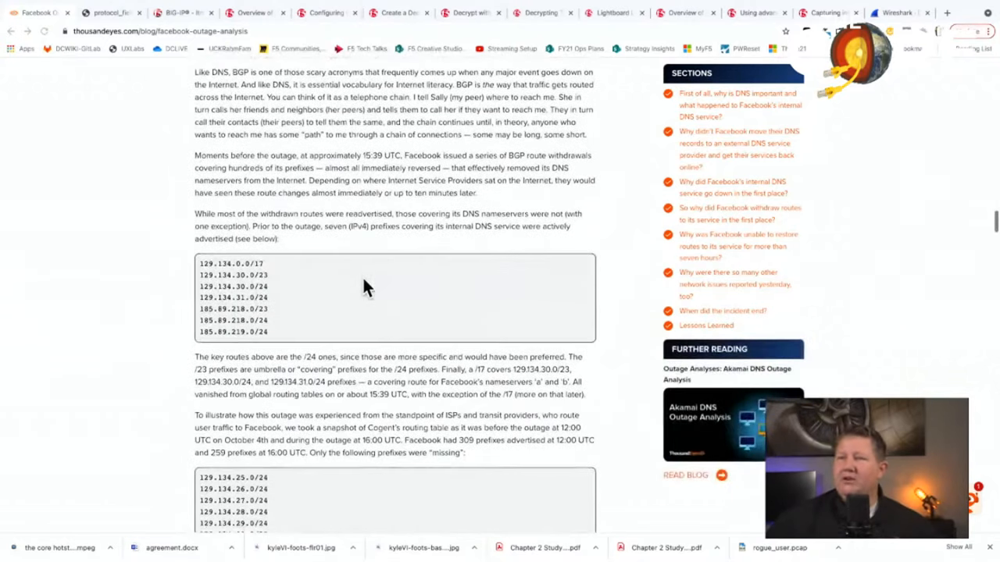
- Scroll past the key routes paragraph to the prefixes missing from Cogent's table at 16:00 UTC
scroll(down, 3)
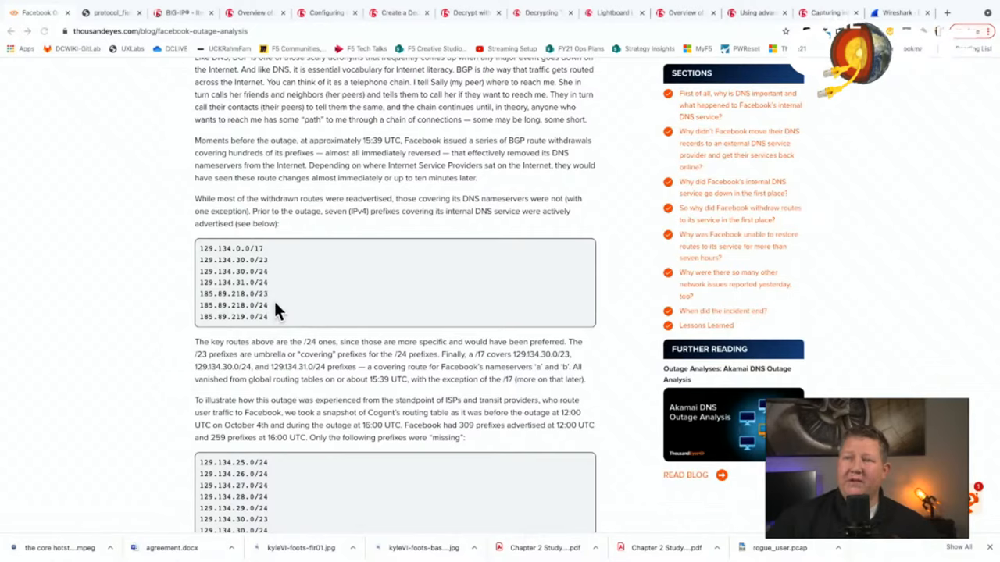
mouse_move(269, 297)
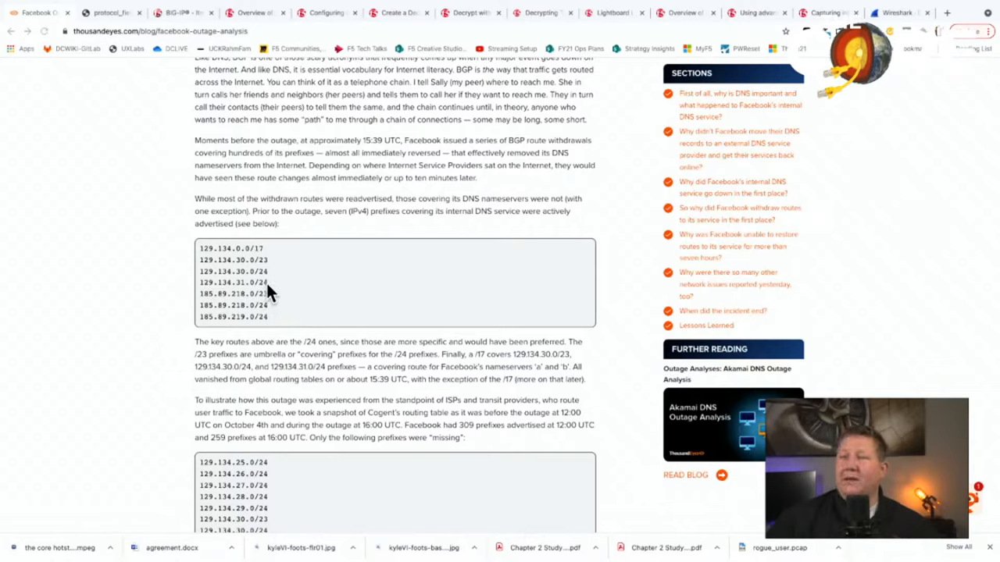
mouse_move(221, 272)
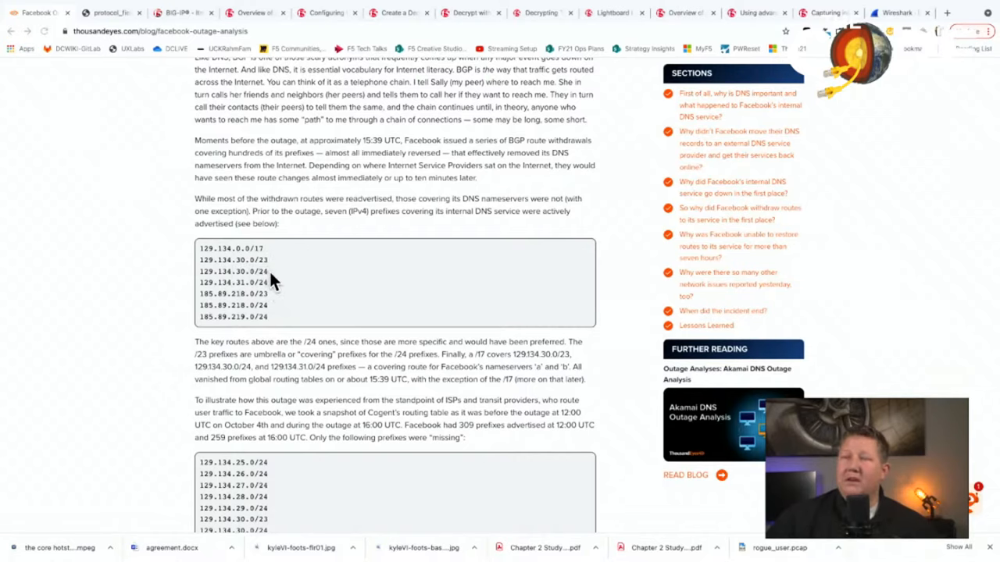
mouse_move(283, 259)
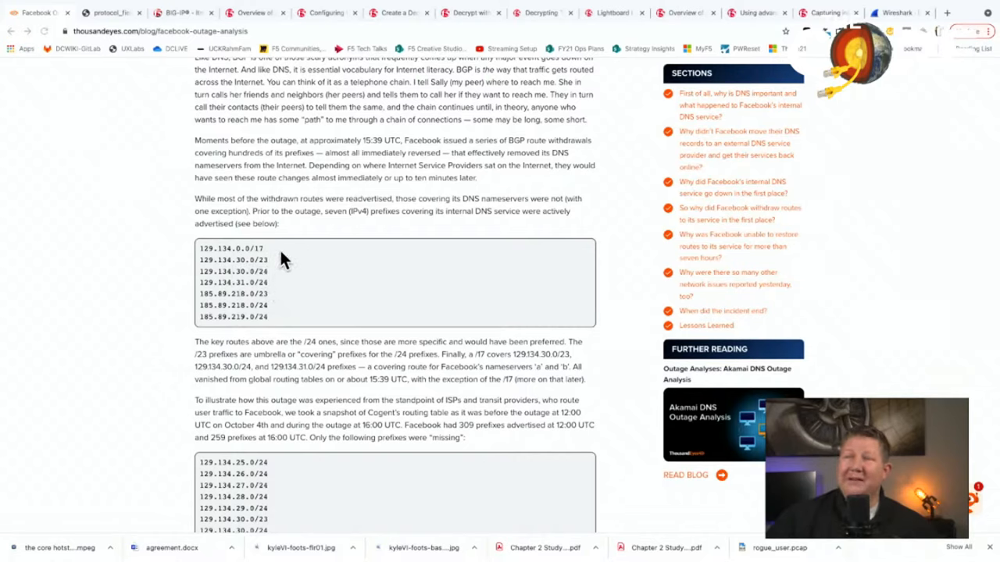
mouse_move(259, 275)
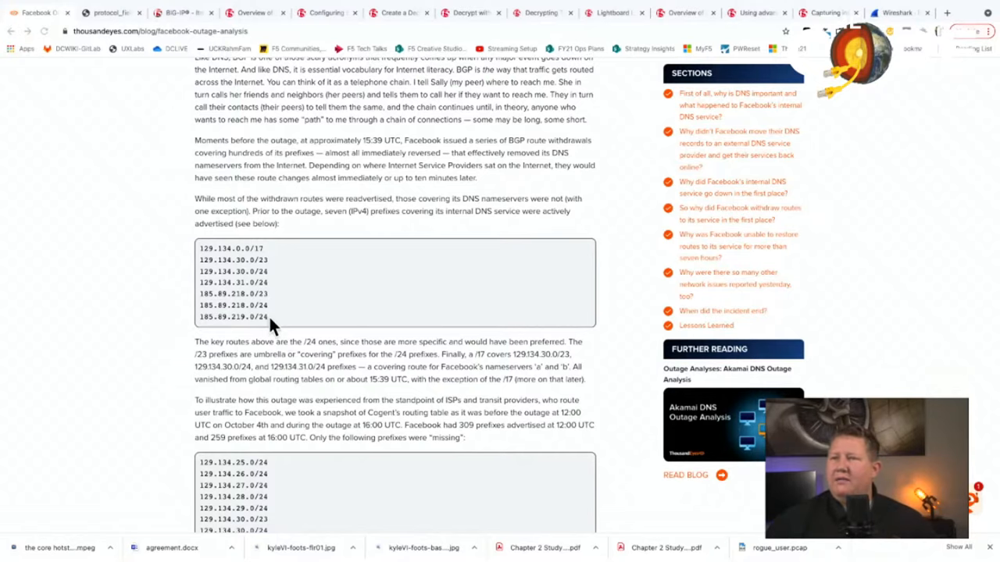
scroll(down, 3)
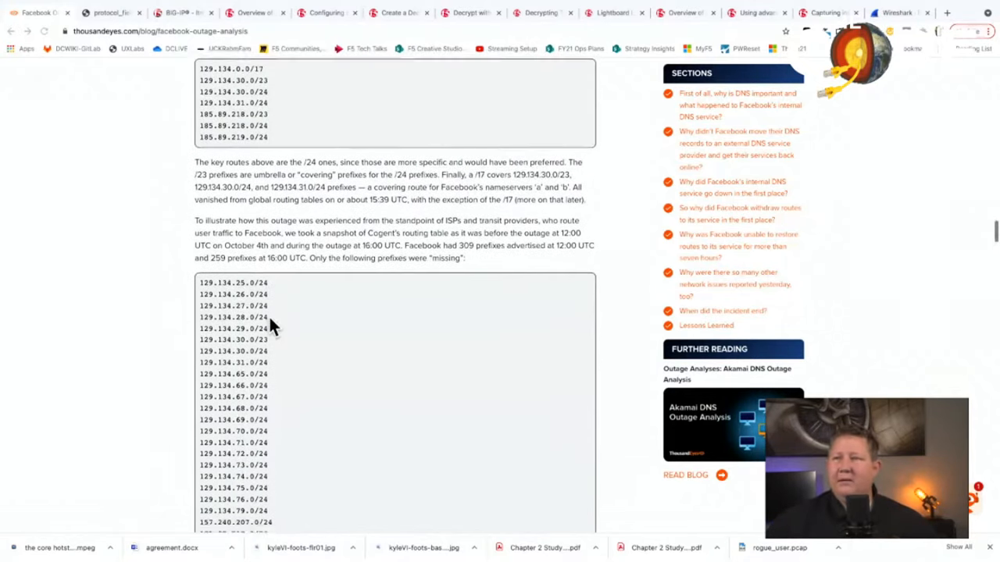
- Scroll the missing-prefixes list down to Facebook's IPv6 2a03:2880 entries
scroll(down, 3)
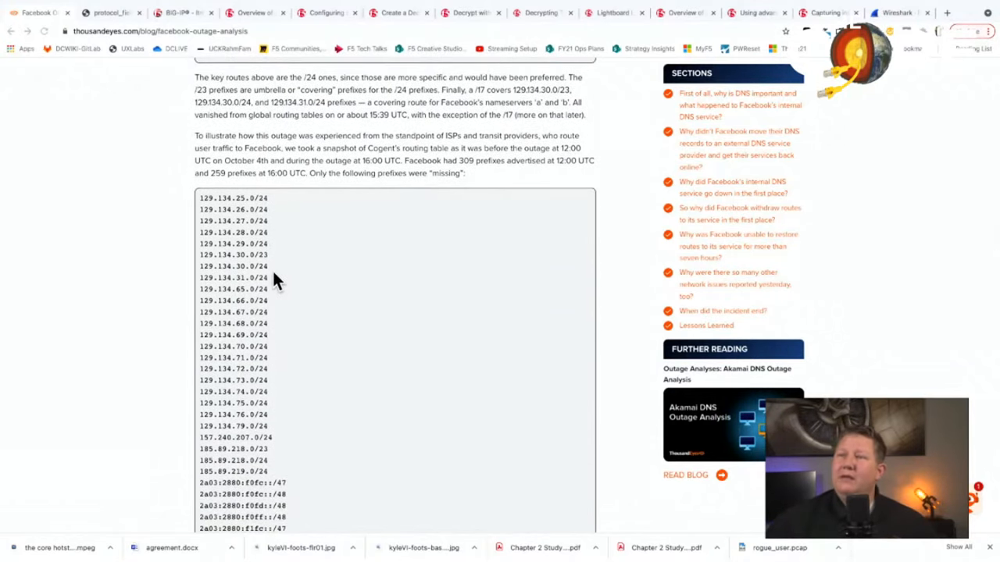
scroll(down, 3)
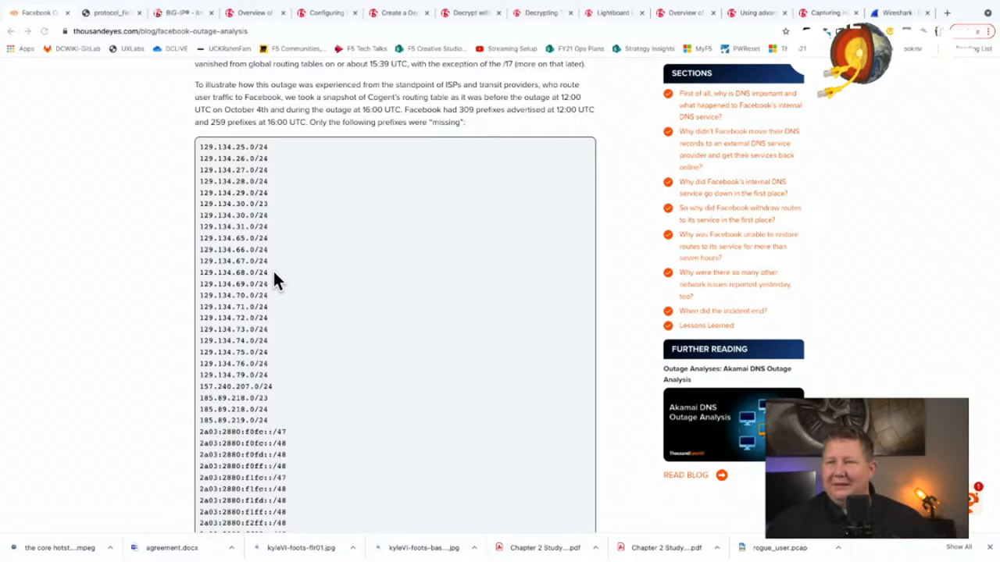
scroll(down, 3)
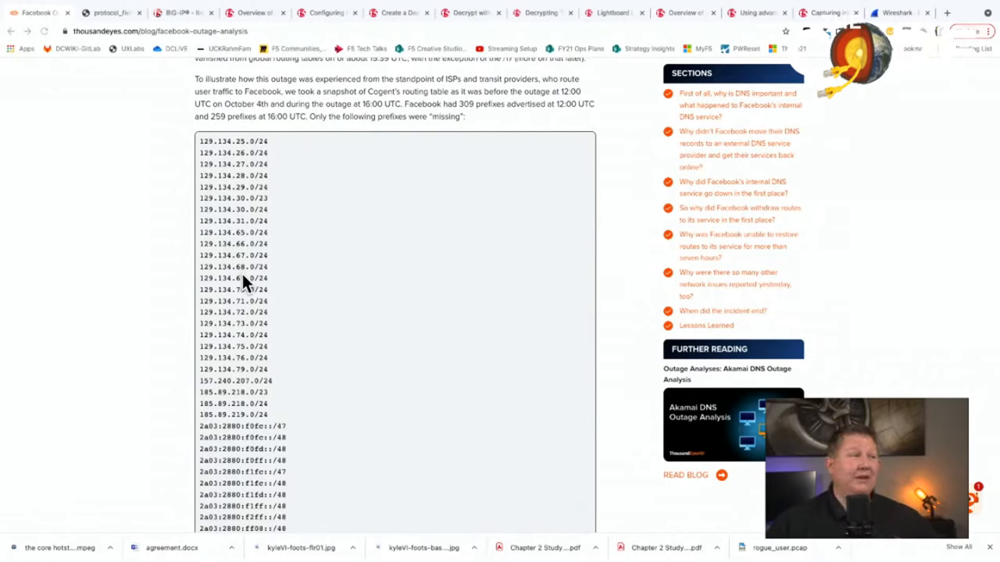
mouse_move(61, 315)
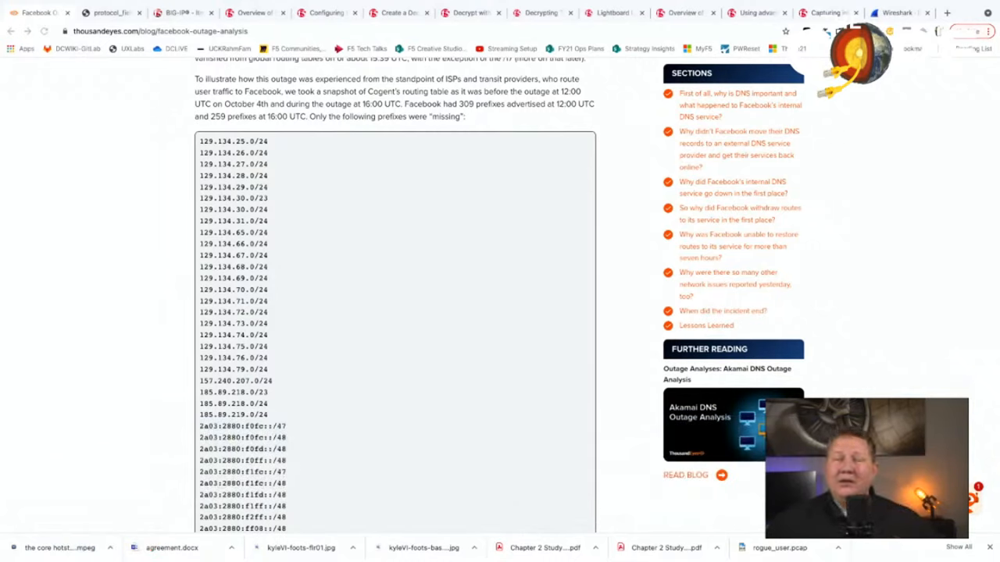
mouse_move(164, 340)
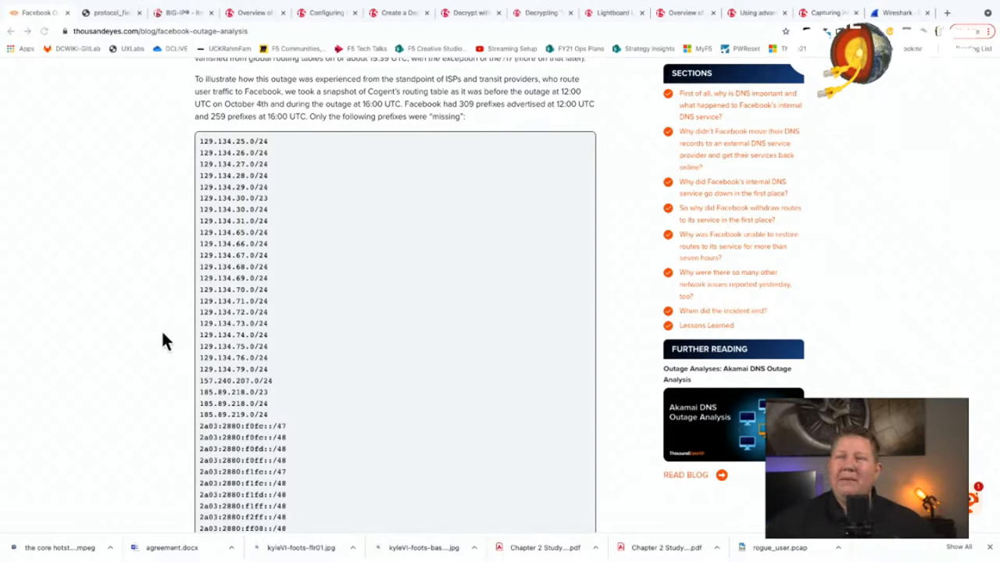
mouse_move(231, 335)
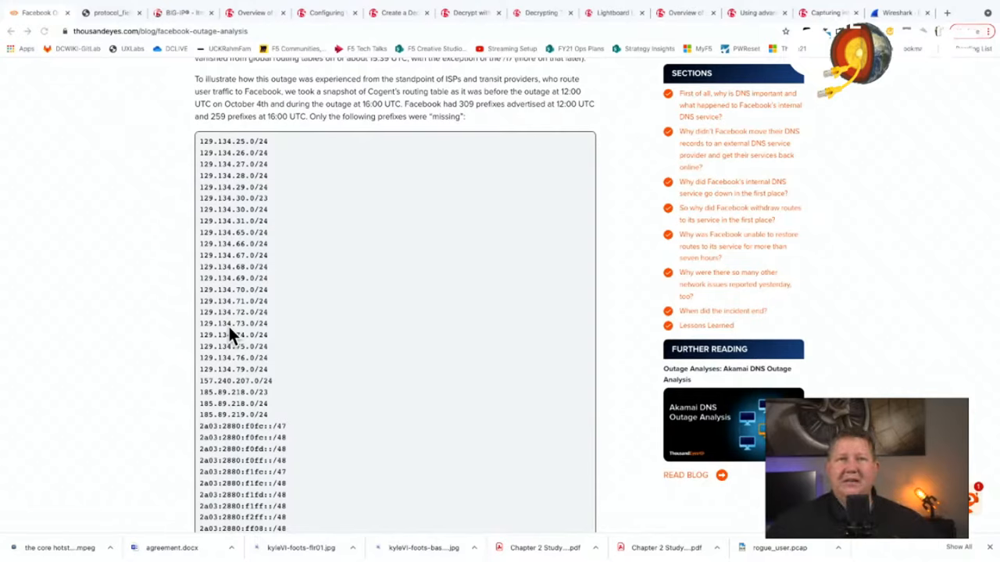
mouse_move(262, 362)
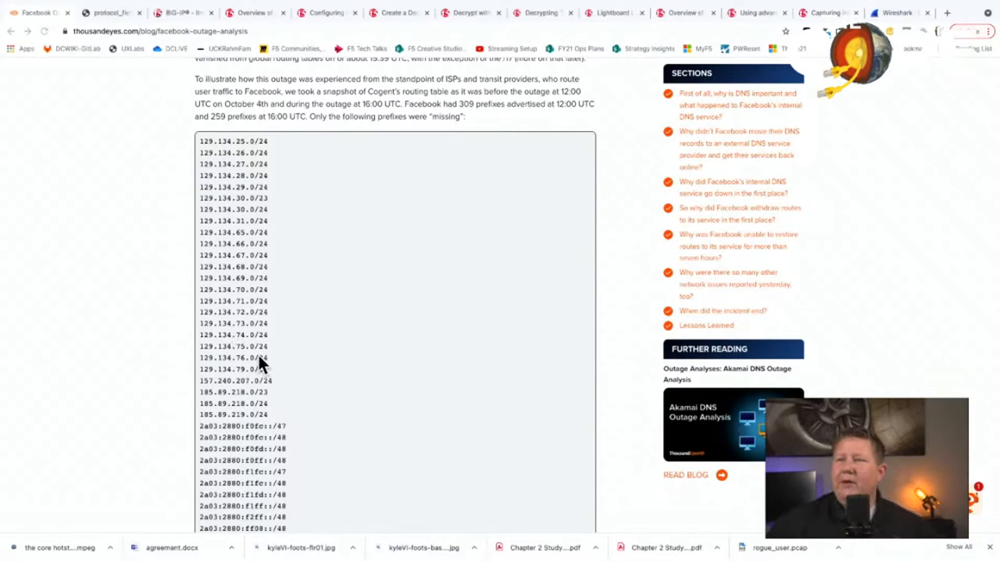
mouse_move(139, 350)
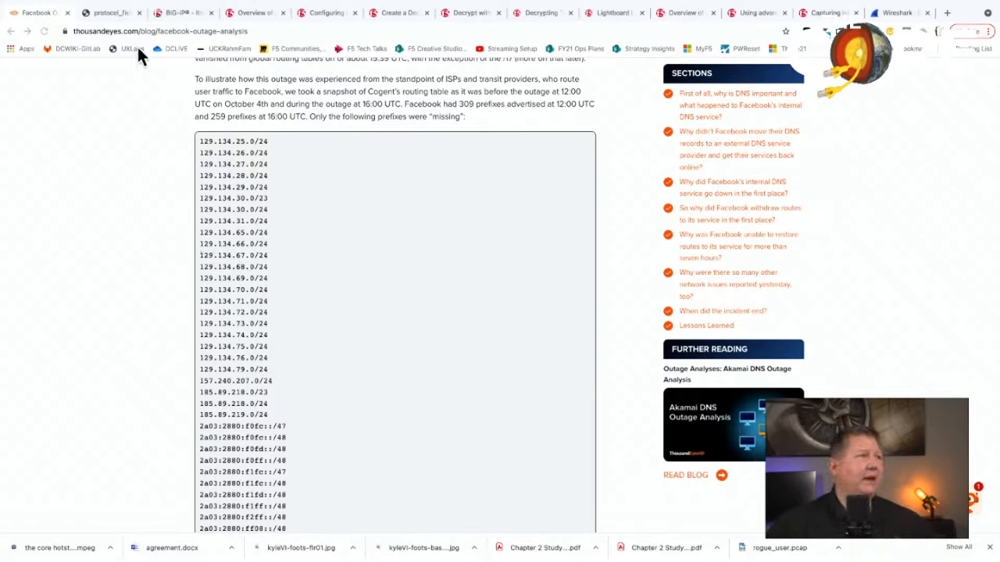
- Switch to the protocol_fields.pdf tab with the Ethernet, IPv4 and TCP header byte-offset charts
click(109, 13)
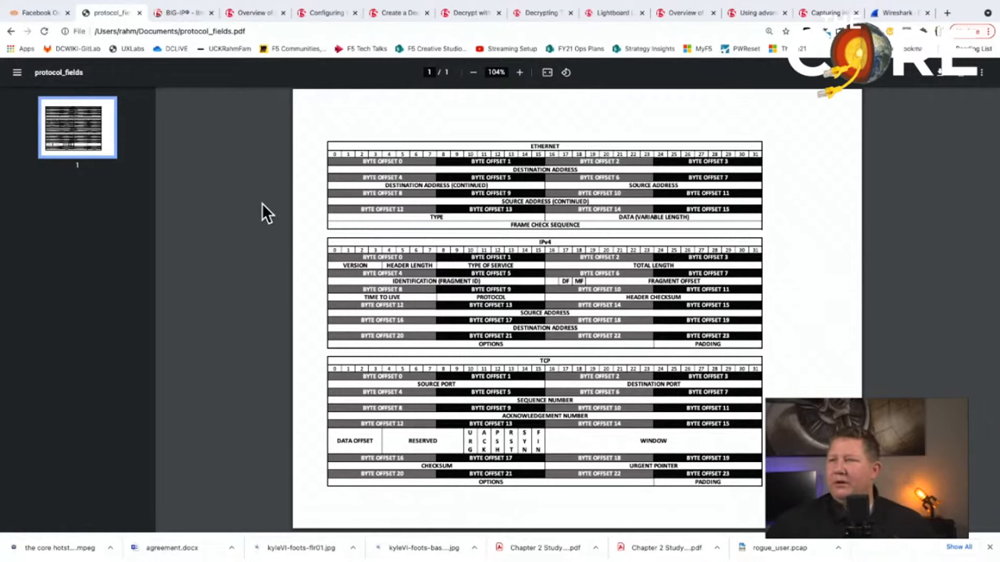
mouse_move(404, 306)
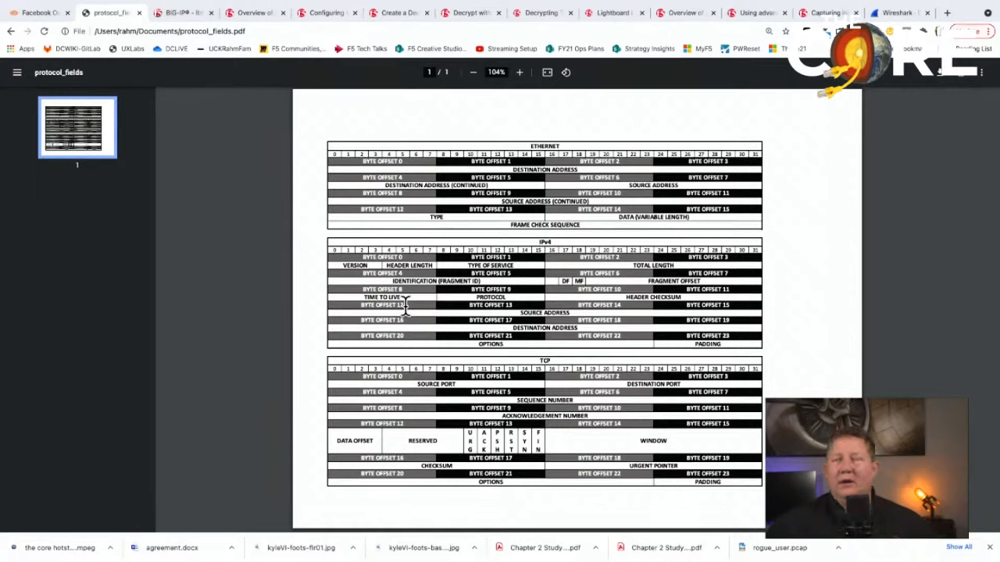
mouse_move(412, 439)
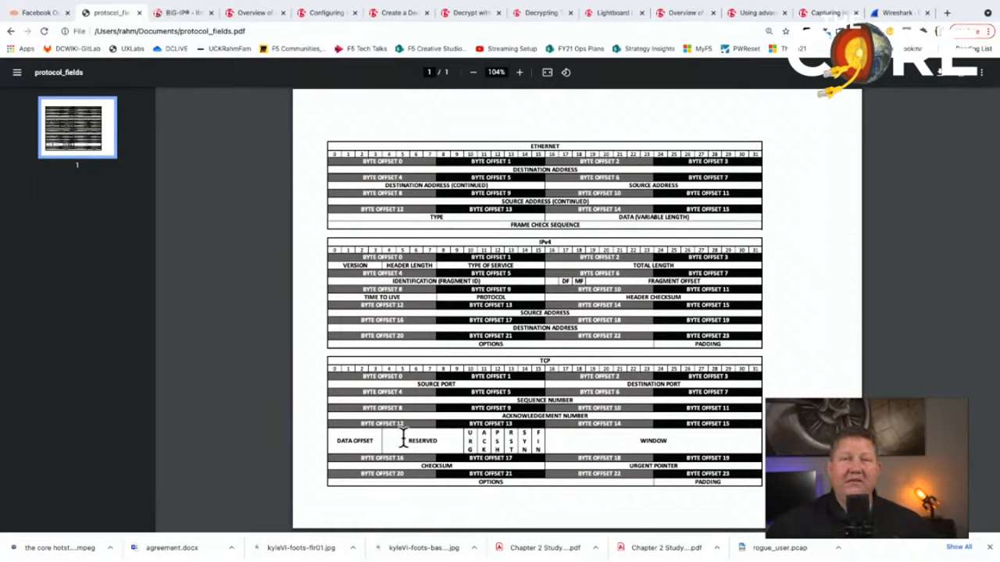
mouse_move(393, 453)
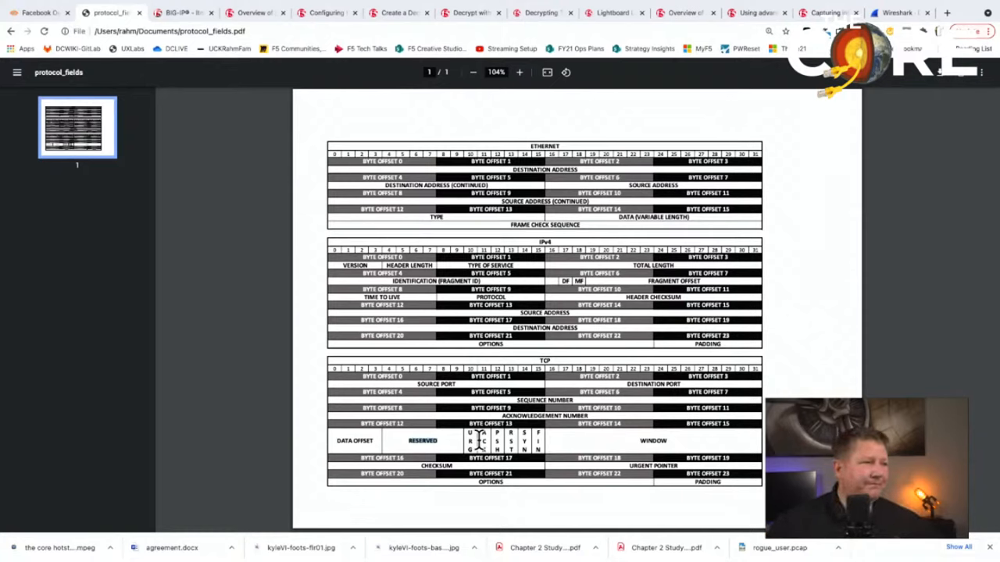
mouse_move(218, 503)
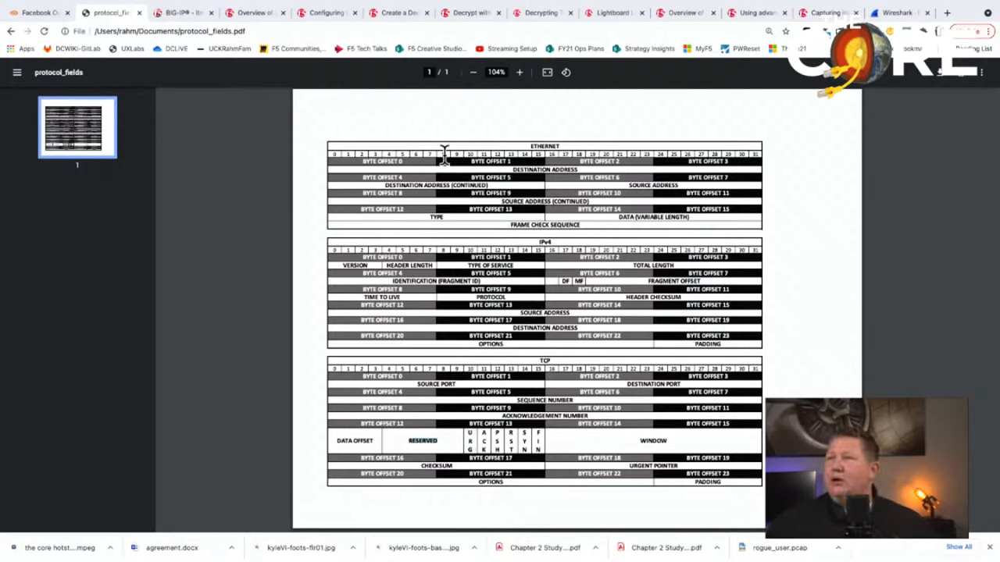
mouse_move(522, 144)
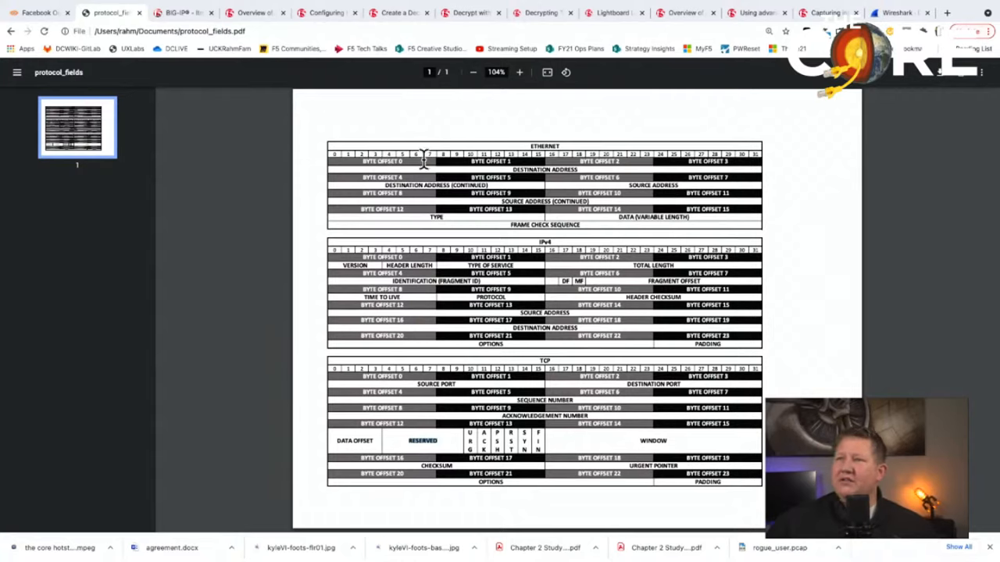
mouse_move(403, 161)
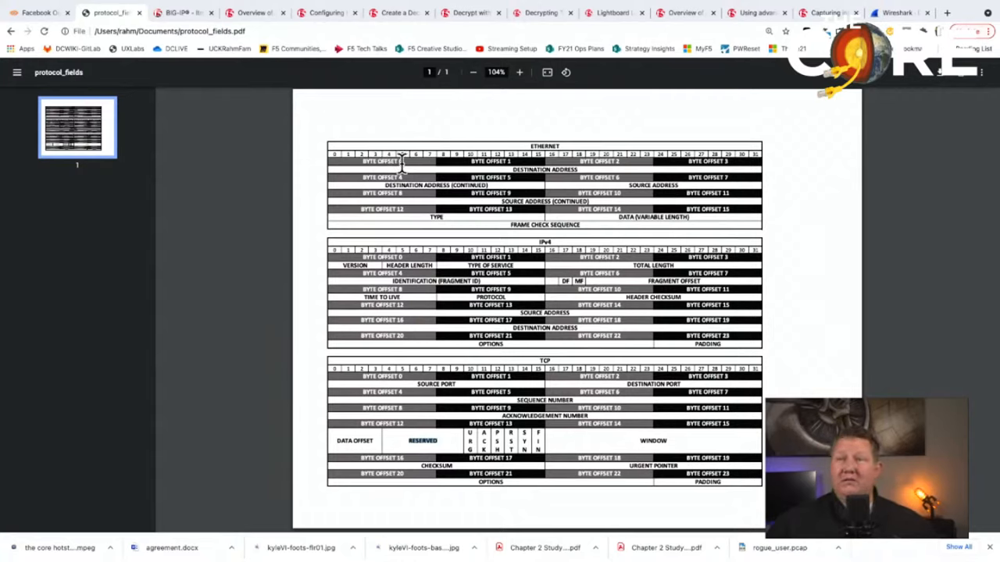
mouse_move(381, 209)
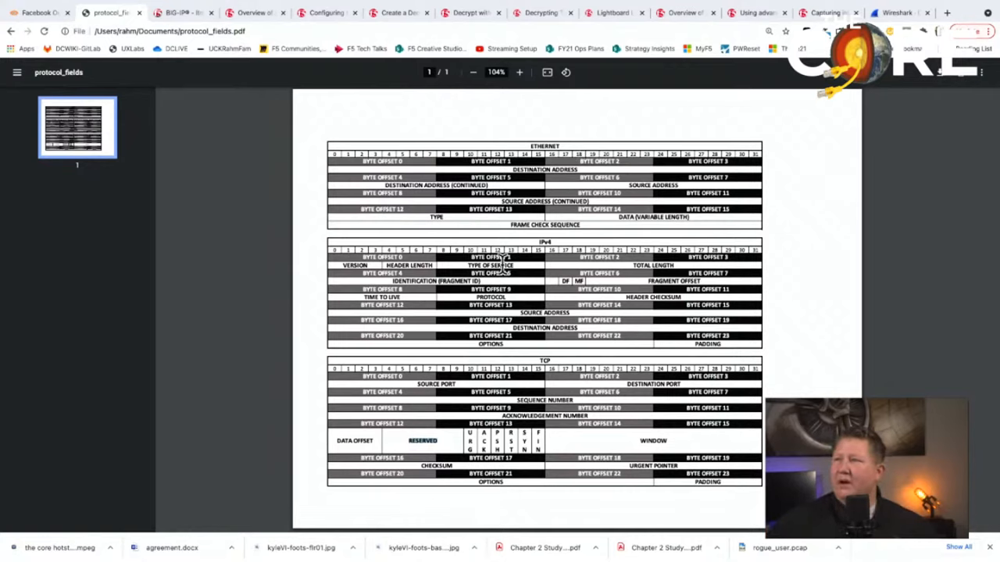
mouse_move(517, 170)
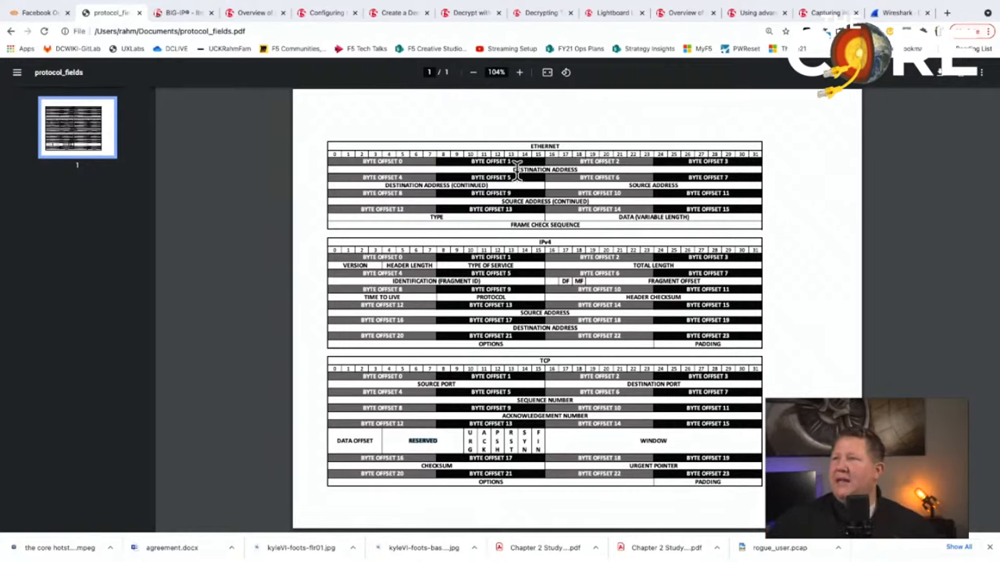
mouse_move(570, 191)
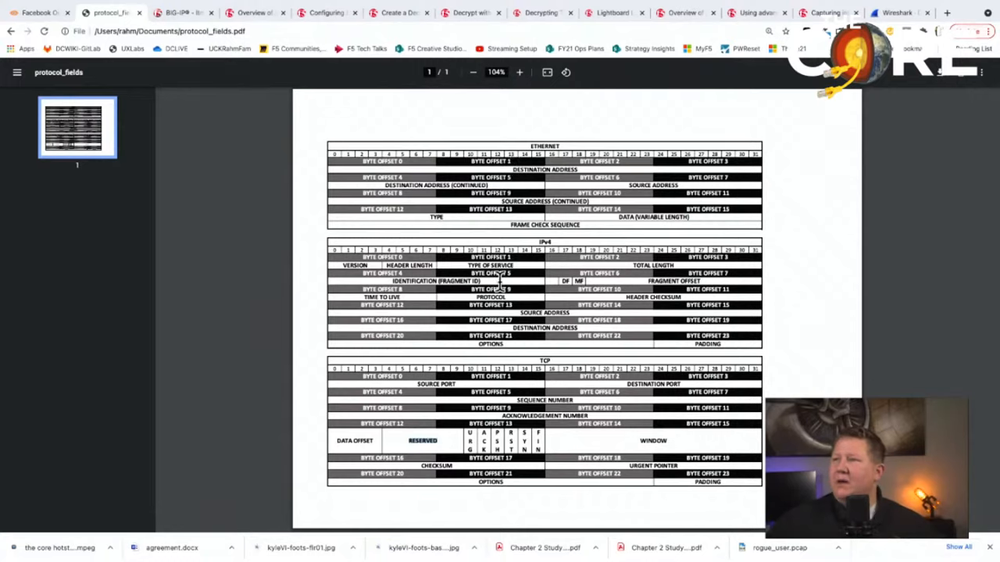
mouse_move(543, 303)
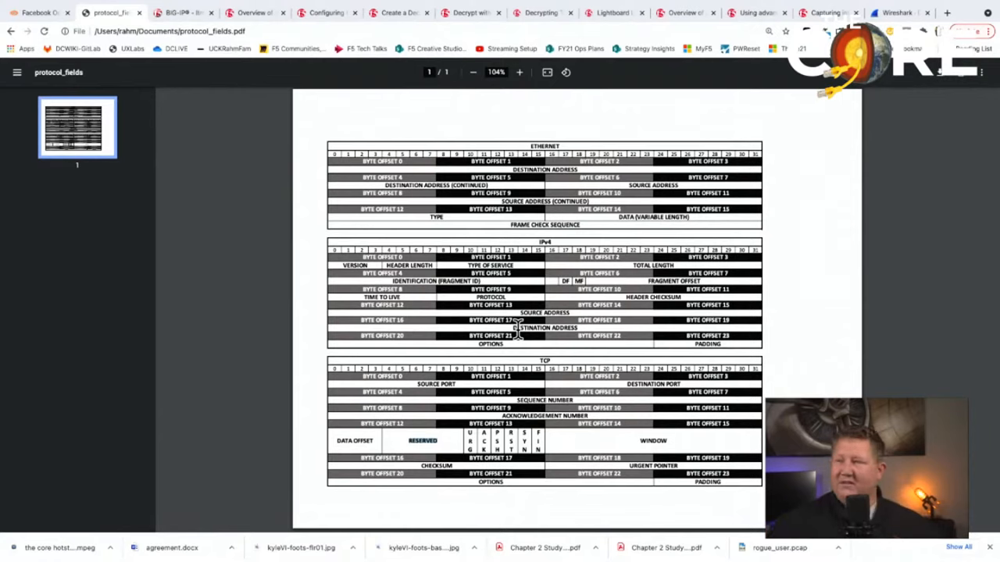
mouse_move(466, 336)
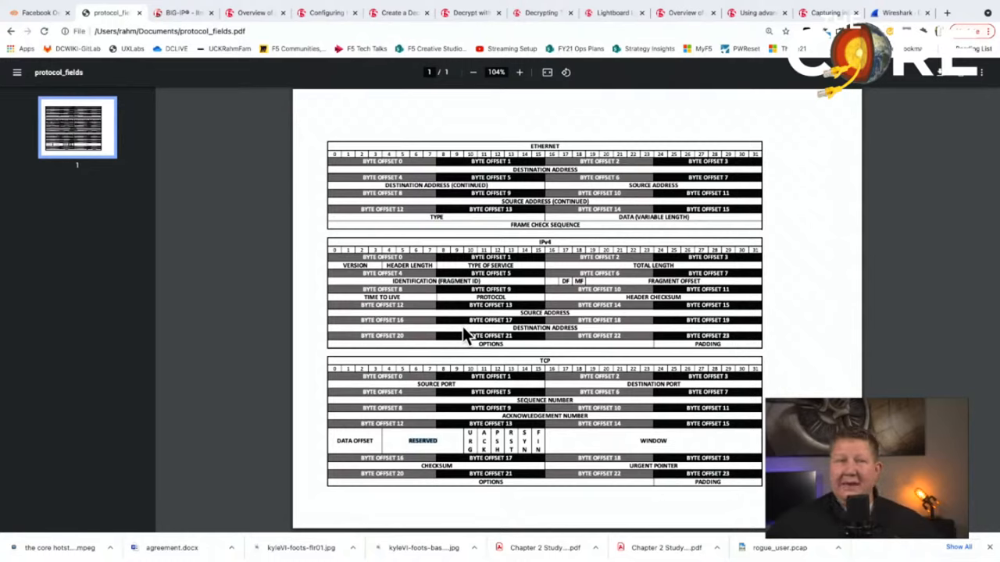
mouse_move(475, 324)
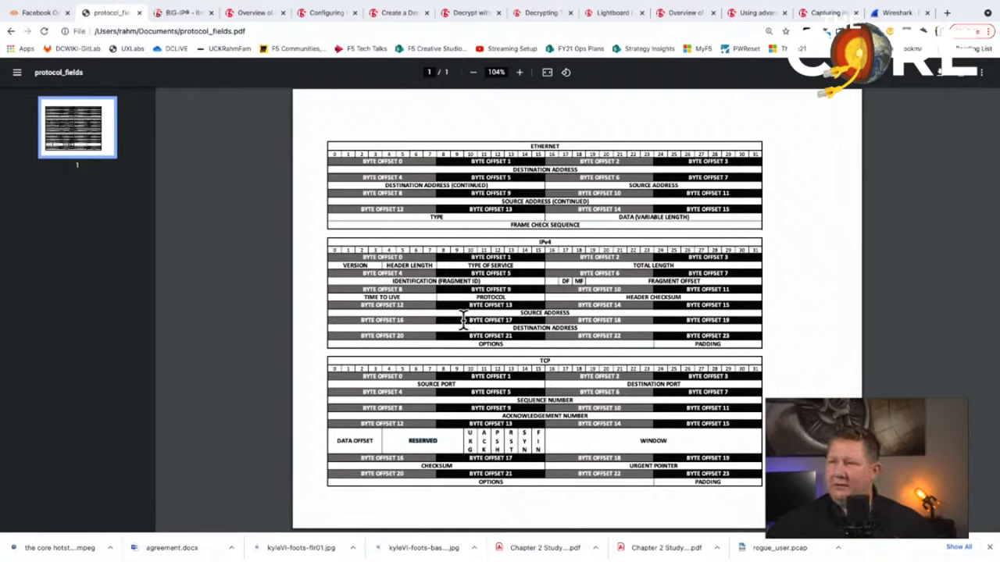
mouse_move(440, 328)
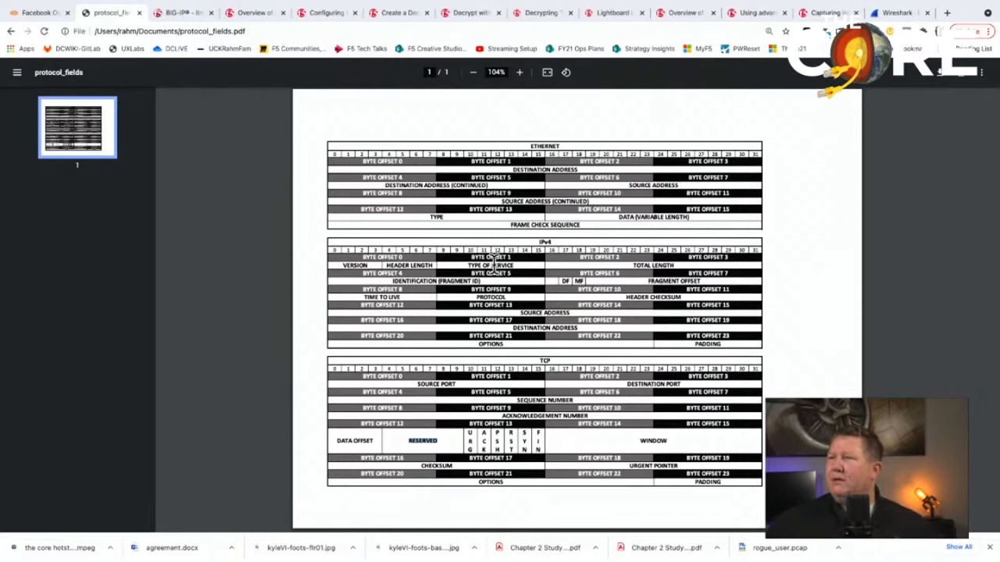
mouse_move(446, 217)
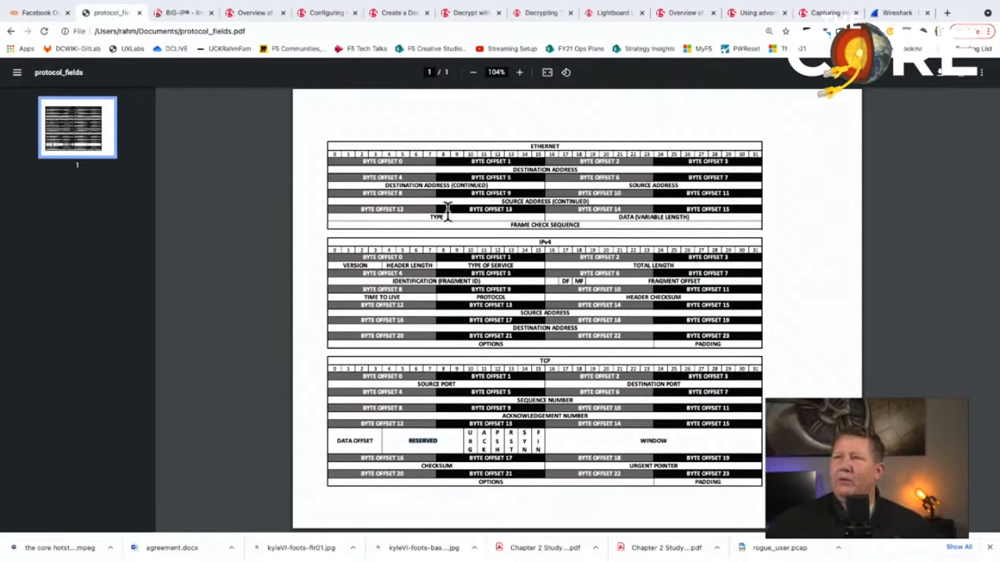
mouse_move(443, 247)
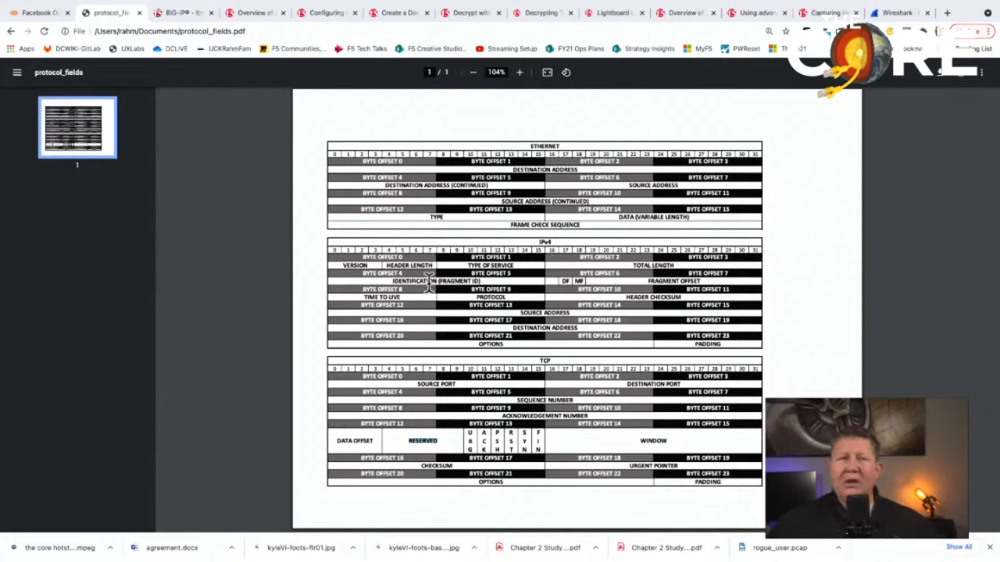
mouse_move(503, 345)
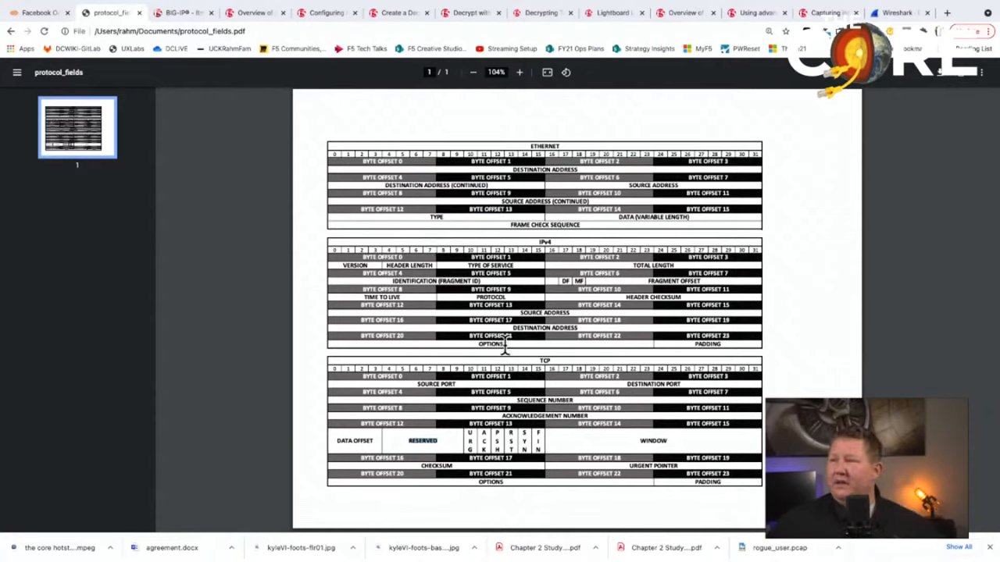
mouse_move(434, 375)
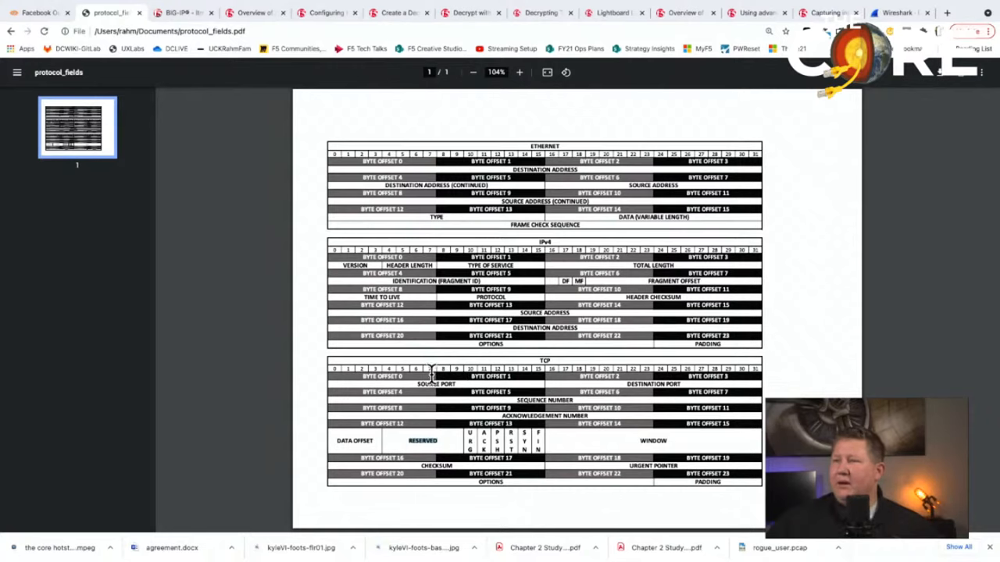
mouse_move(610, 391)
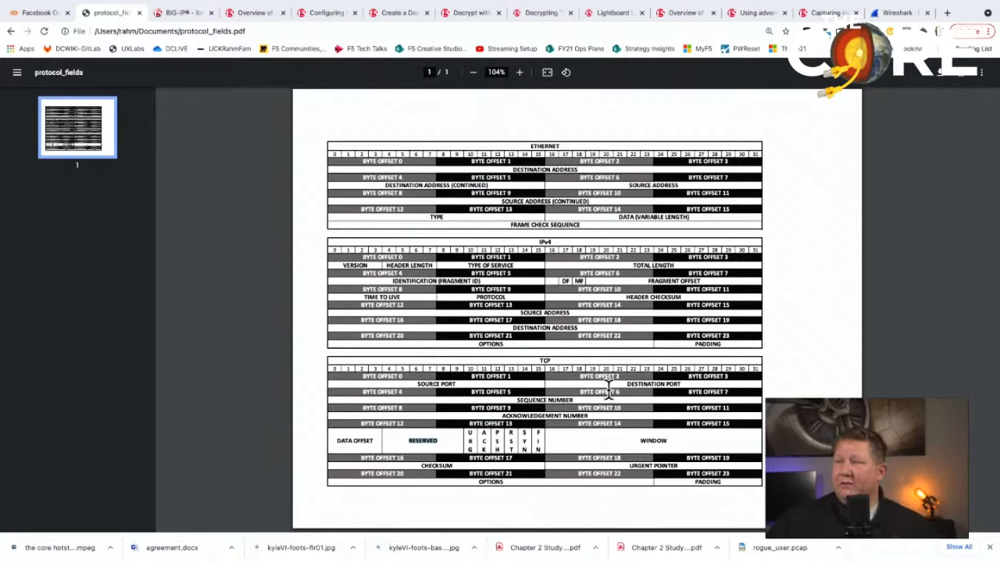
mouse_move(523, 311)
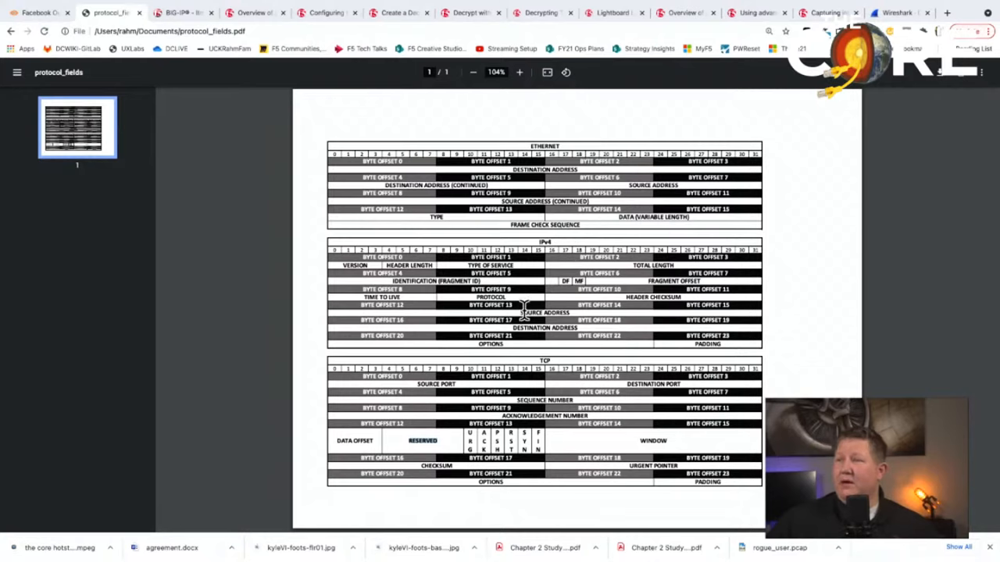
mouse_move(446, 384)
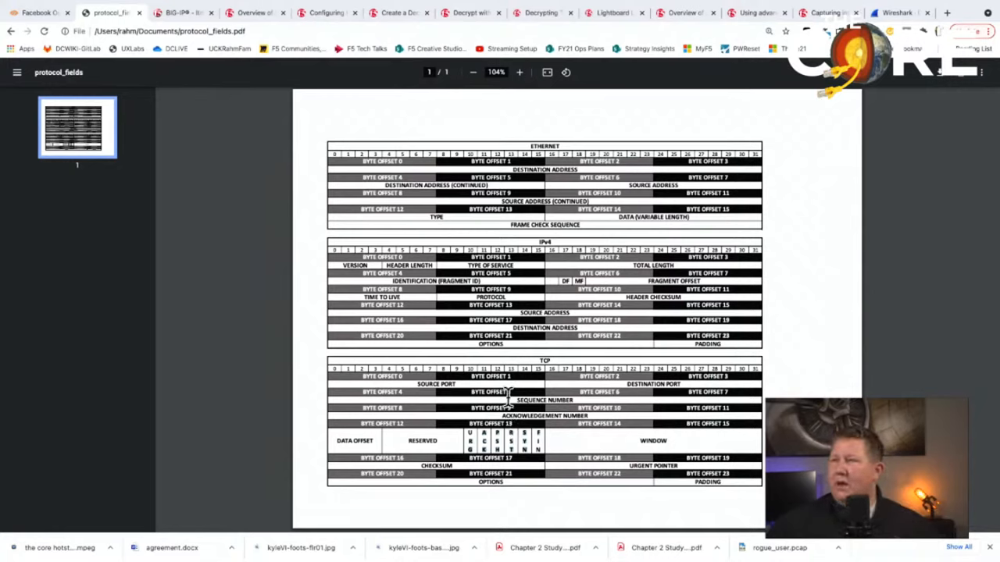
mouse_move(413, 159)
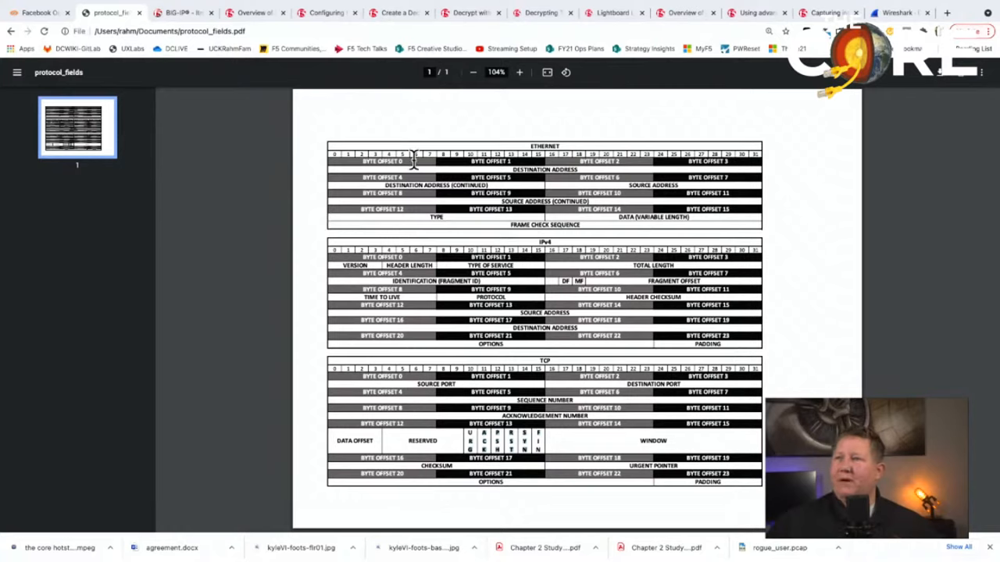
mouse_move(492, 341)
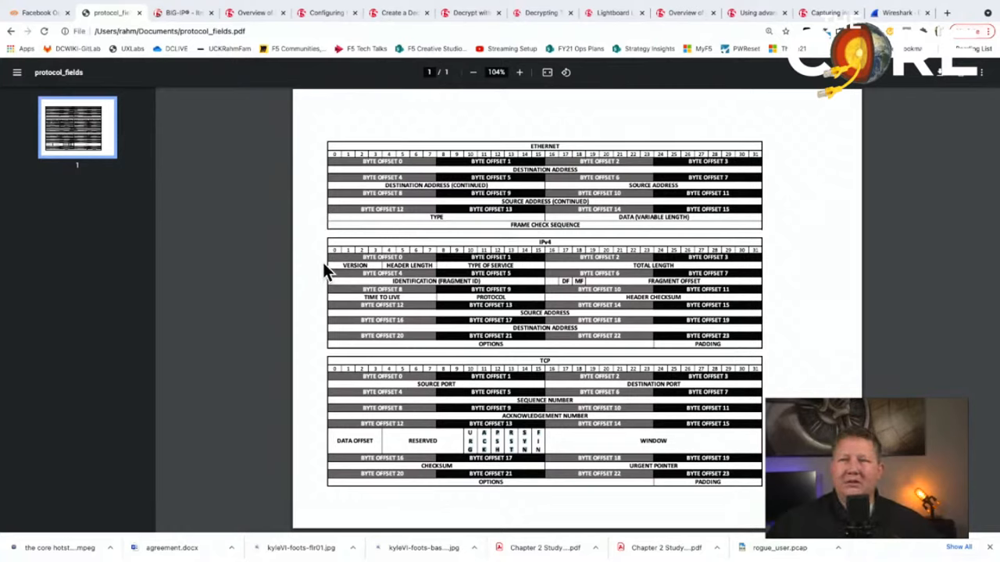
mouse_move(318, 257)
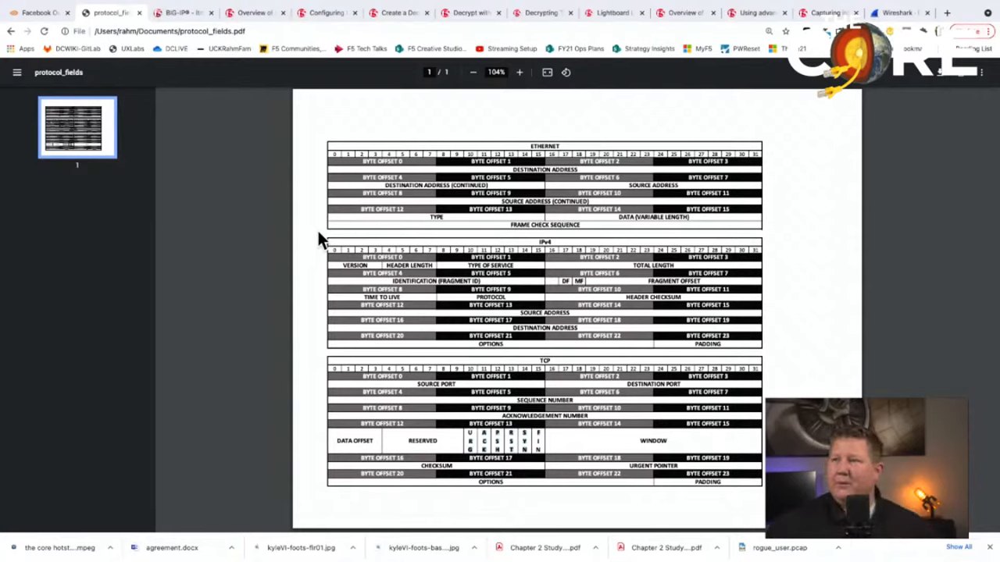
mouse_move(496, 379)
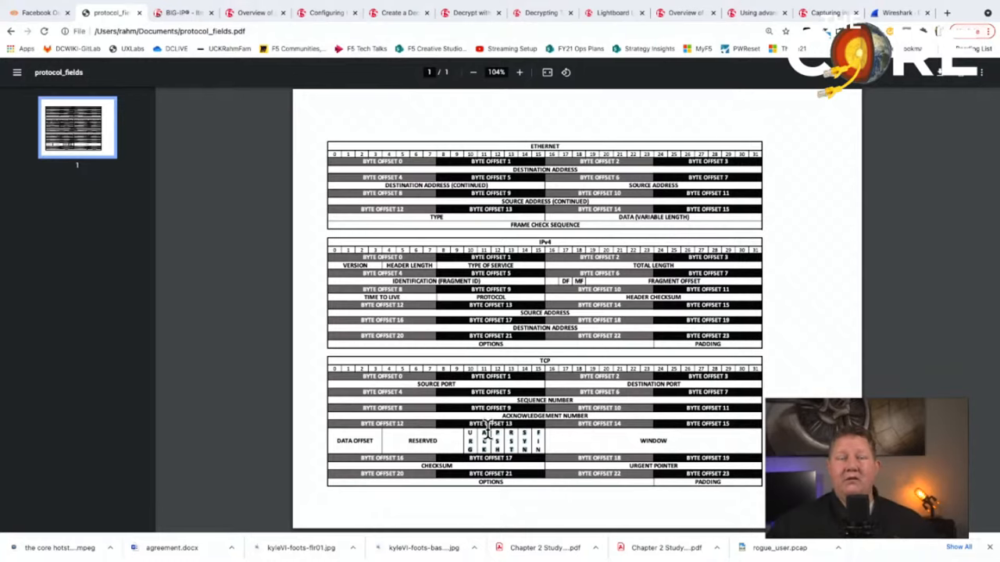
mouse_move(537, 406)
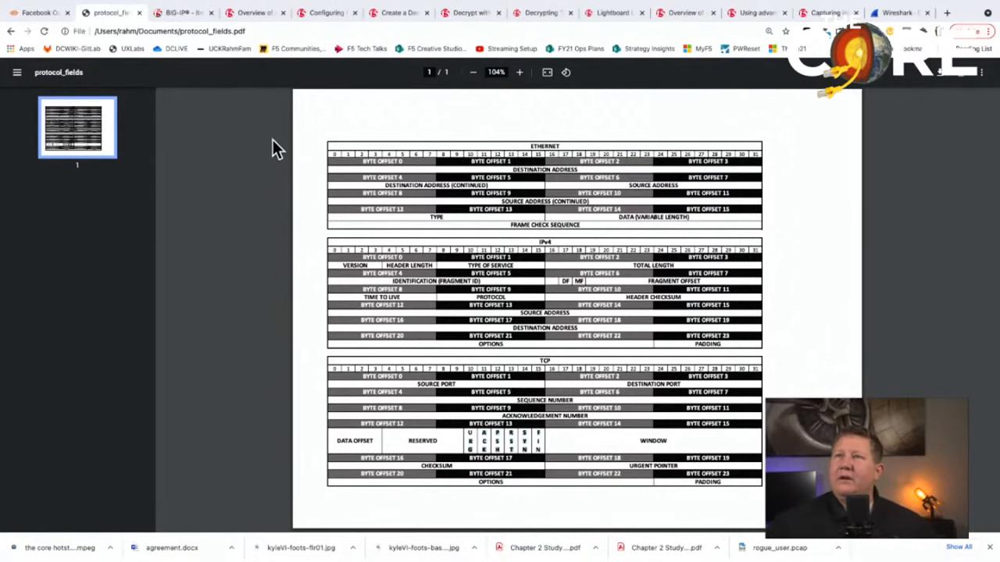
- Switch to the BIG-IP tab and bring up the Local Traffic pool list
click(183, 12)
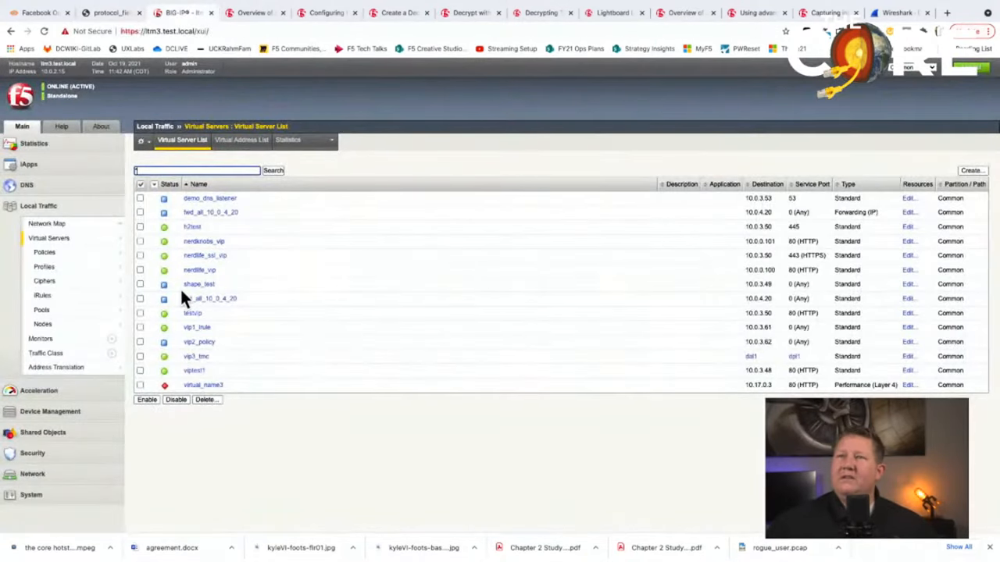
mouse_move(279, 250)
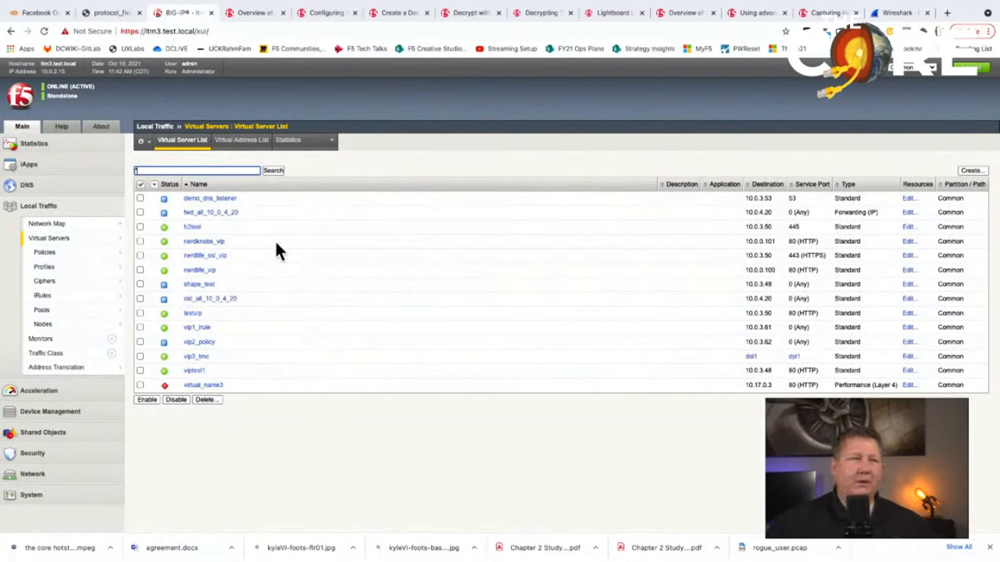
mouse_move(287, 210)
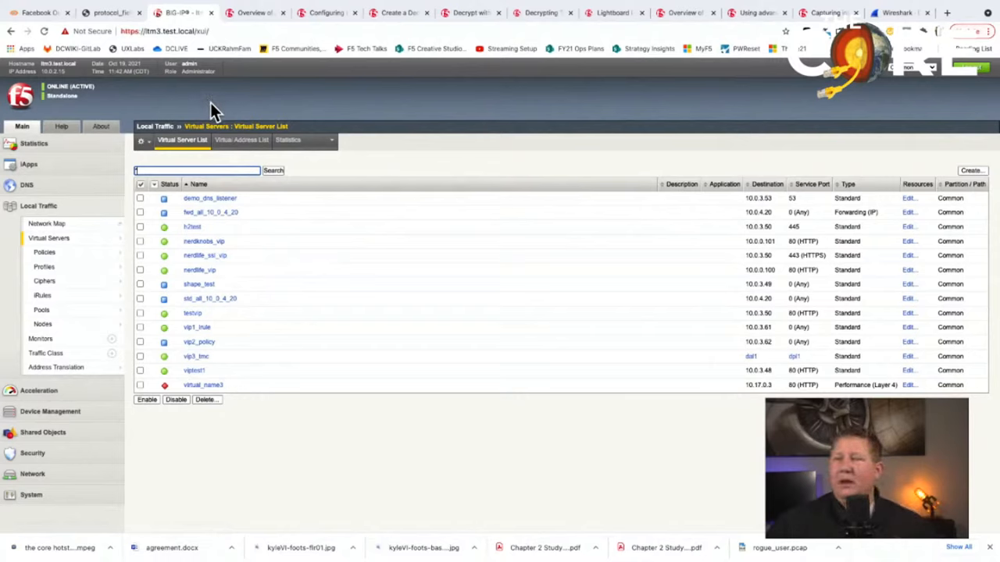
mouse_move(284, 293)
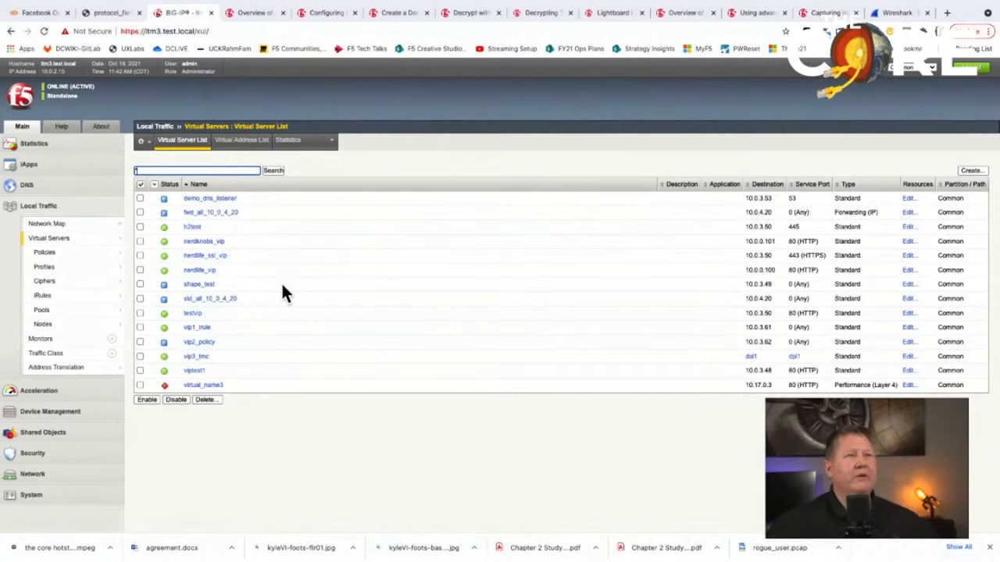
mouse_move(250, 323)
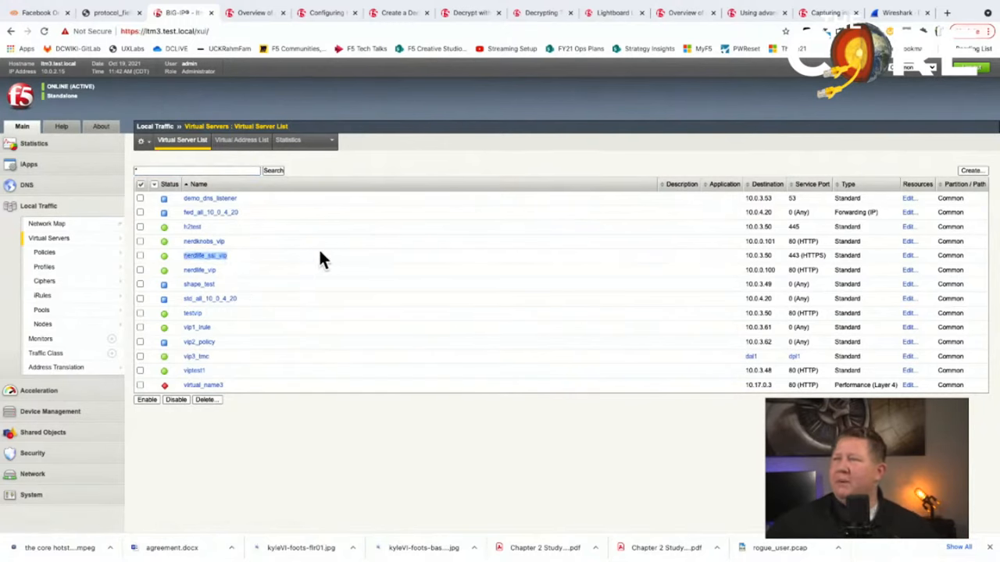
click(41, 310)
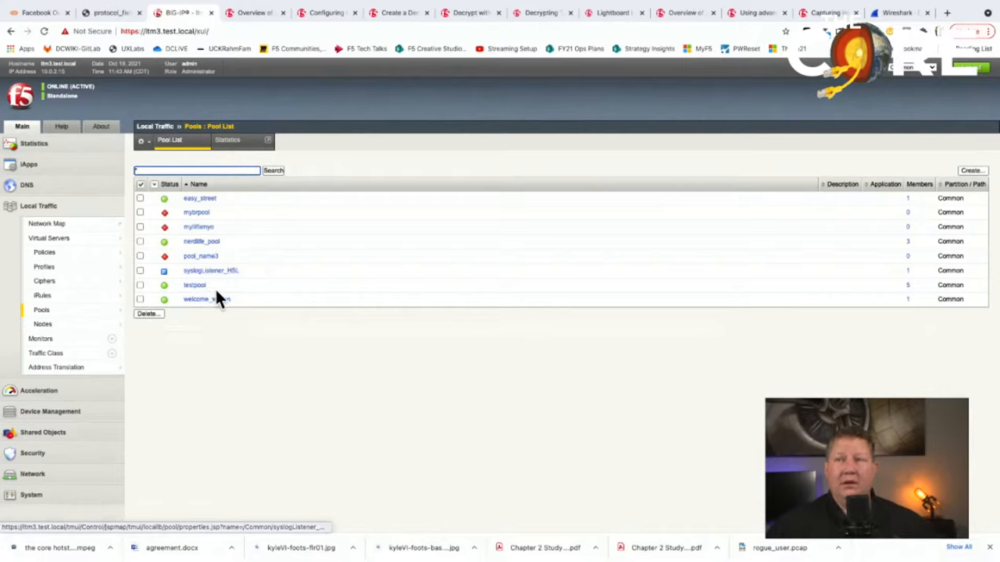
mouse_move(250, 251)
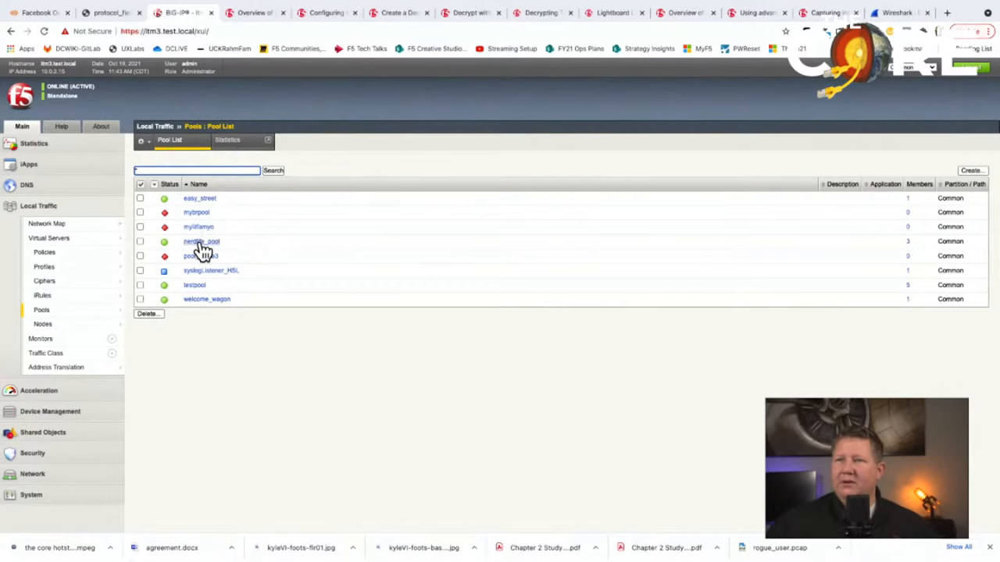
- Review netflix_pool's member 10.0.4.20:8081 and properties, then return to the virtual server list
click(201, 241)
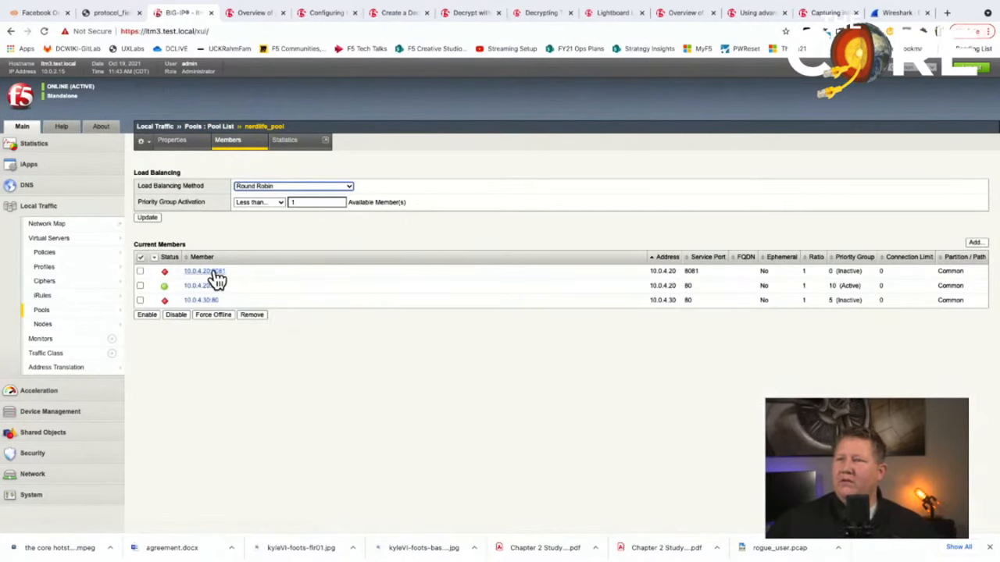
mouse_move(217, 278)
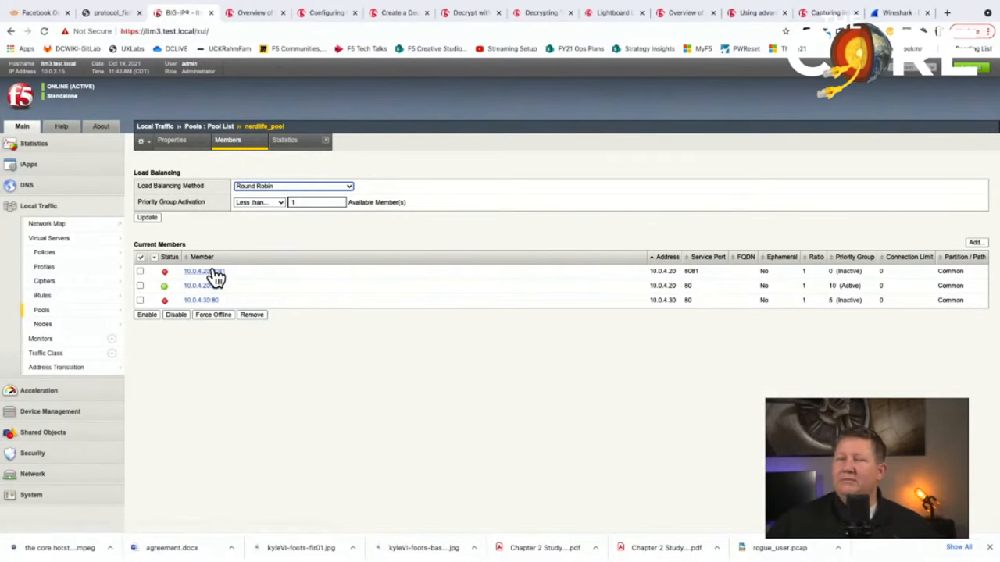
click(197, 272)
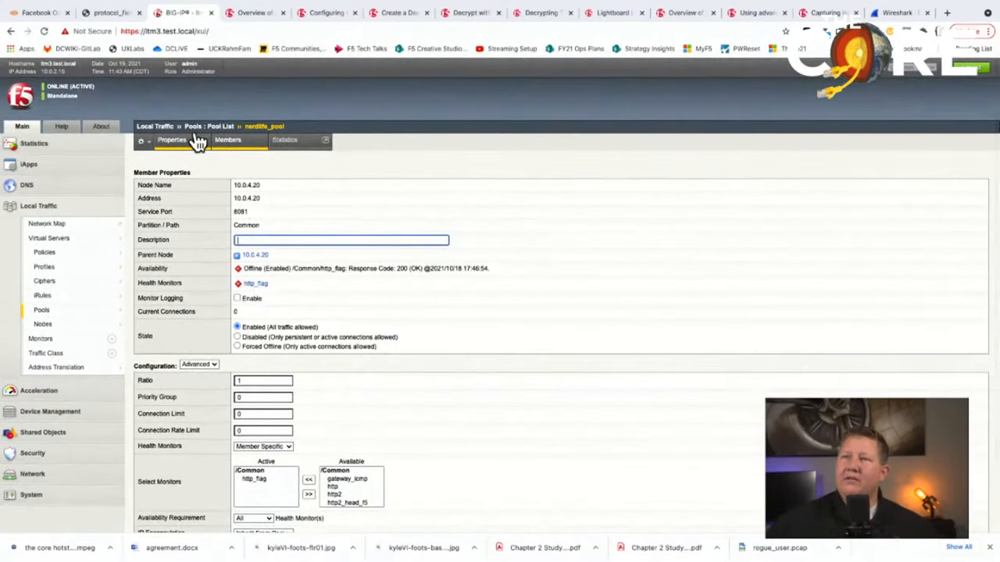
click(172, 140)
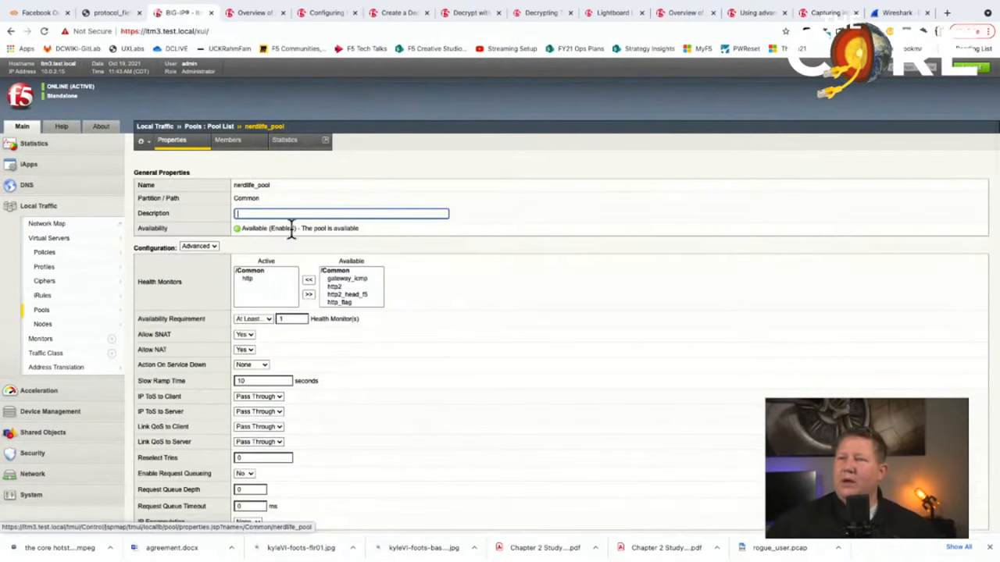
click(228, 141)
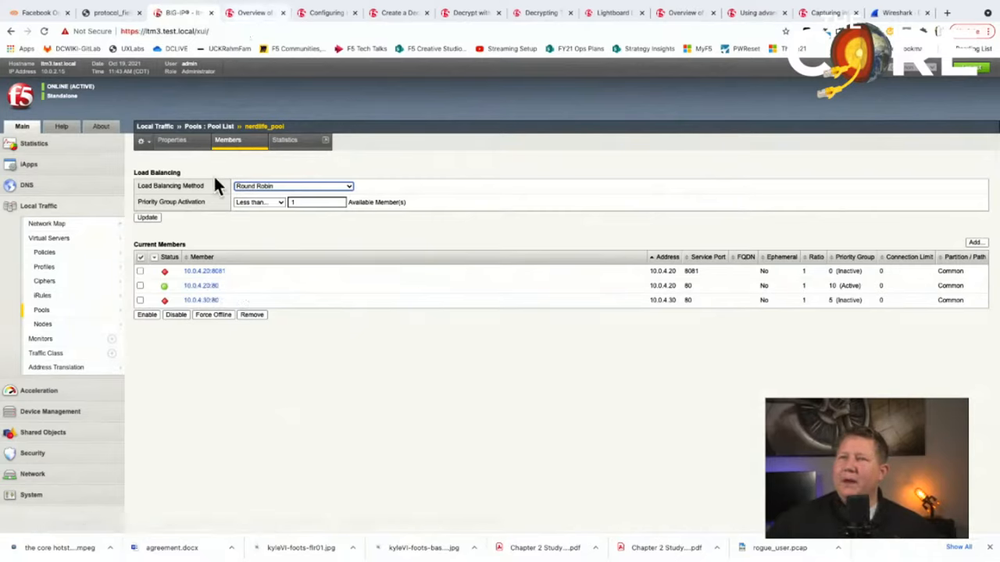
click(48, 238)
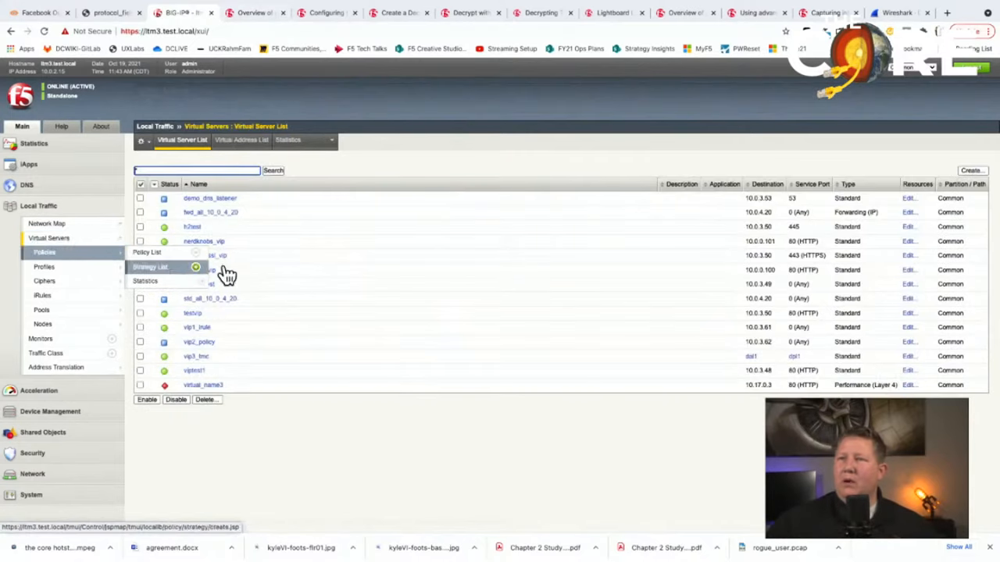
- In article K411, reach 'Selecting an Interface or VLAN' and select the 0.0 in 'tcpdump -i 0.0'
click(253, 13)
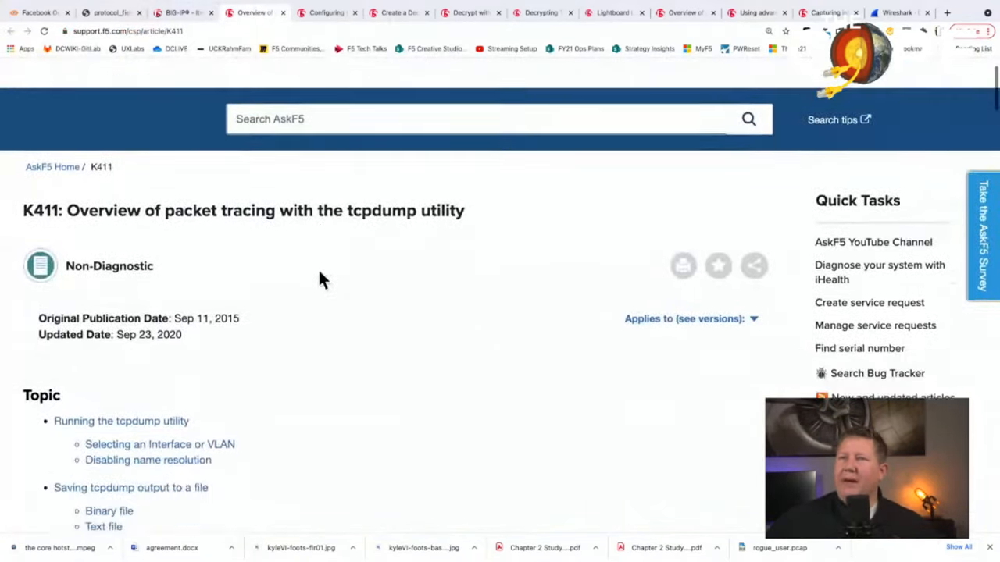
scroll(down, 3)
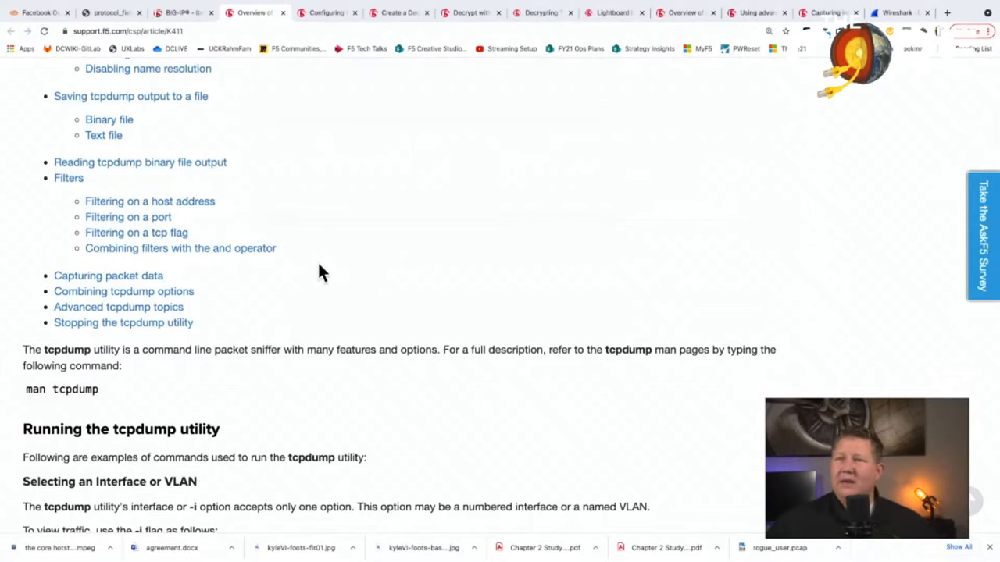
scroll(down, 3)
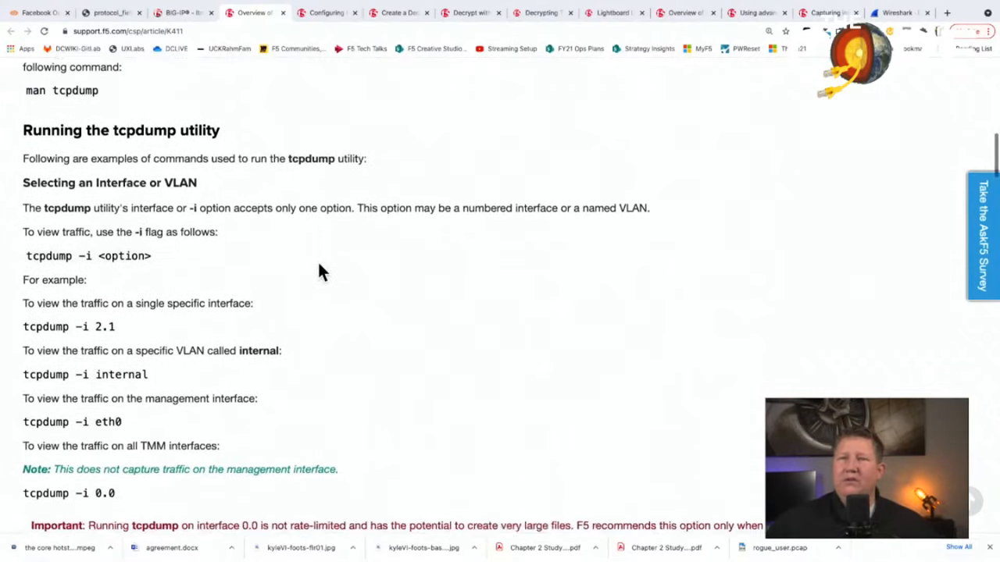
scroll(down, 3)
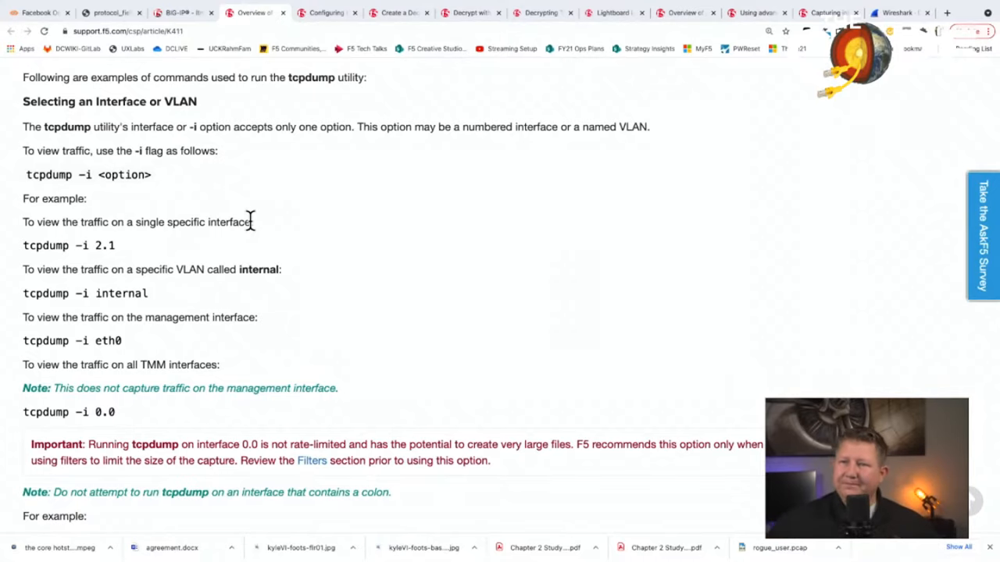
mouse_move(175, 187)
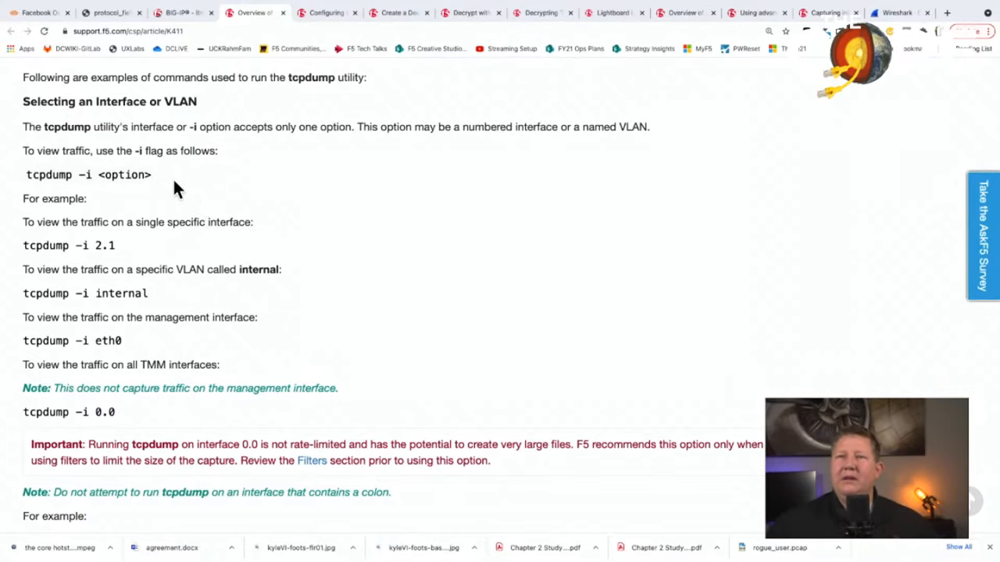
scroll(down, 3)
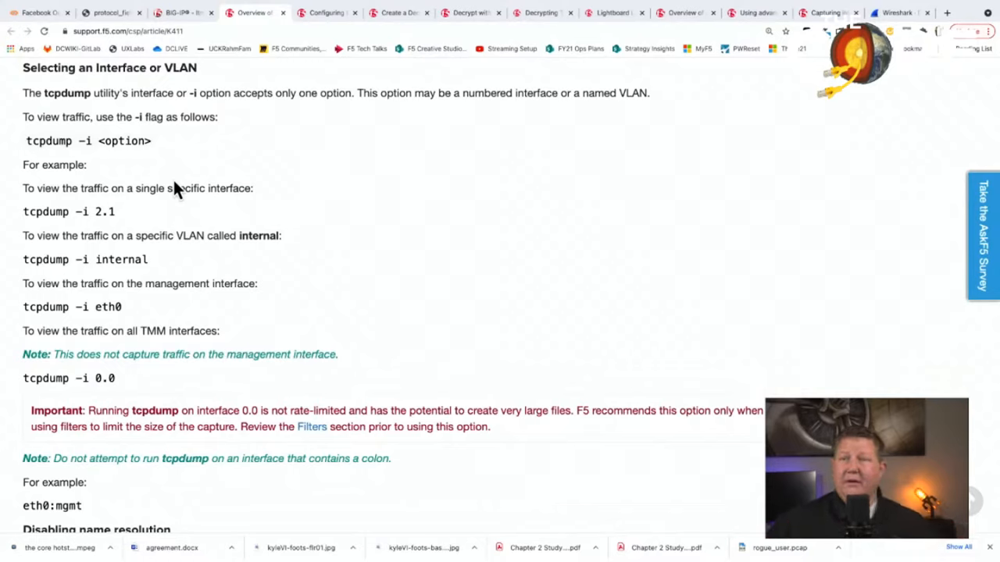
mouse_move(122, 383)
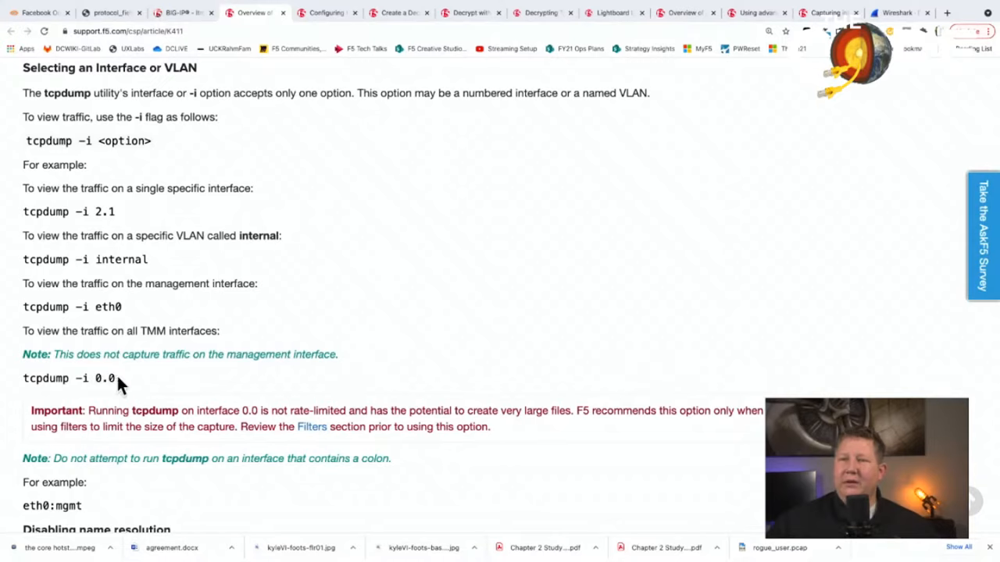
double_click(103, 378)
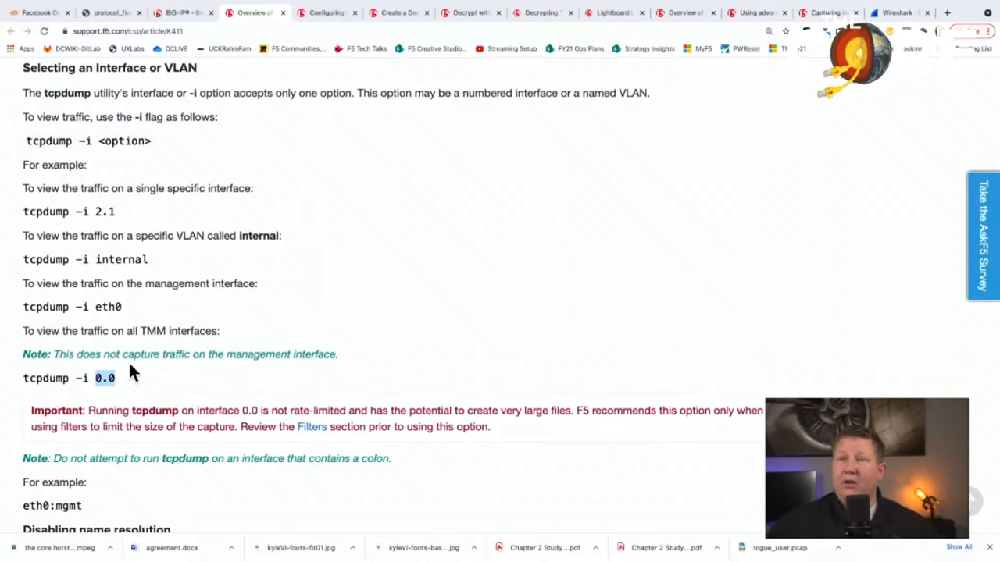
scroll(down, 3)
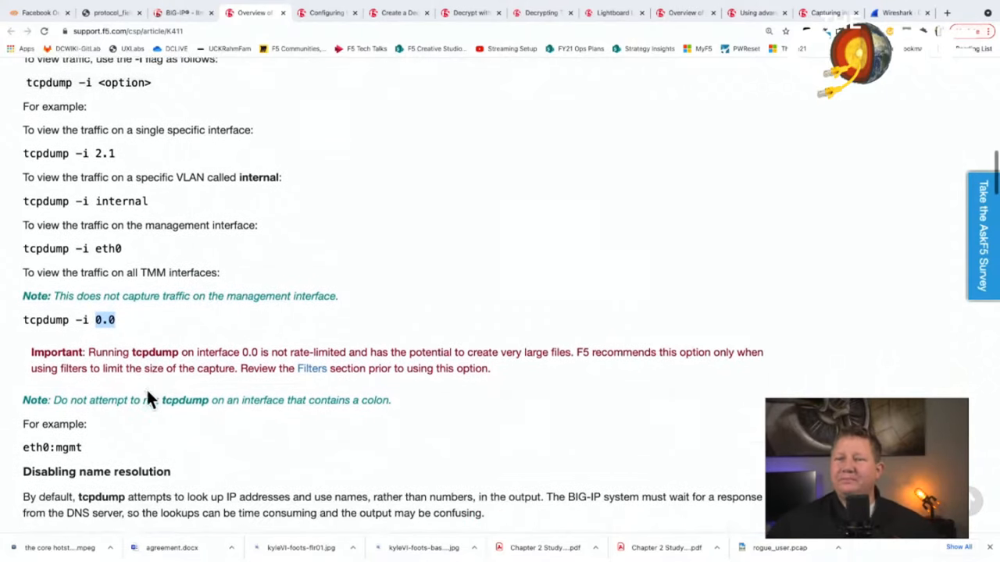
scroll(down, 3)
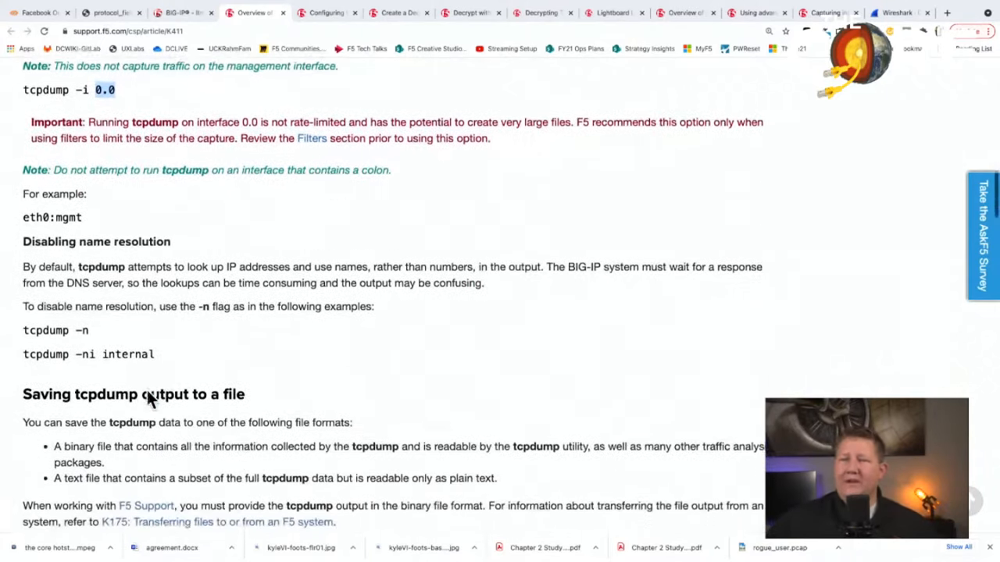
scroll(down, 3)
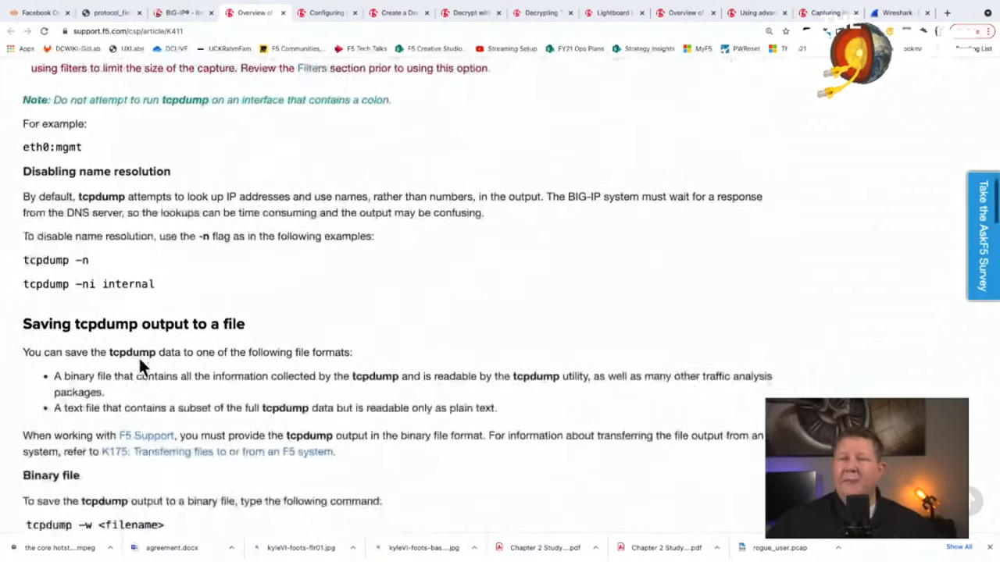
scroll(down, 3)
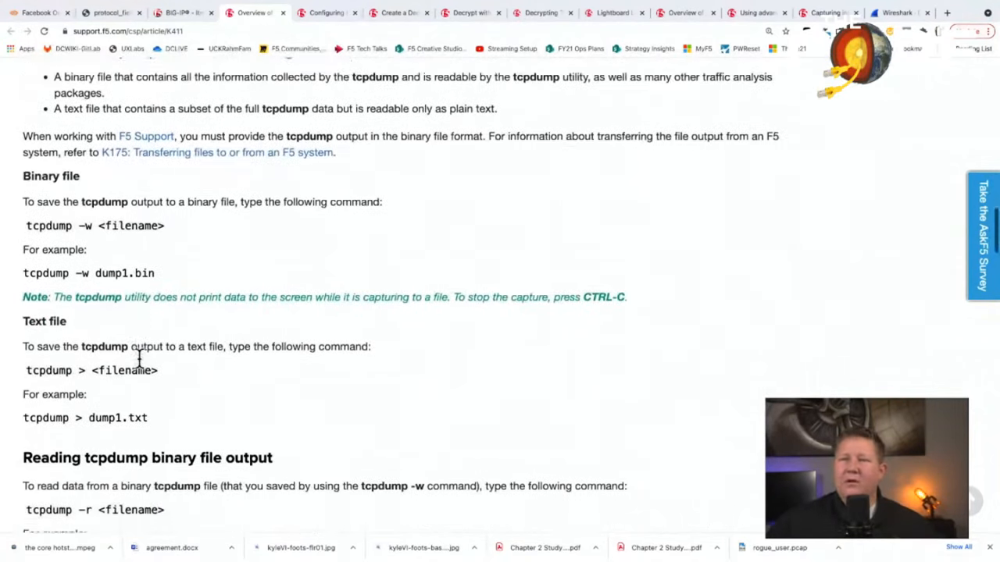
scroll(down, 3)
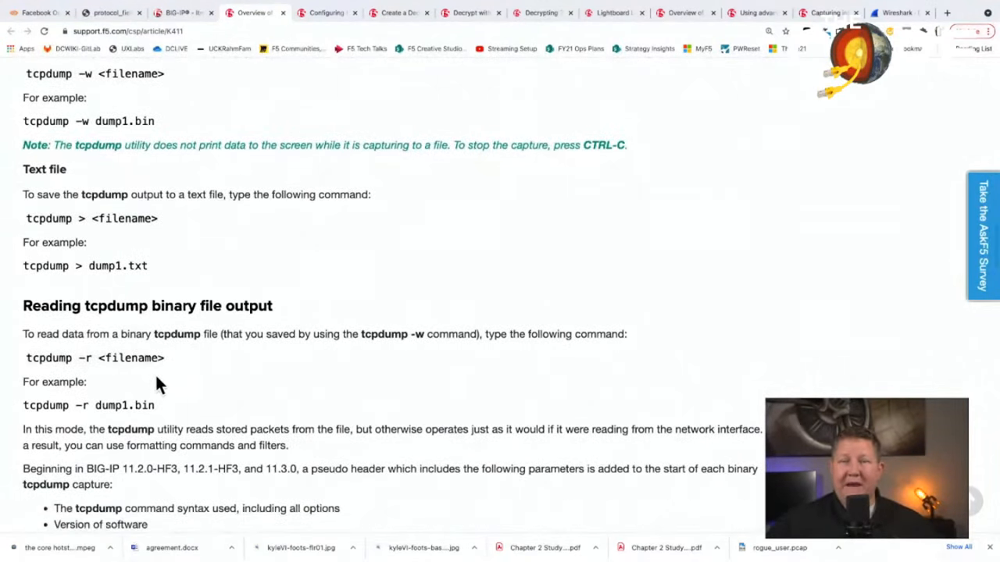
scroll(down, 3)
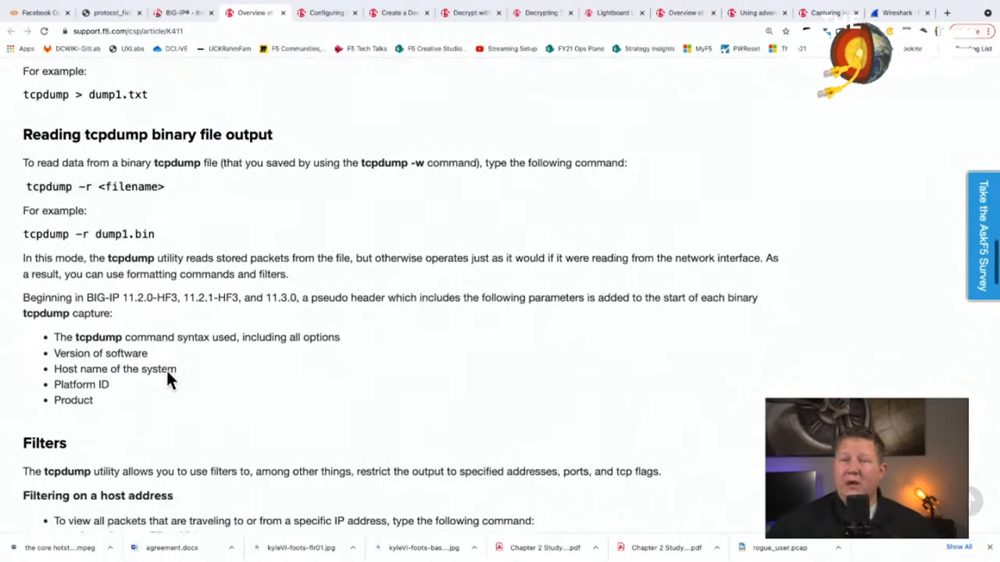
scroll(down, 3)
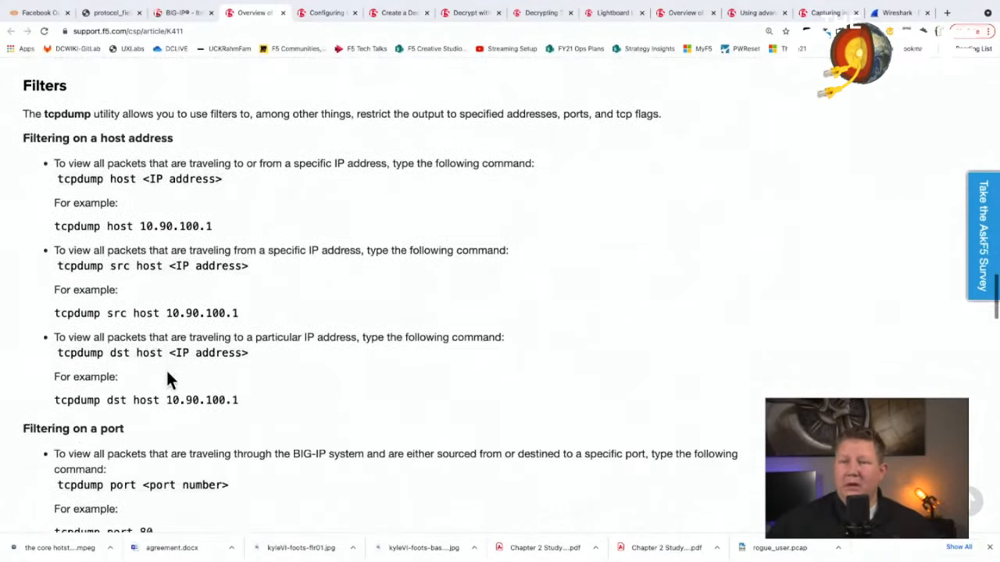
scroll(down, 3)
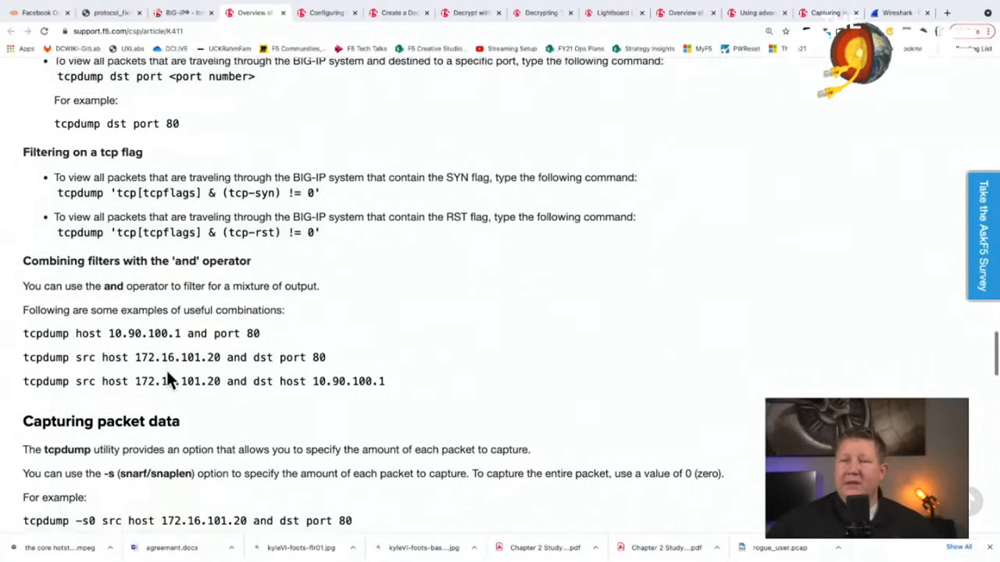
scroll(down, 3)
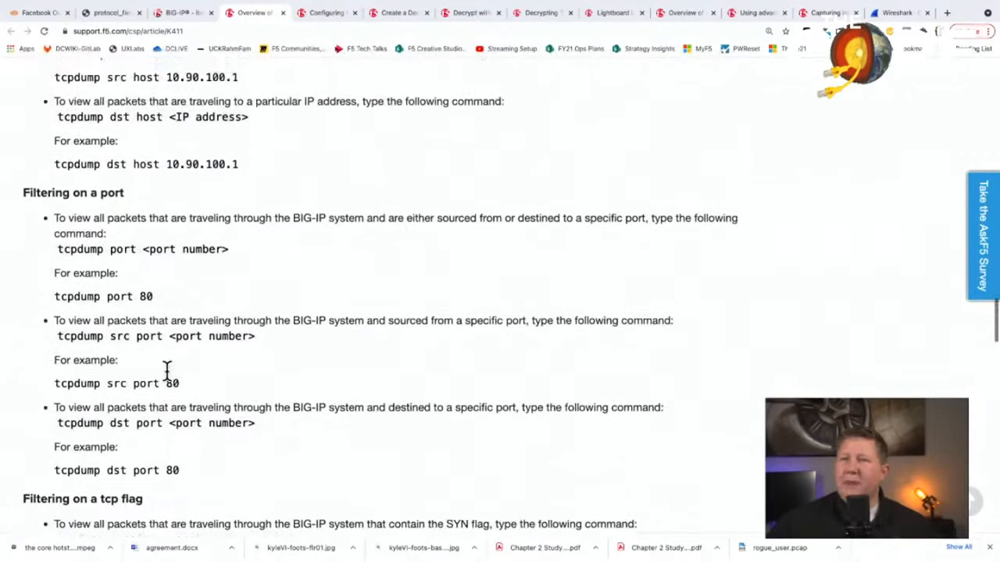
scroll(down, 3)
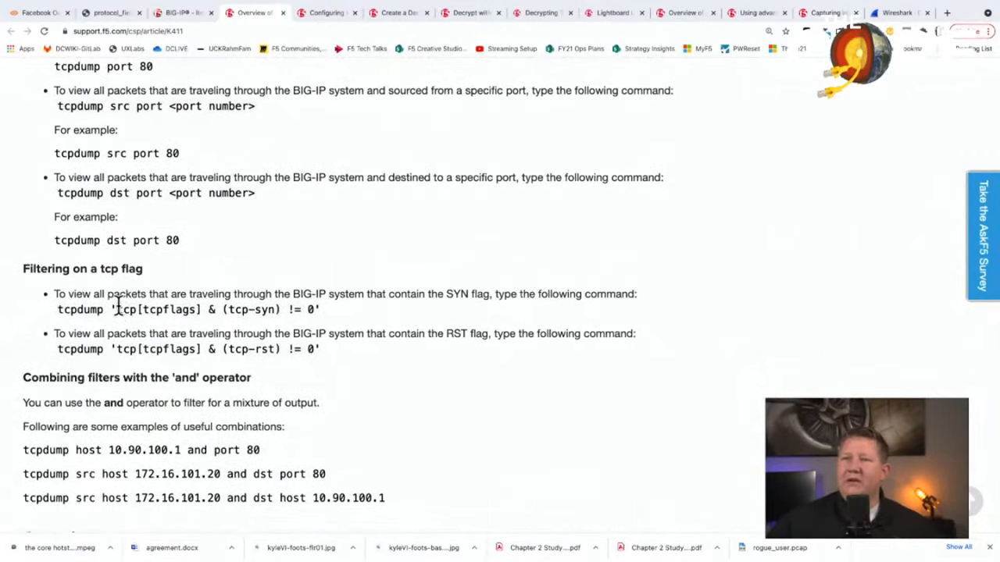
- Highlight the tcp-rst flag filter expression and scroll through the K411 tcpdump examples
drag(117, 310, 315, 309)
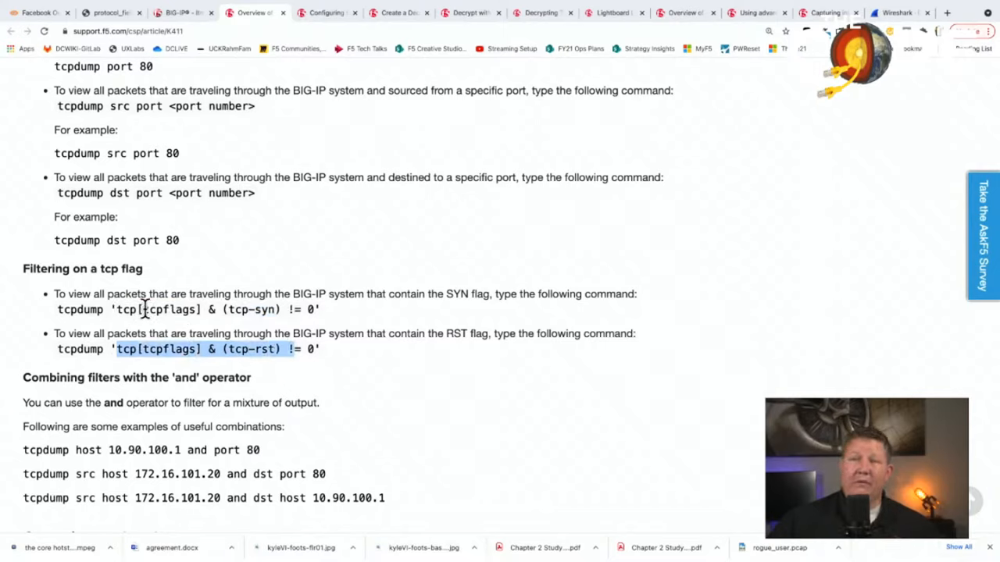
scroll(down, 3)
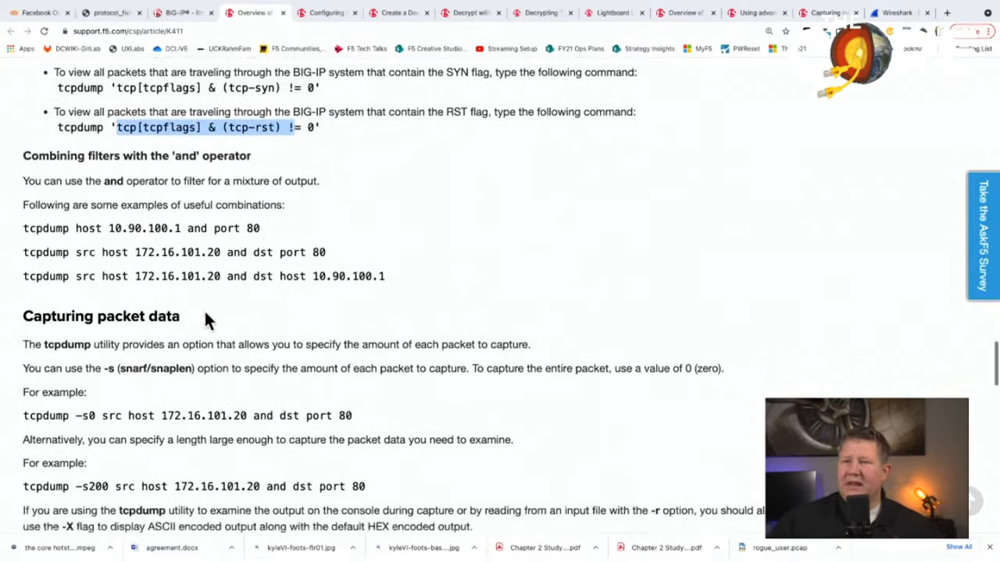
scroll(up, 3)
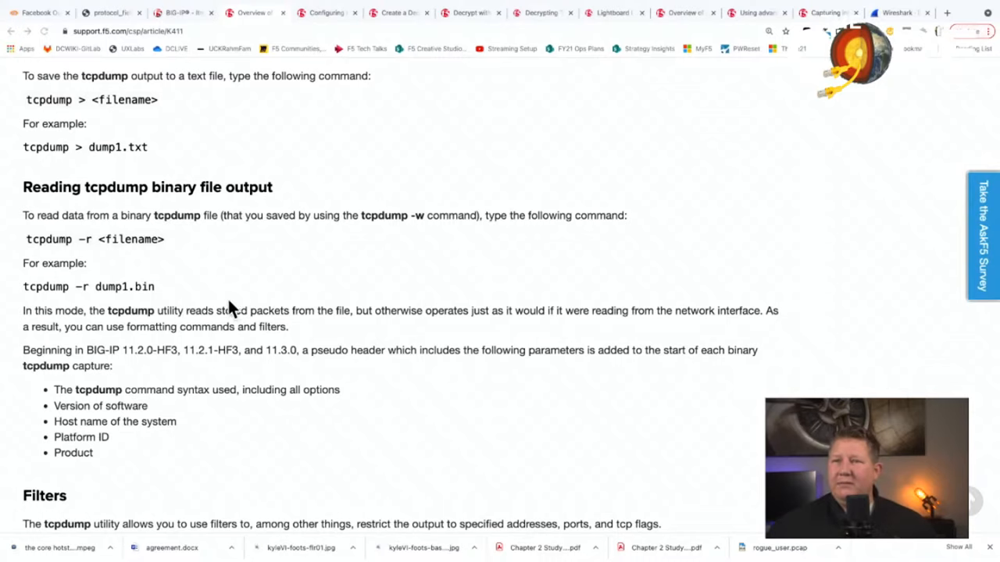
scroll(down, 3)
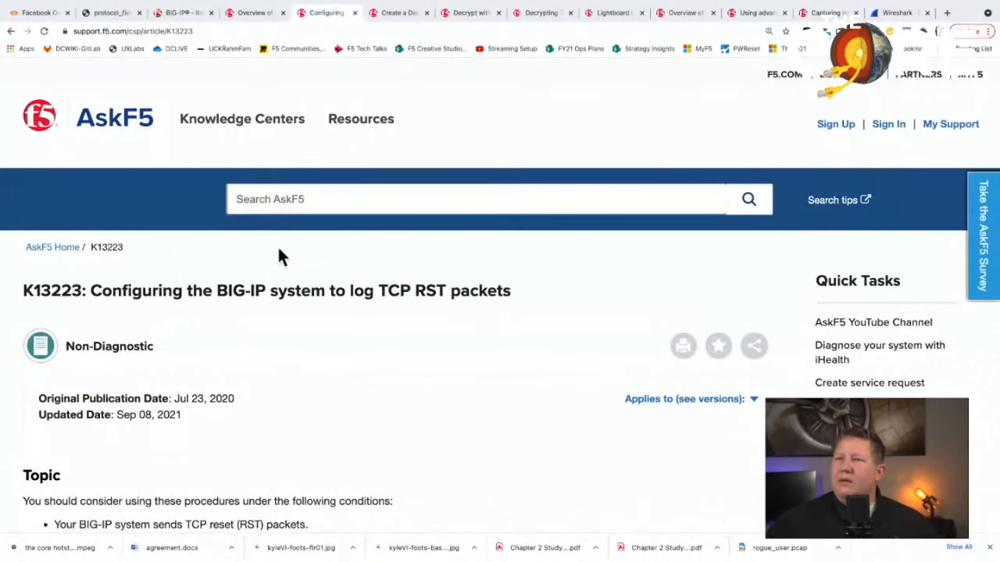
scroll(down, 3)
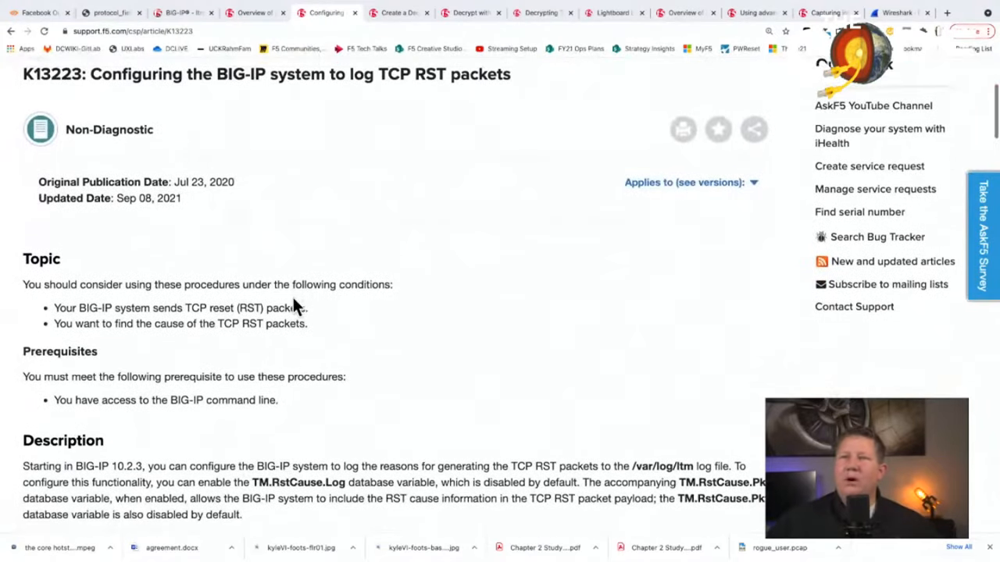
scroll(down, 3)
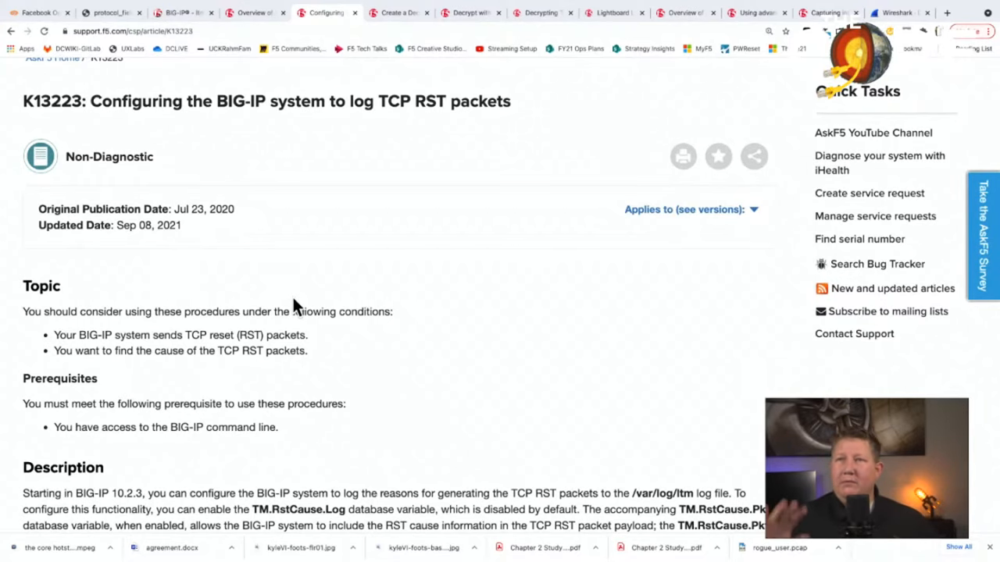
scroll(down, 3)
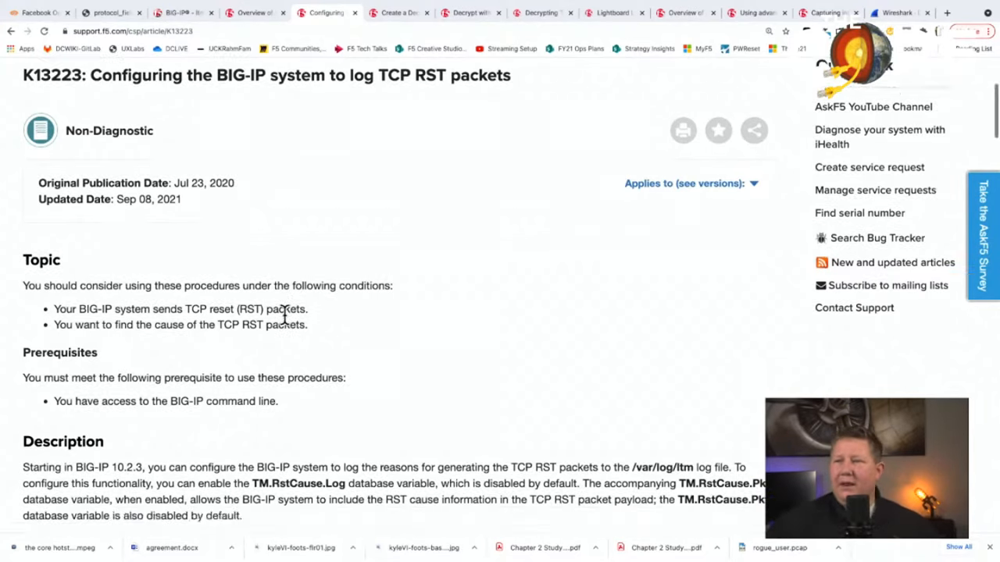
scroll(down, 3)
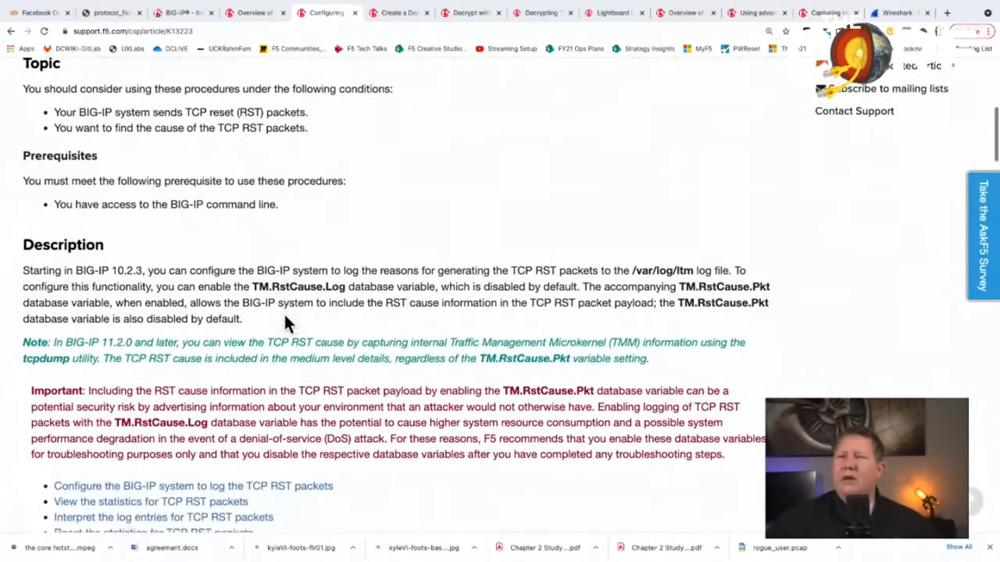
scroll(down, 3)
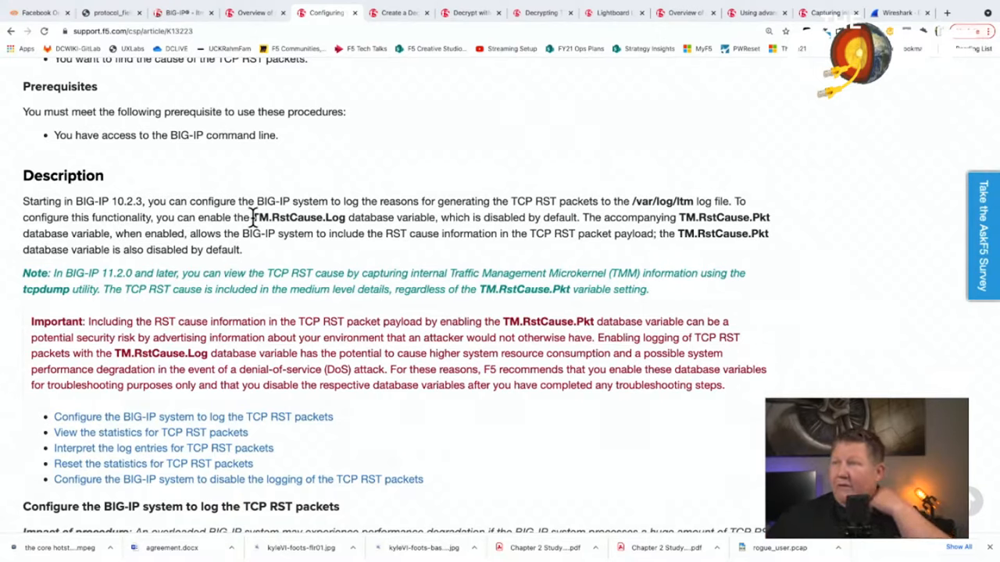
- Scroll through the RST logging steps, then switch to the K31793632 decrypted-capture article
scroll(down, 3)
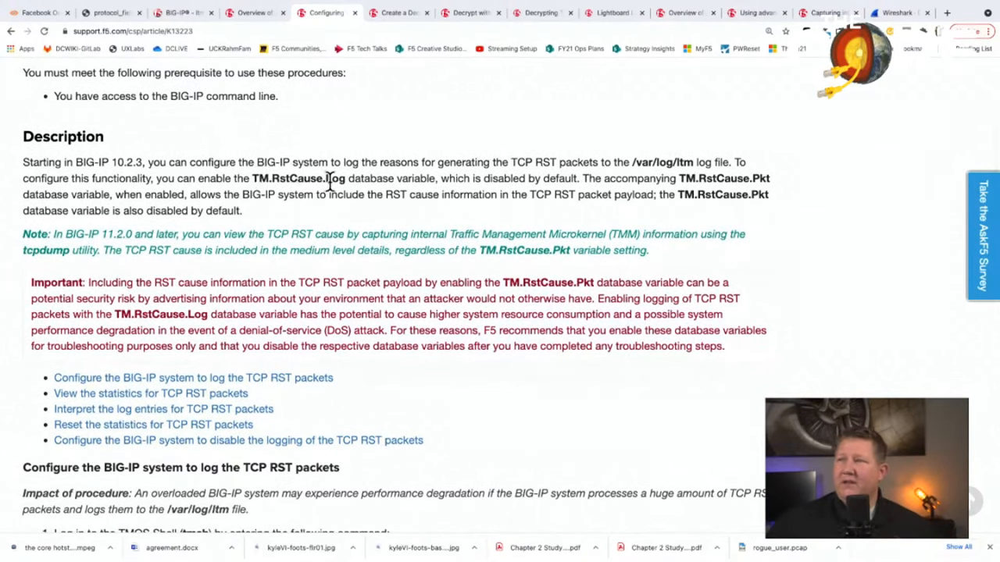
mouse_move(753, 187)
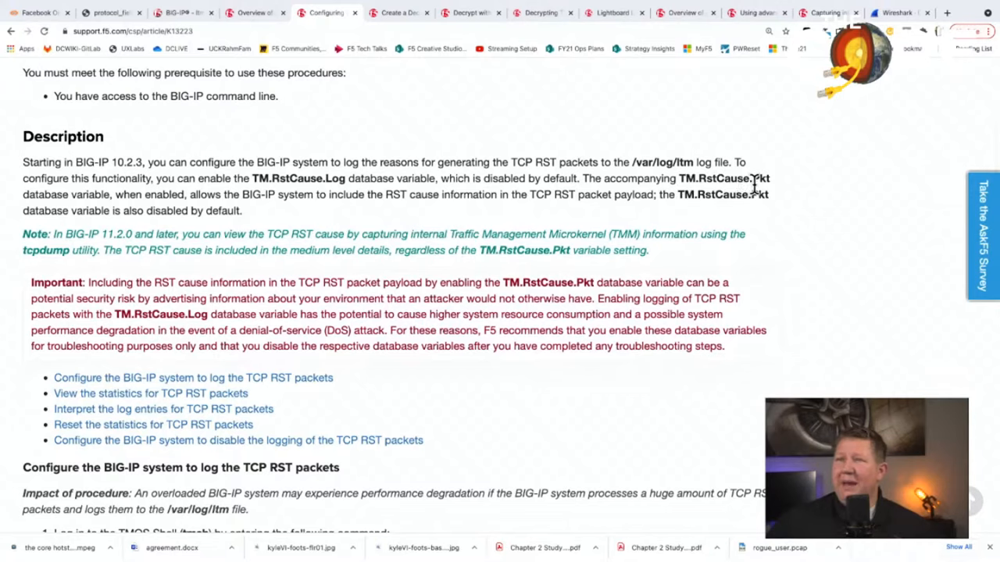
mouse_move(378, 213)
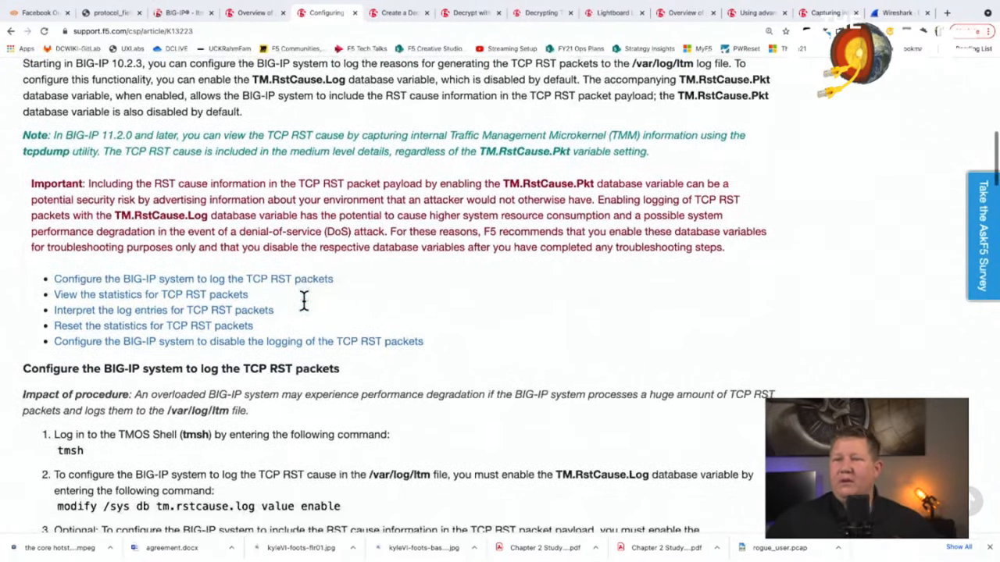
scroll(down, 3)
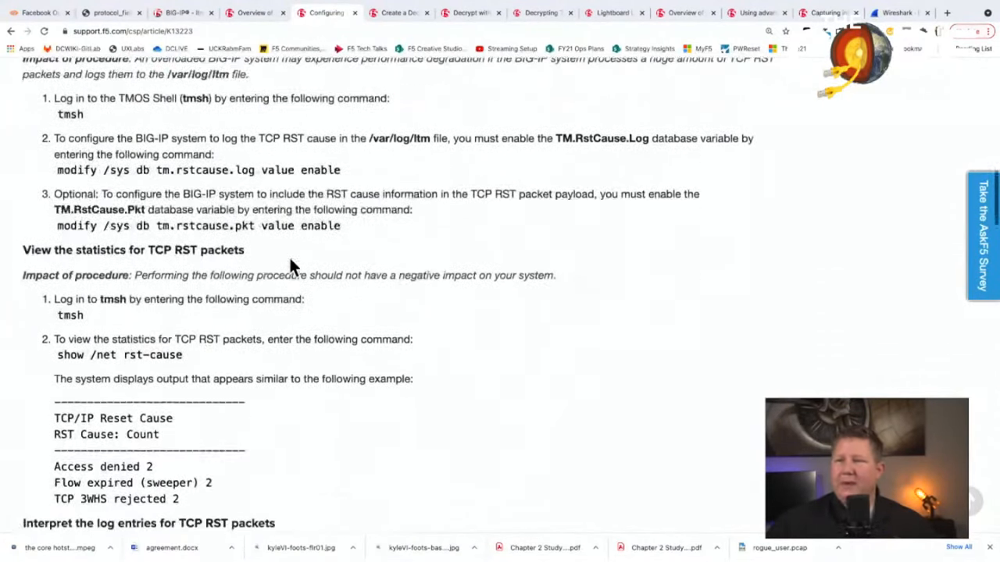
scroll(up, 3)
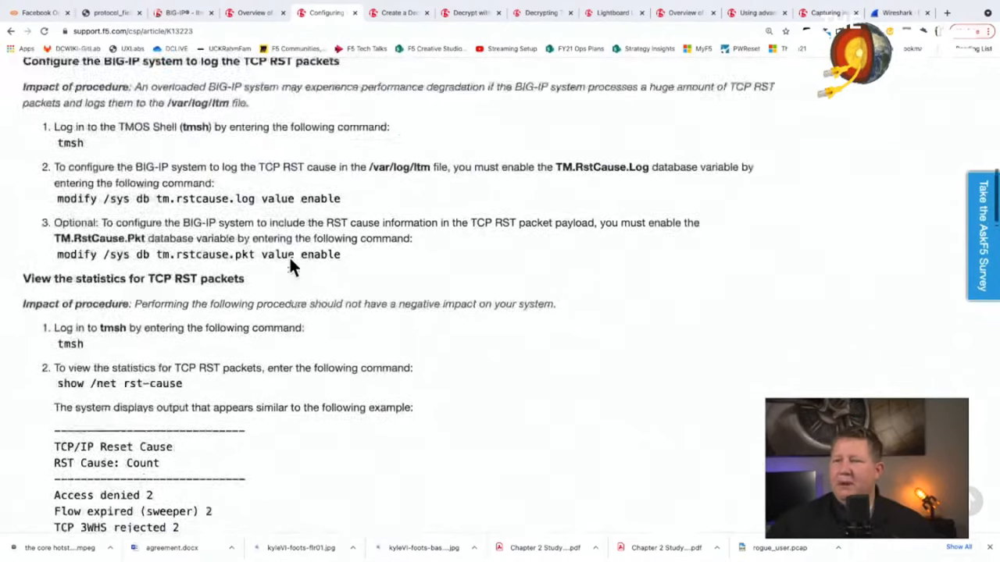
click(398, 12)
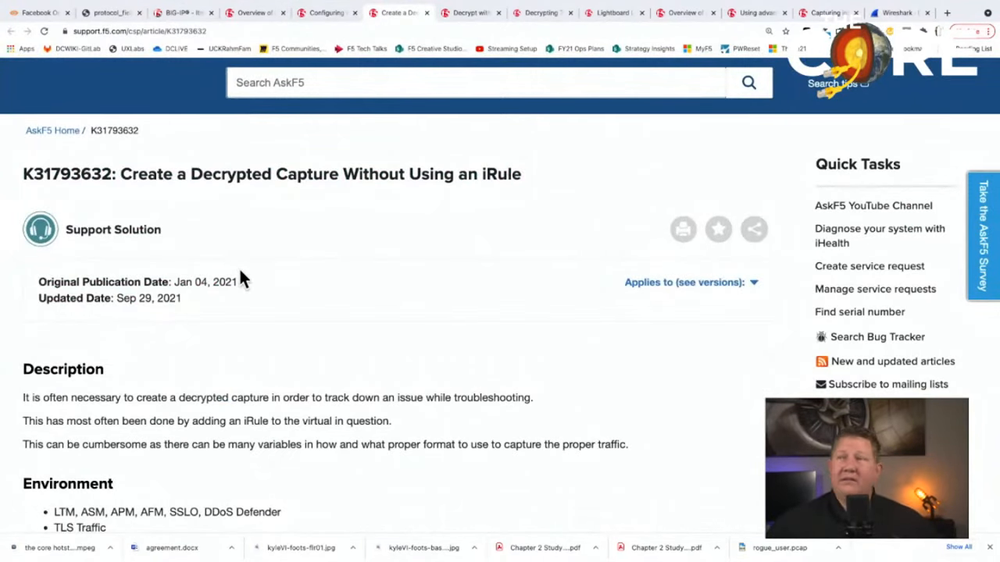
scroll(down, 3)
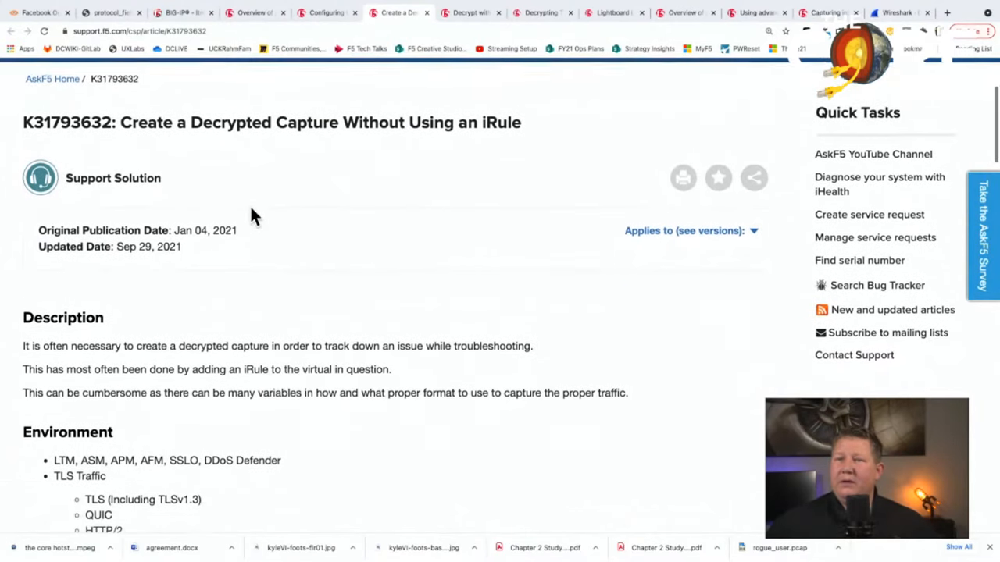
scroll(down, 3)
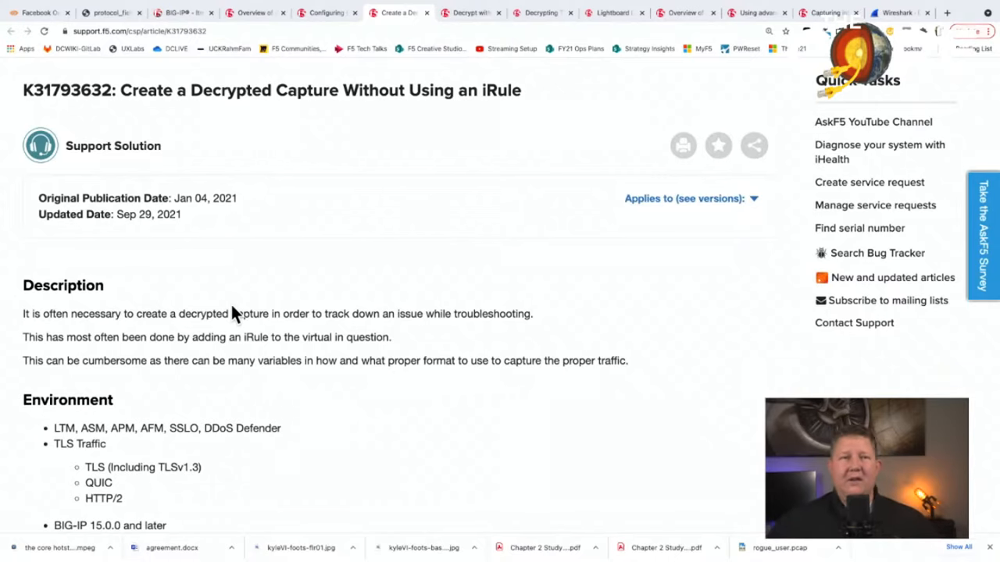
scroll(down, 3)
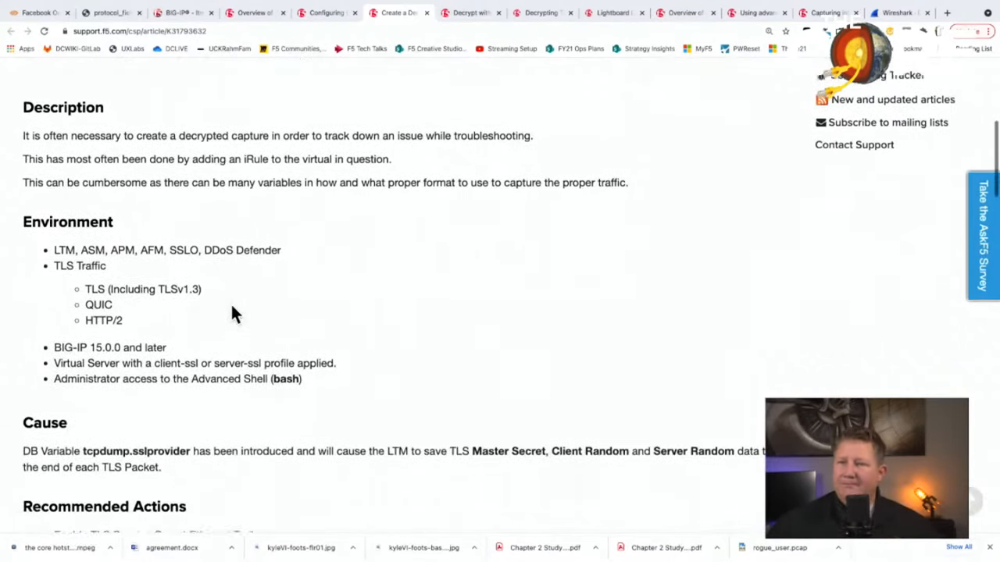
scroll(down, 3)
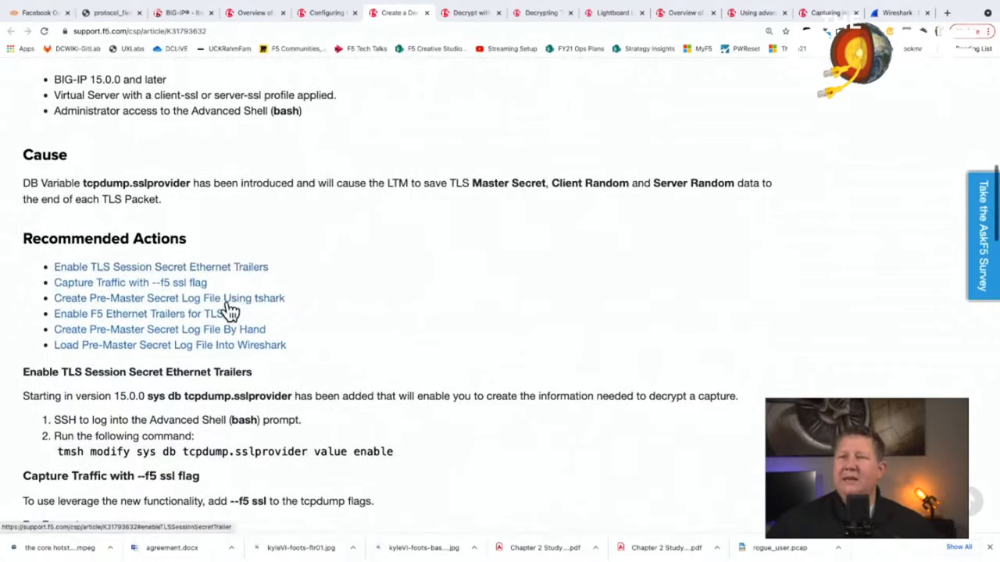
scroll(down, 3)
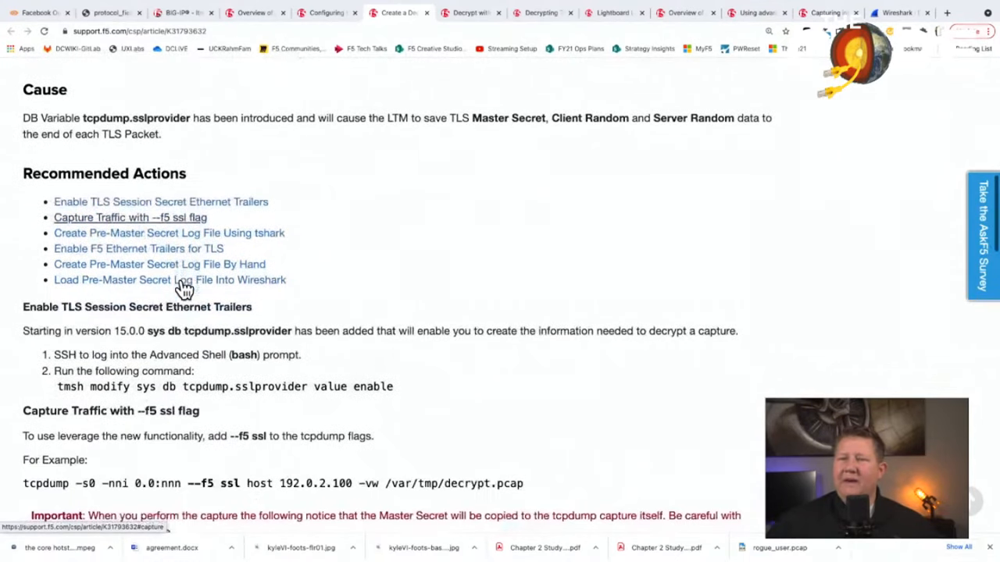
scroll(down, 3)
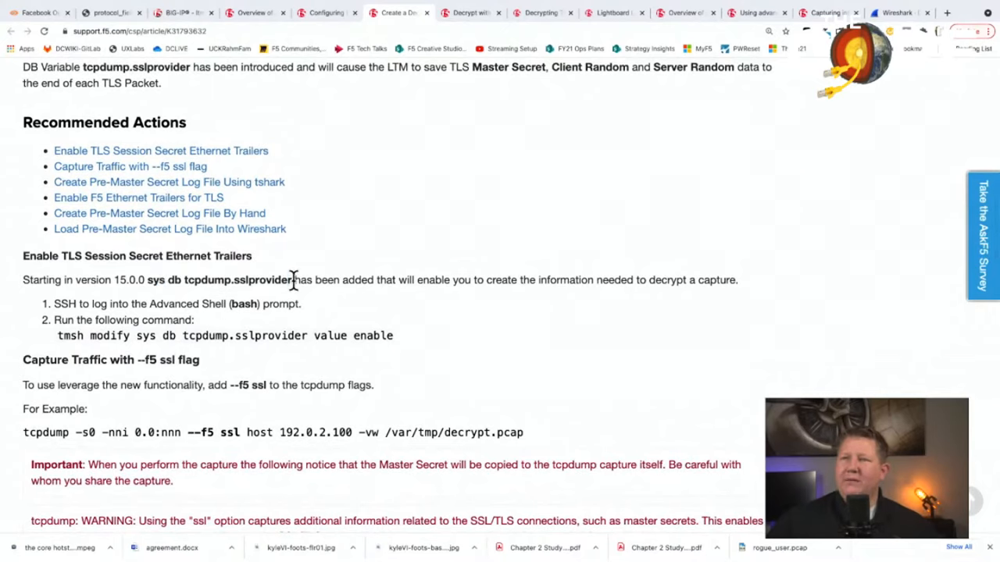
- Highlight the --f5 ssl option and scroll to the master-secrets warning in K31793632
drag(147, 280, 290, 280)
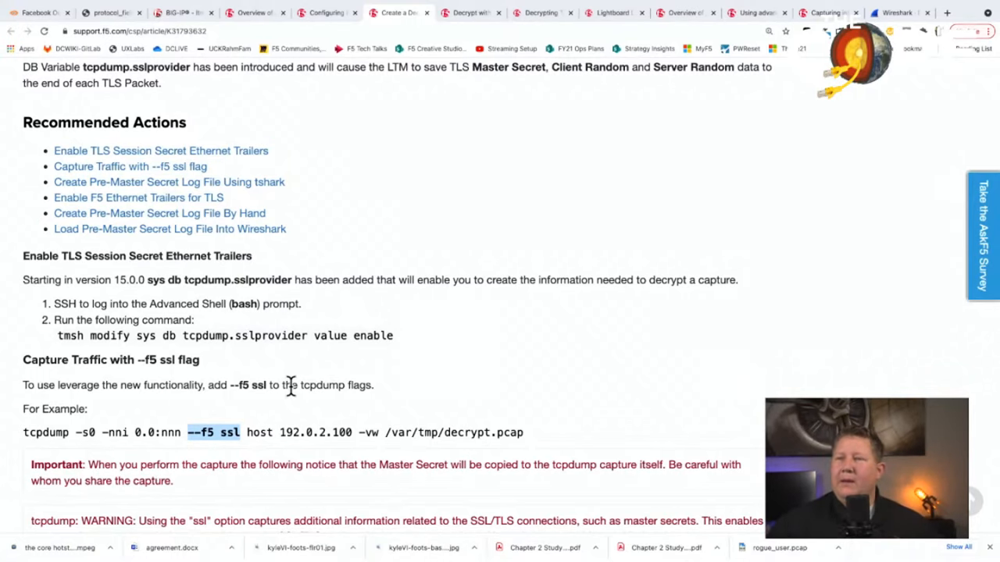
scroll(down, 3)
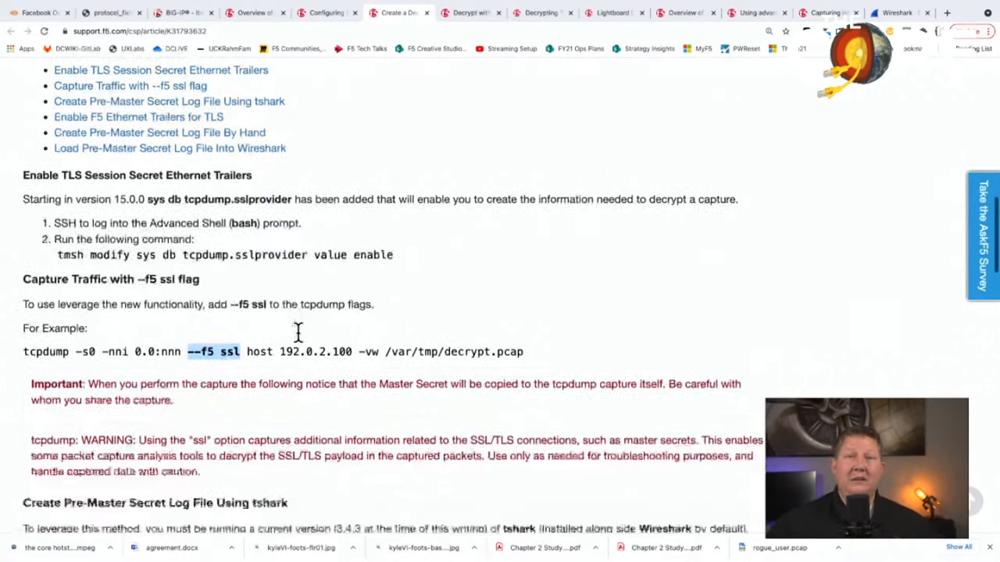
scroll(down, 3)
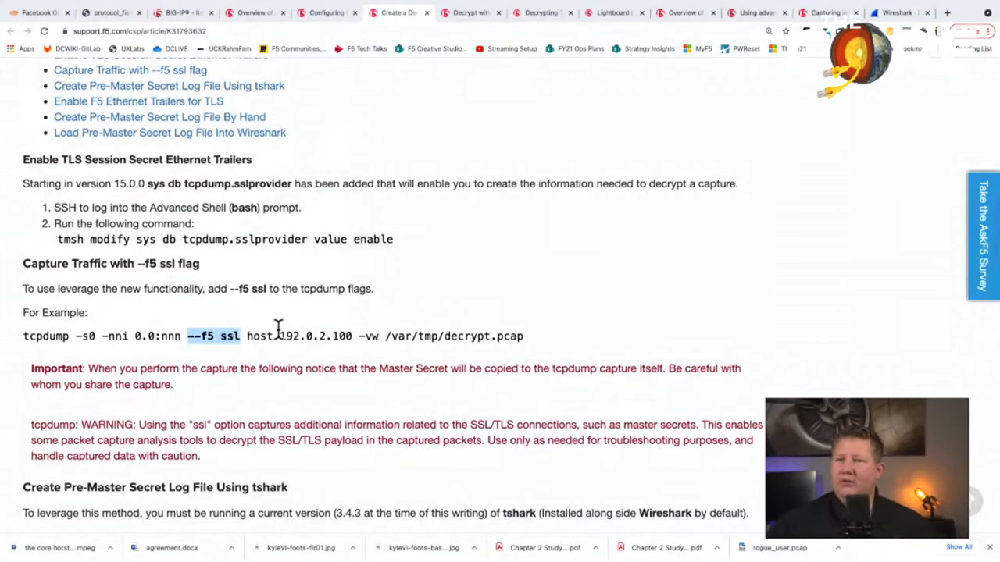
mouse_move(280, 359)
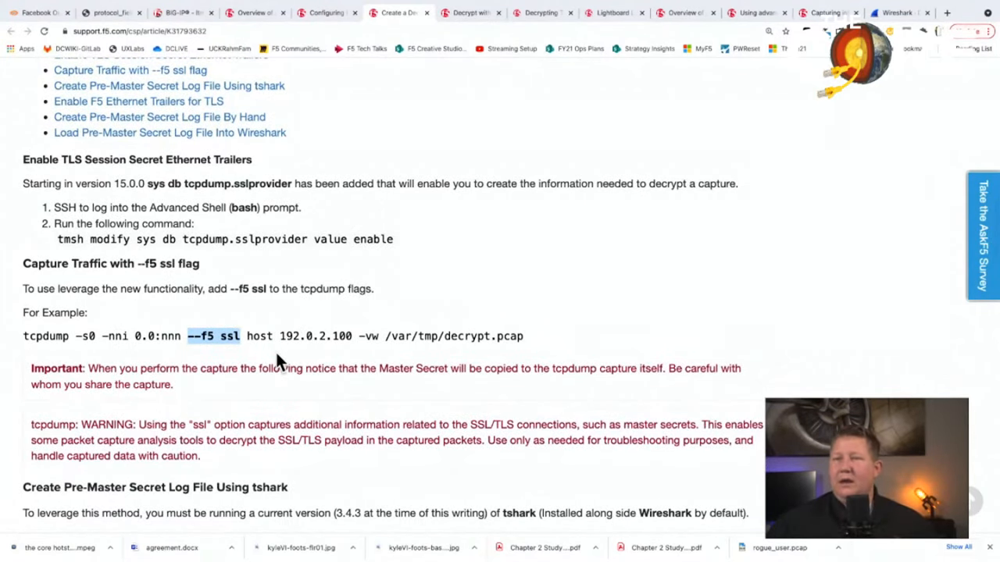
scroll(down, 3)
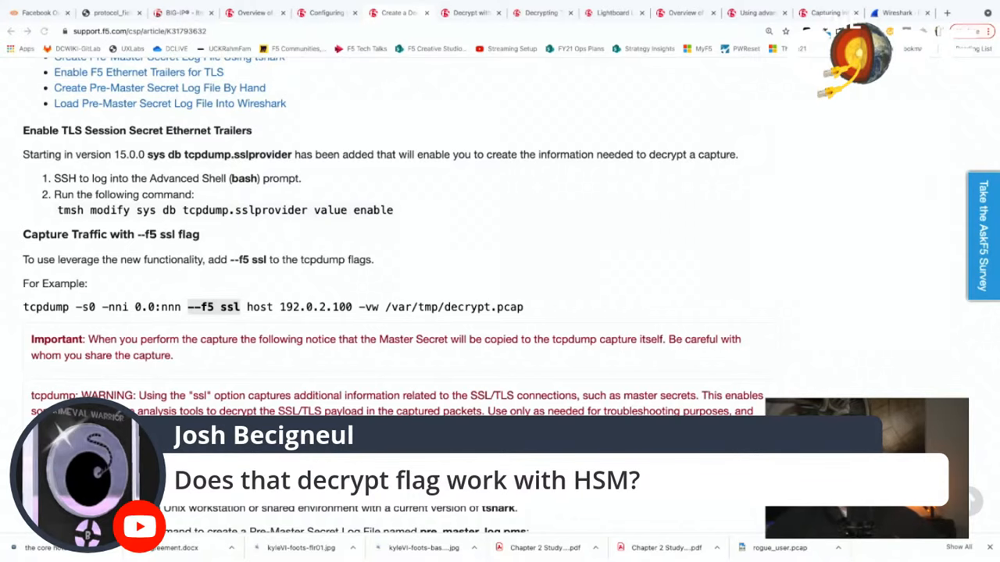
- Read the tshark pre-master secret log steps, then move to the Perfect Forward Secrecy lightboard article
scroll(down, 3)
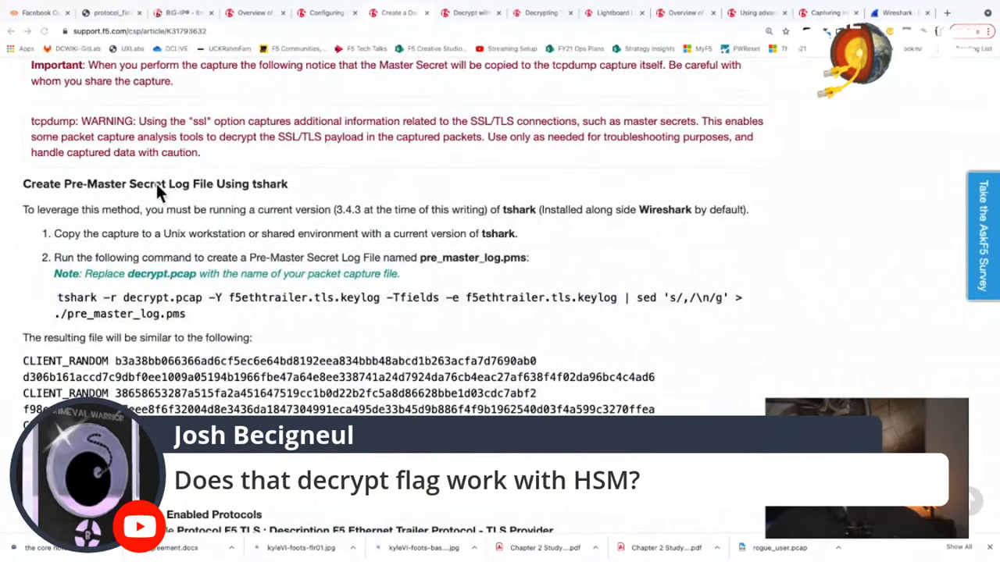
mouse_move(206, 316)
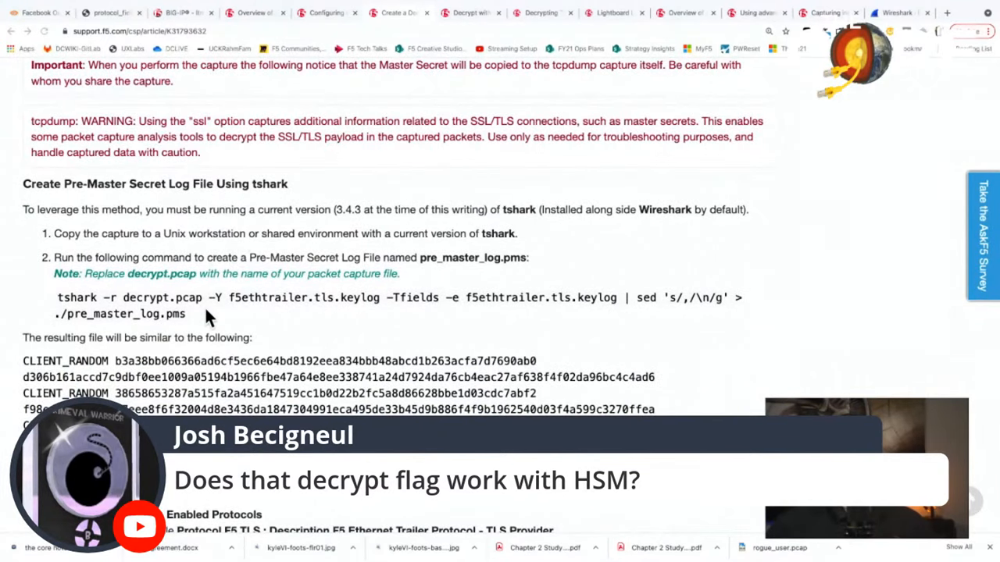
scroll(down, 3)
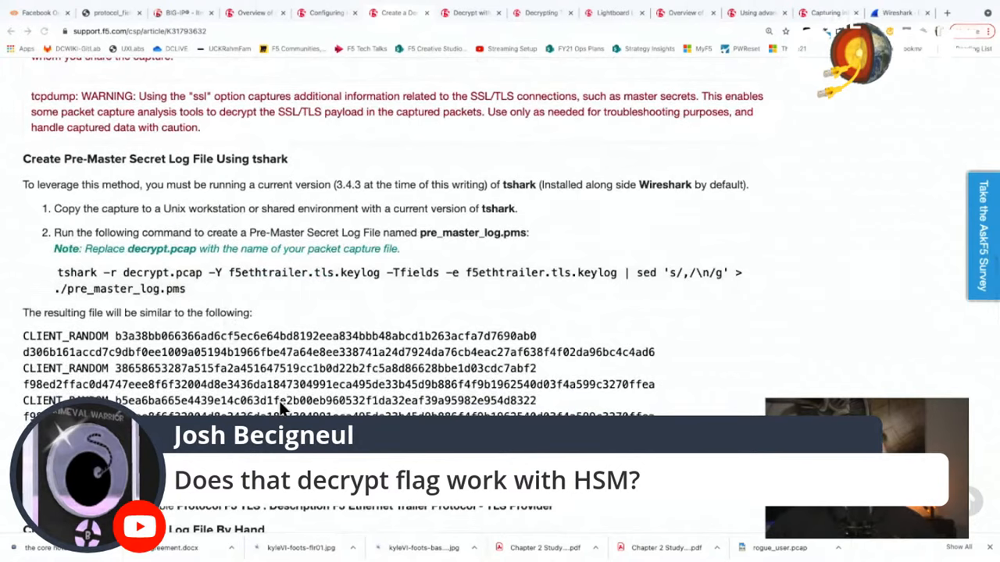
mouse_move(284, 406)
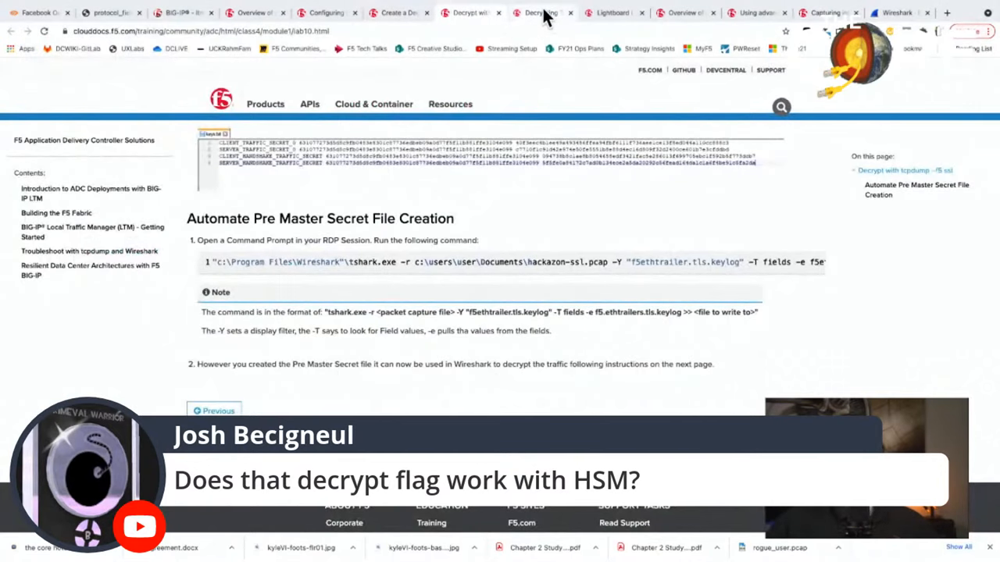
click(539, 12)
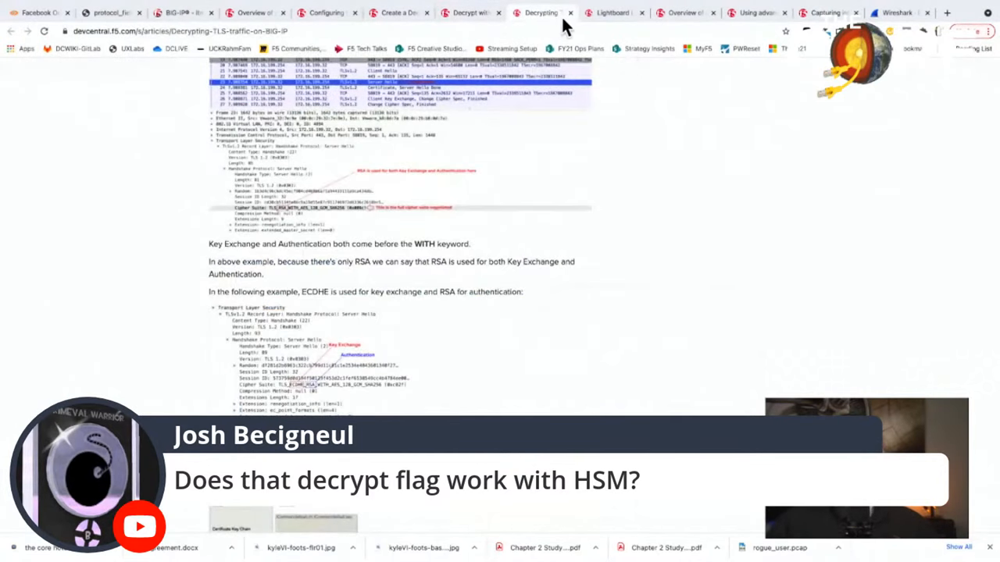
click(613, 13)
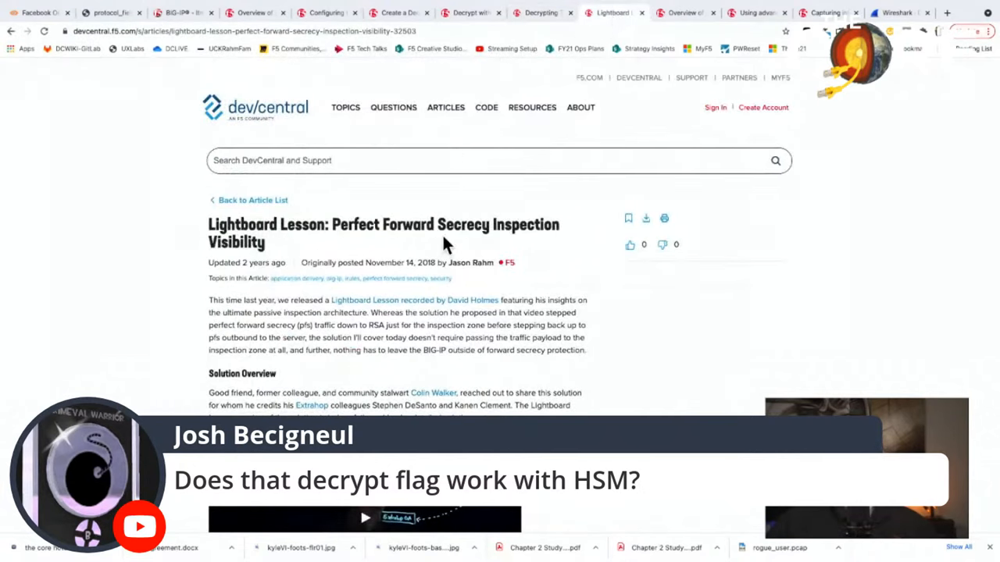
- Scroll through the Perfect Forward Secrecy lesson, then bring up the K13301 APM tunnel tracing article
scroll(down, 3)
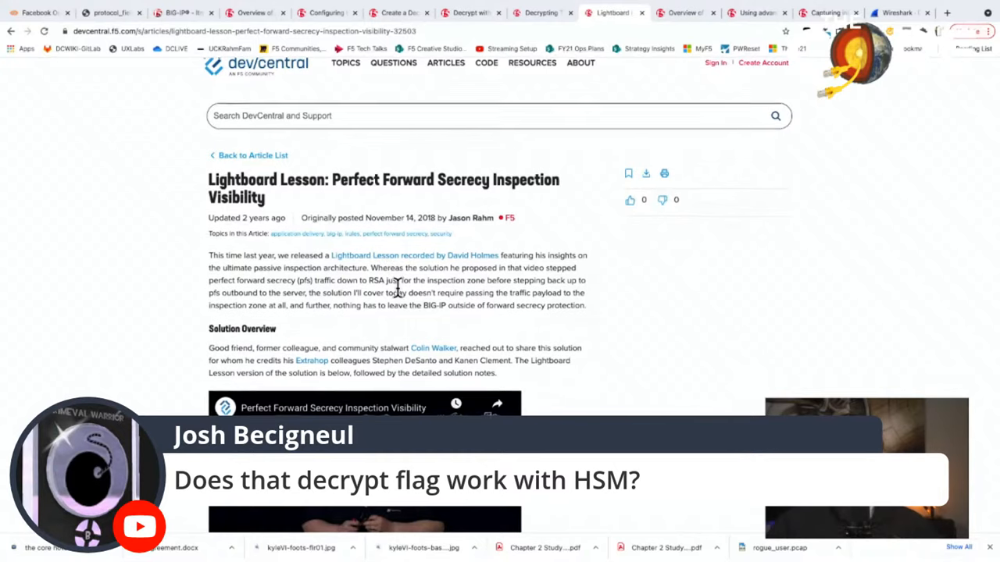
scroll(down, 3)
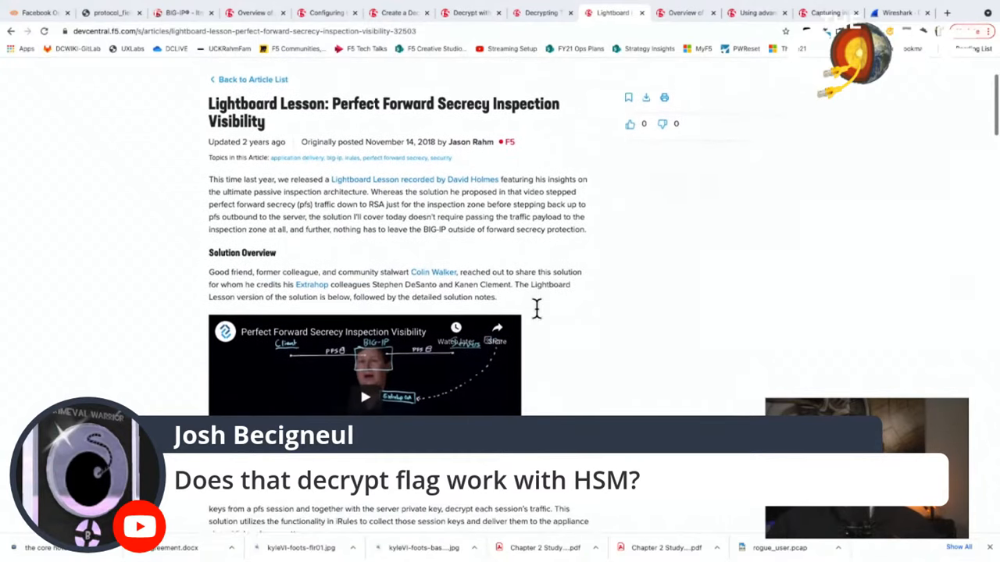
scroll(down, 3)
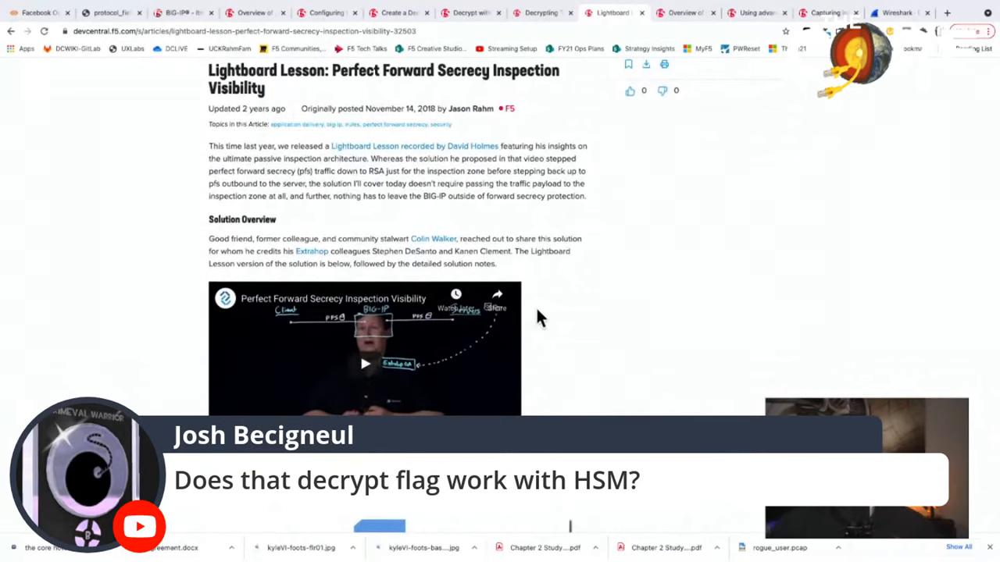
scroll(down, 3)
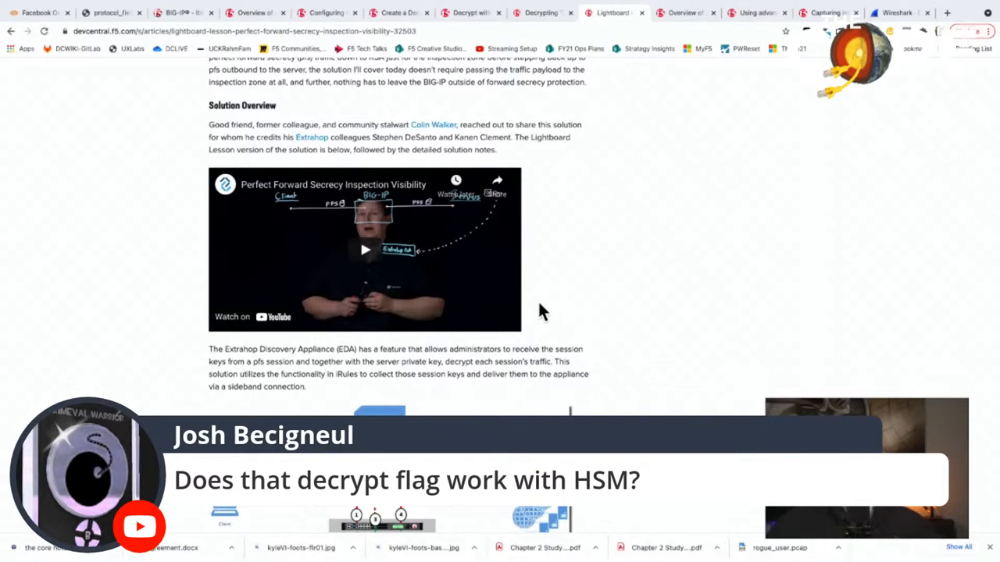
scroll(down, 3)
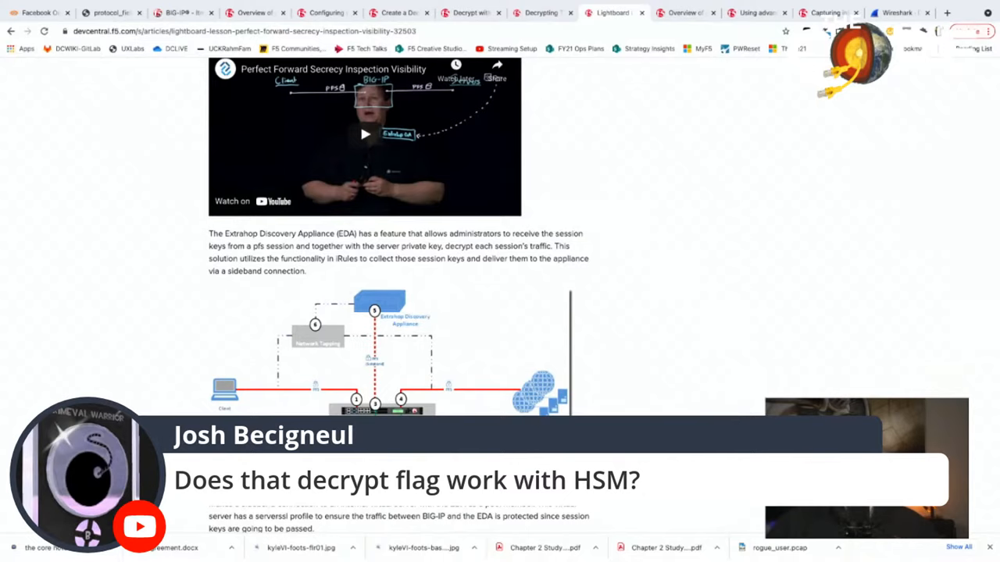
mouse_move(366, 313)
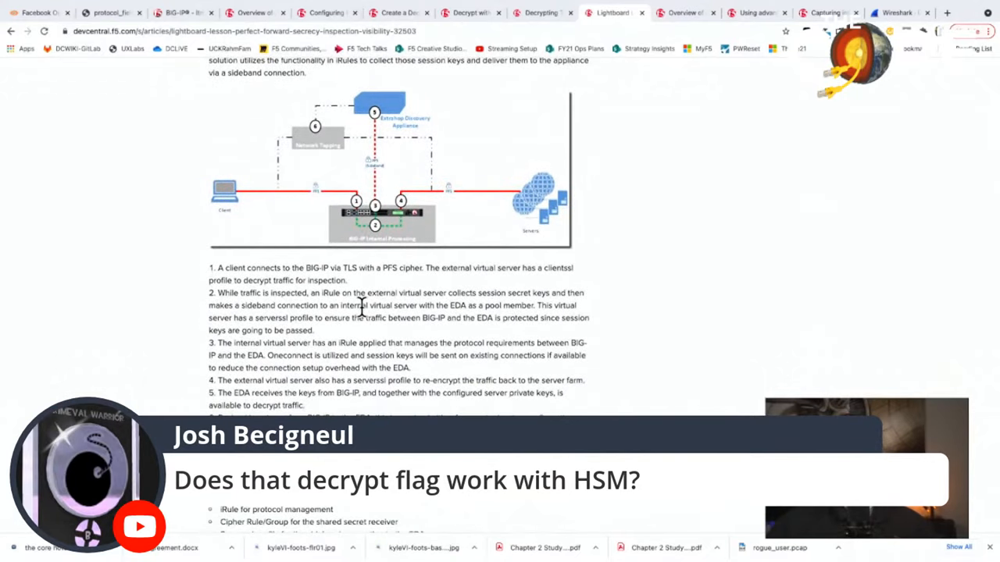
mouse_move(391, 298)
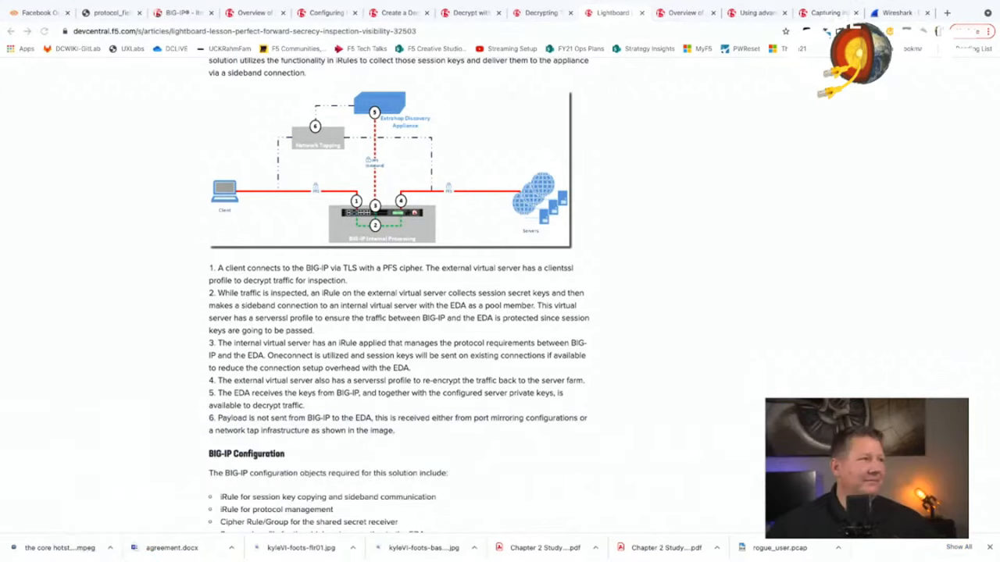
scroll(down, 3)
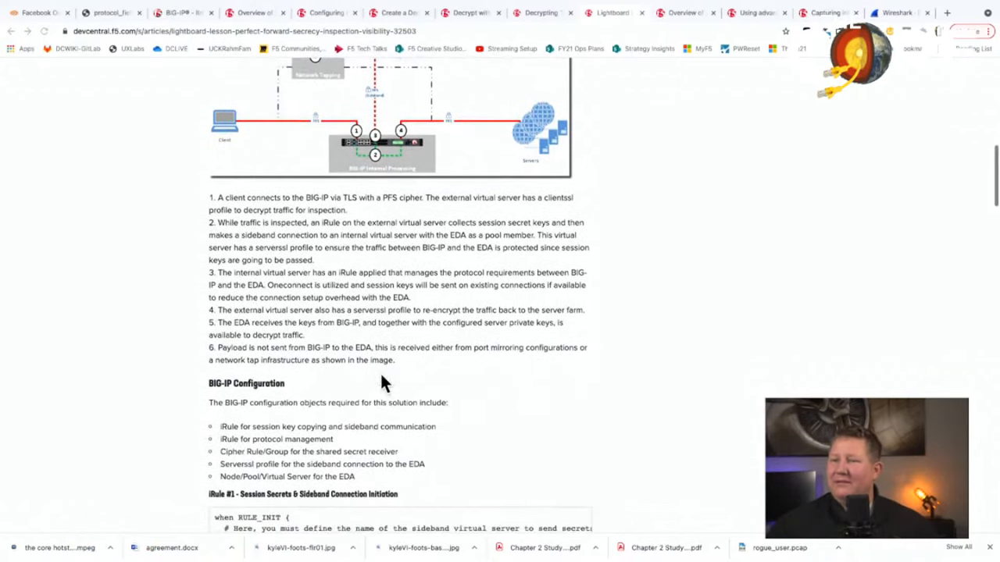
click(684, 13)
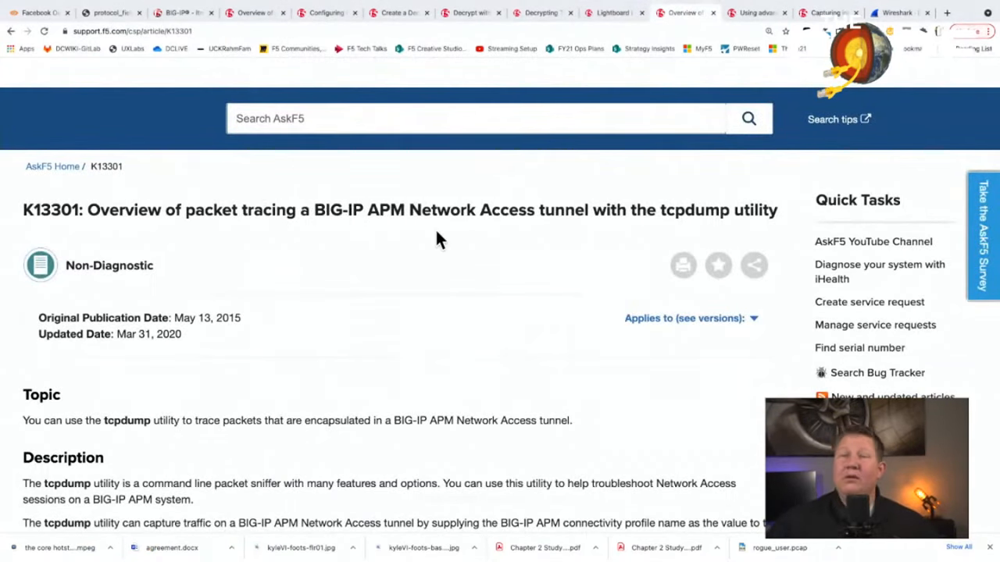
mouse_move(382, 257)
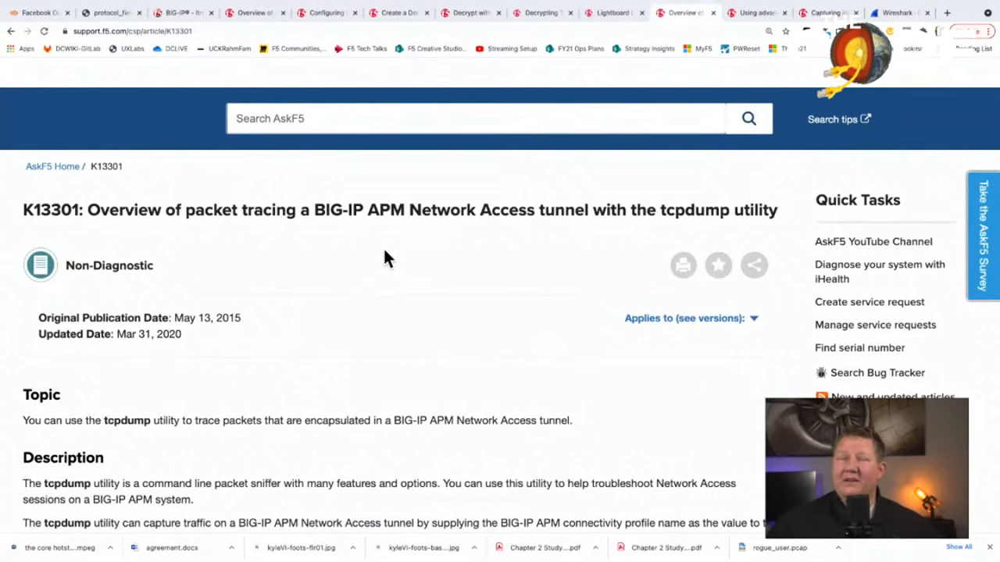
mouse_move(362, 249)
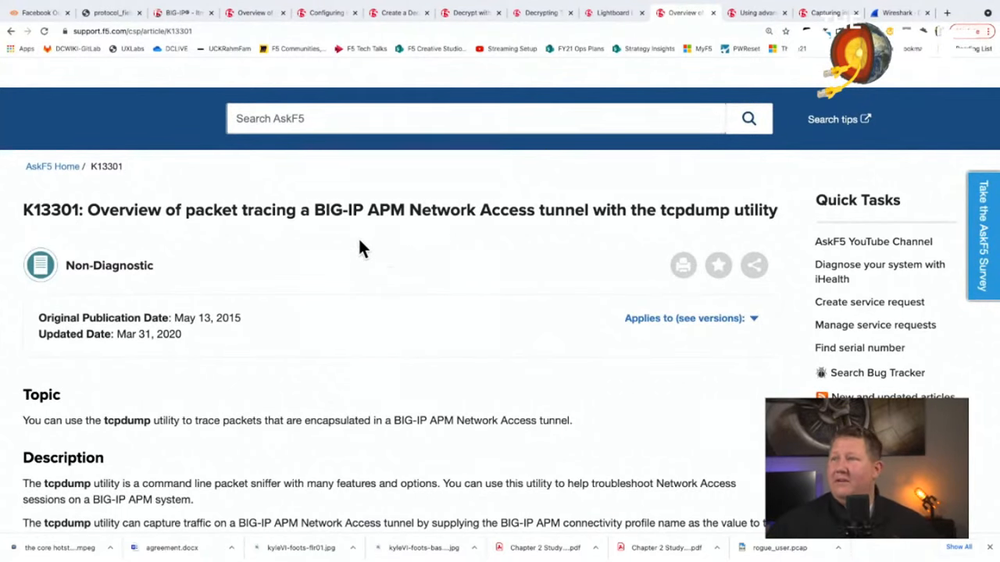
- Scroll K13301 to its Description with the tcpdump APM connectivity profile example
scroll(down, 3)
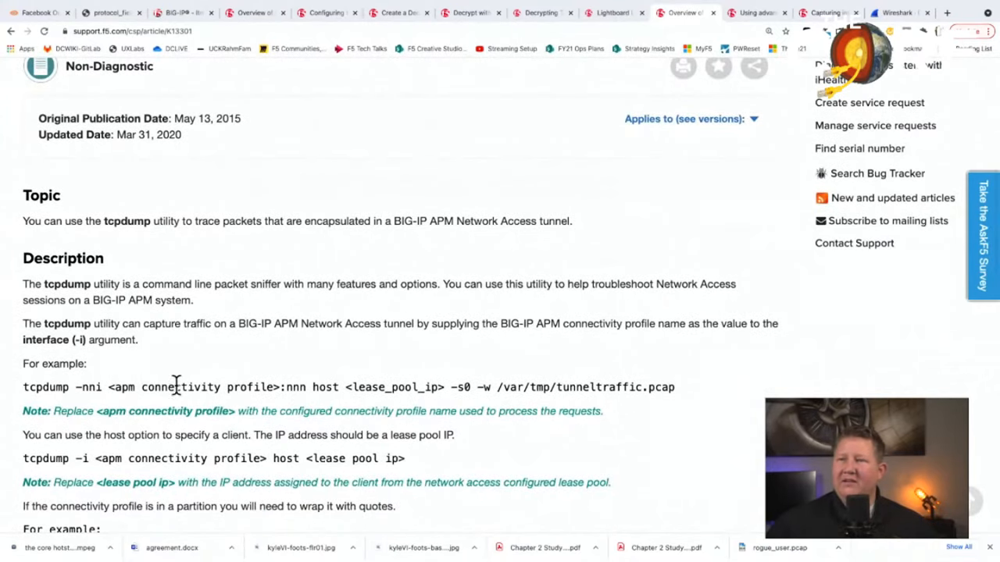
mouse_move(409, 394)
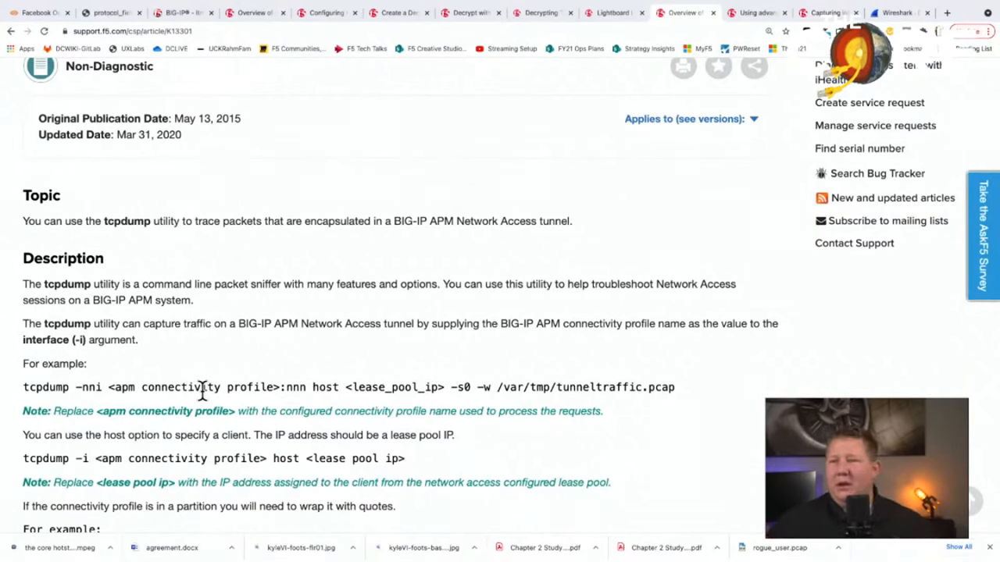
mouse_move(398, 376)
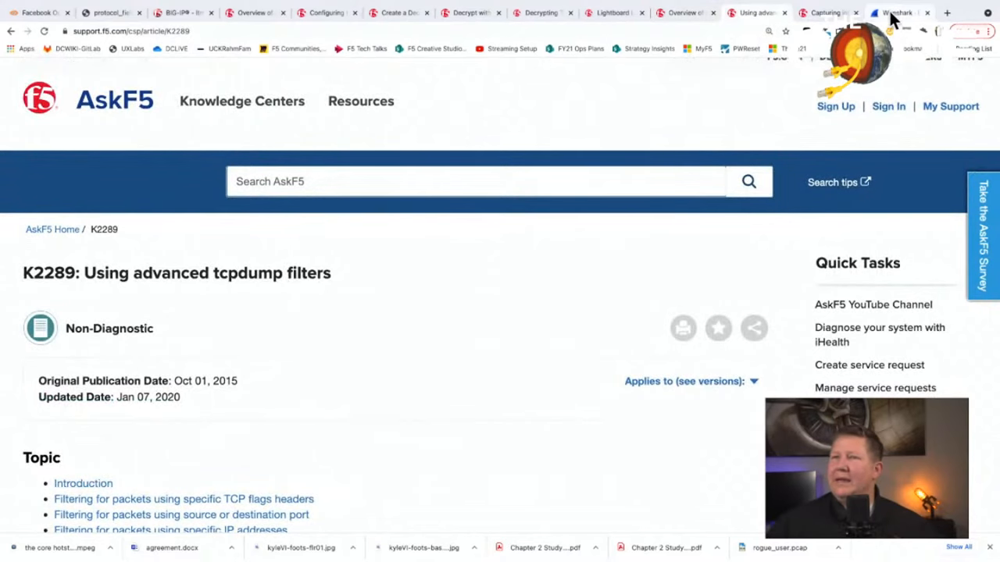
- Select the f5ethtrailer.analysis field in the F5 Ethernet Trailer display filter reference
click(893, 13)
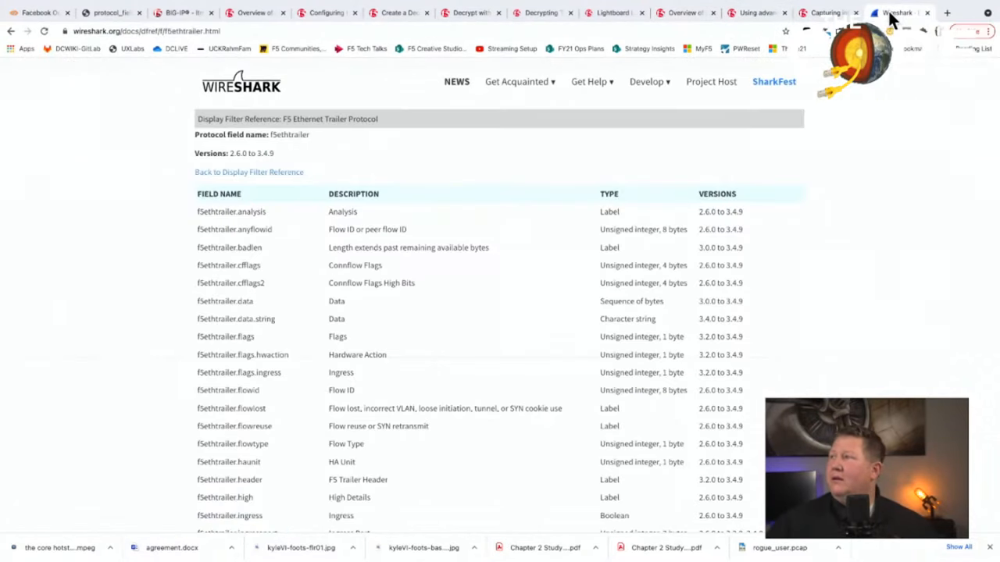
mouse_move(199, 216)
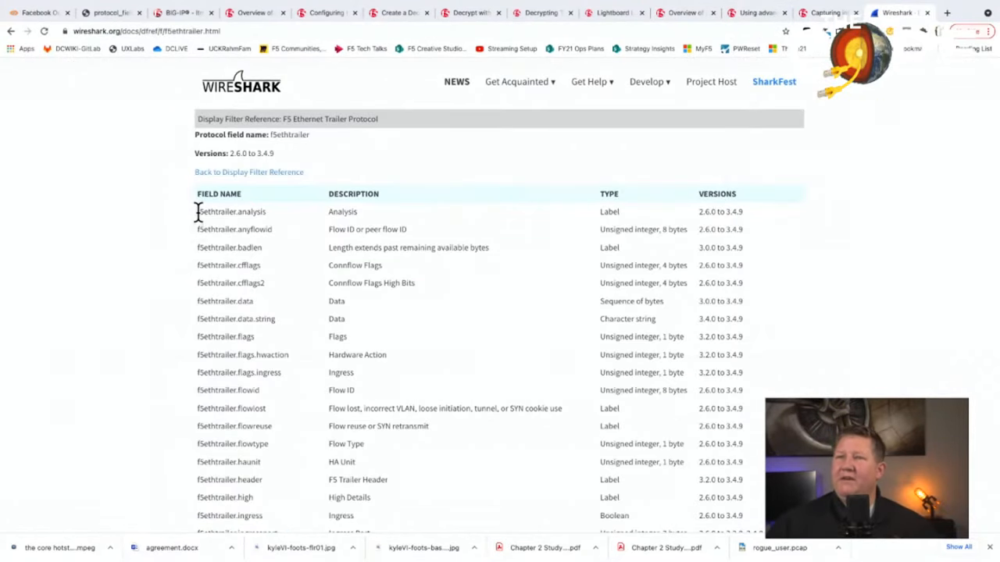
double_click(231, 213)
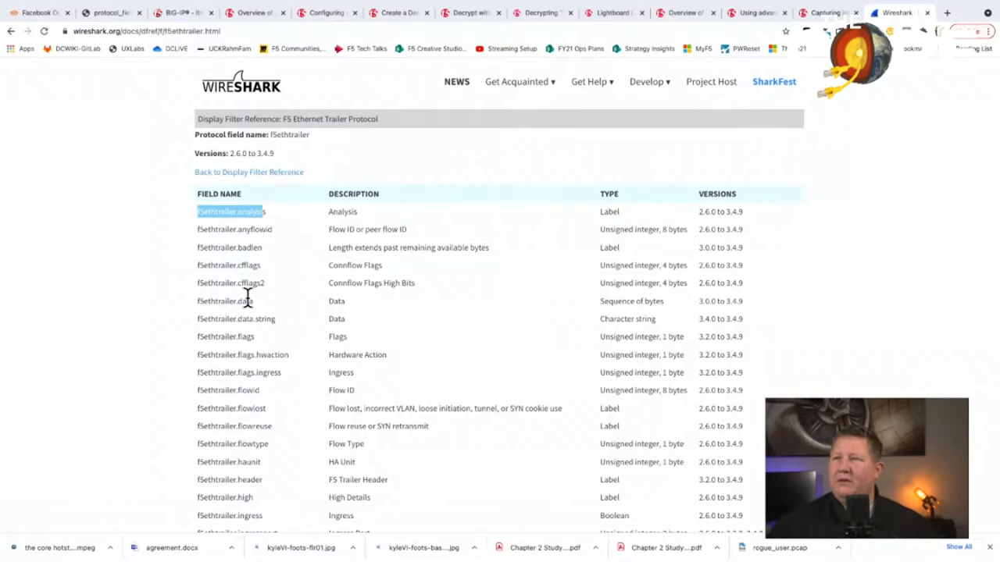
scroll(down, 3)
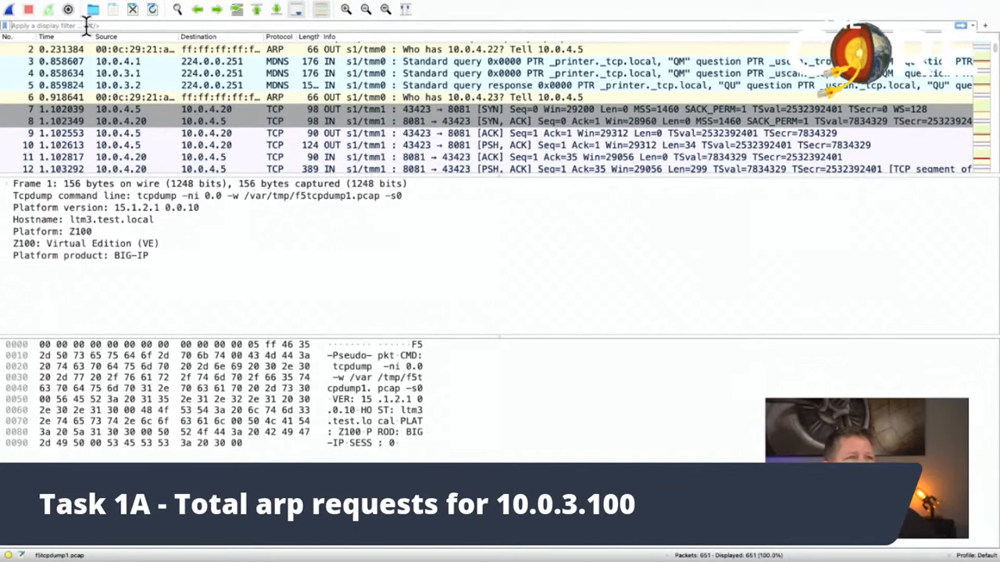
- Apply the display filter arp to show only ARP packets
text(arp)
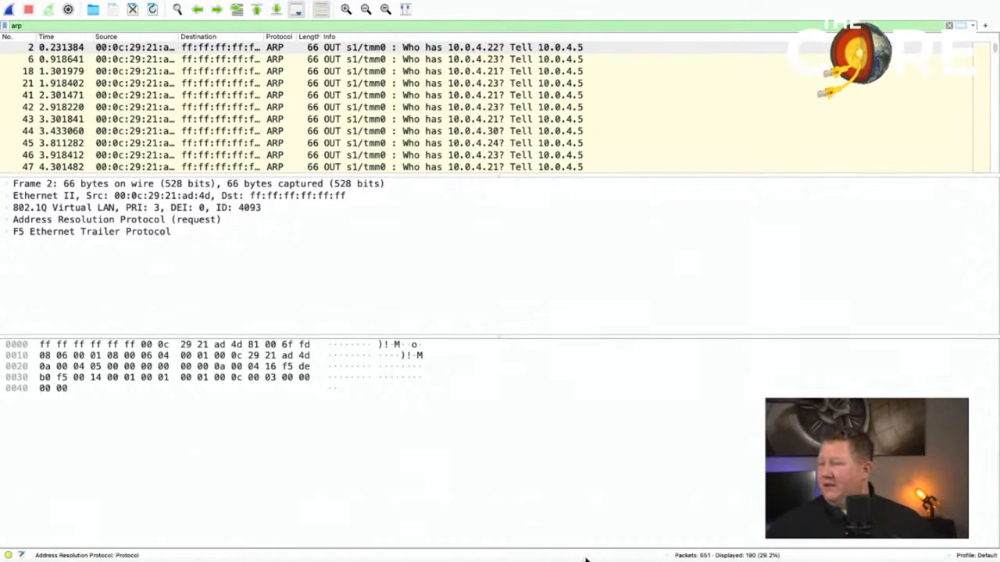
mouse_move(710, 556)
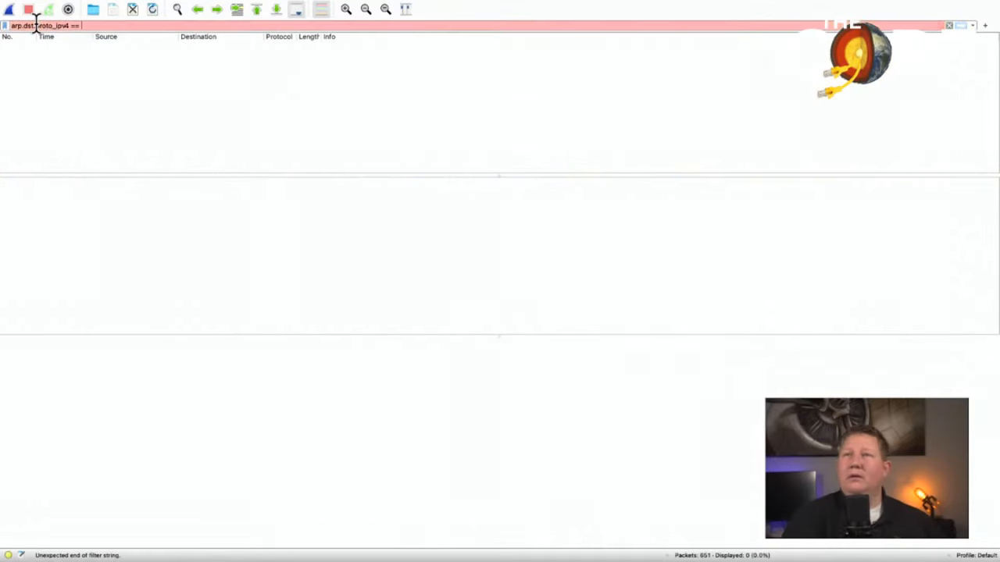
- Apply the filter arp.dst.proto_ipv4 == 10.0.3.100, leaving five ARP requests
text(10.0.3.100)
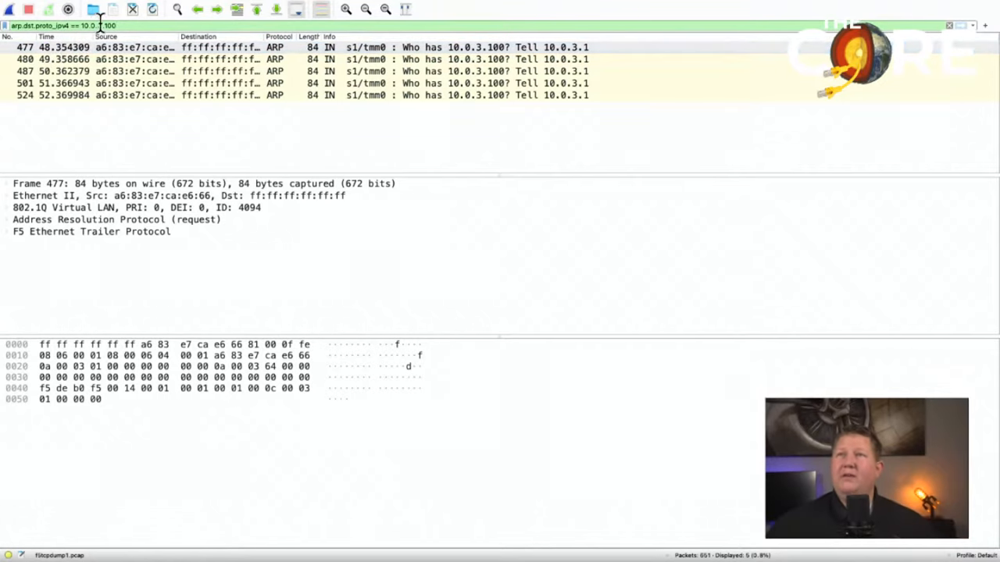
click(242, 96)
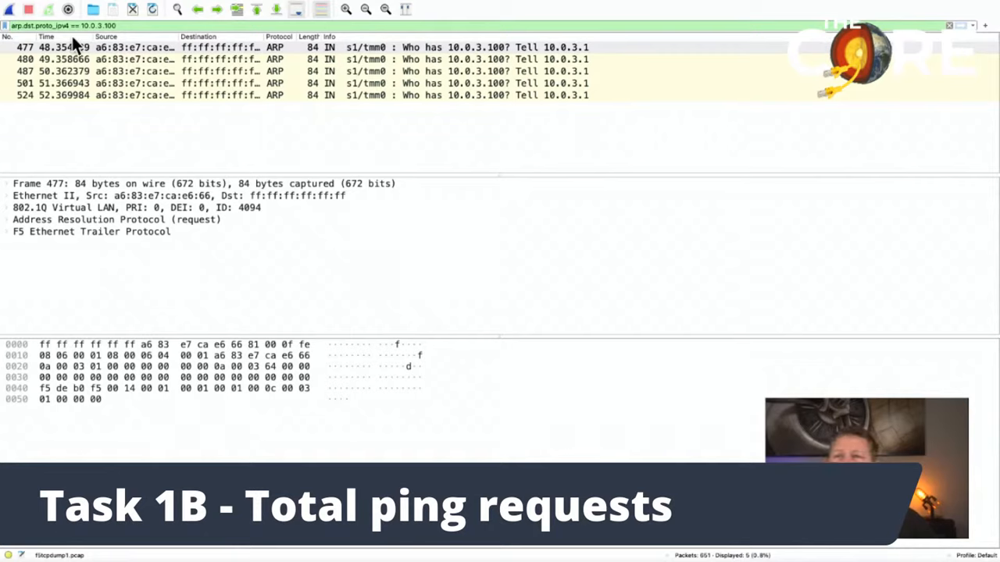
- Replace the filter with icmp and inspect the echo packets between 10.0.3.50 and 10.0.3.1
double_click(63, 25)
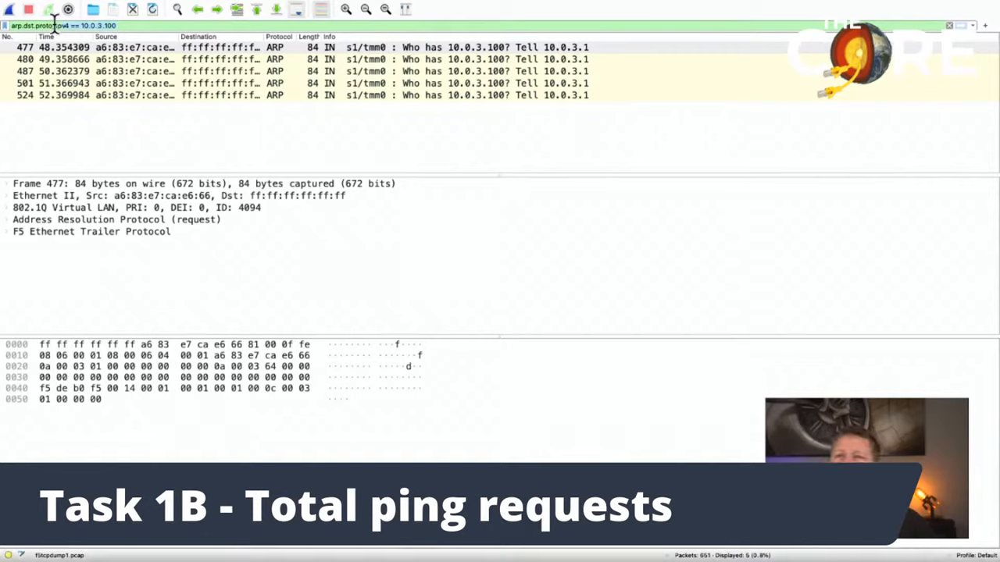
text(icmp)
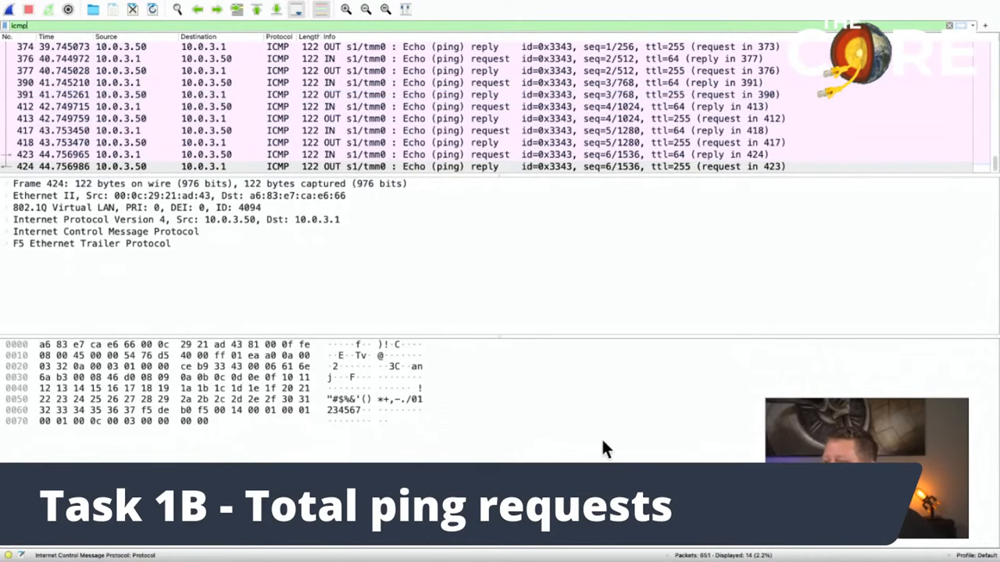
click(138, 206)
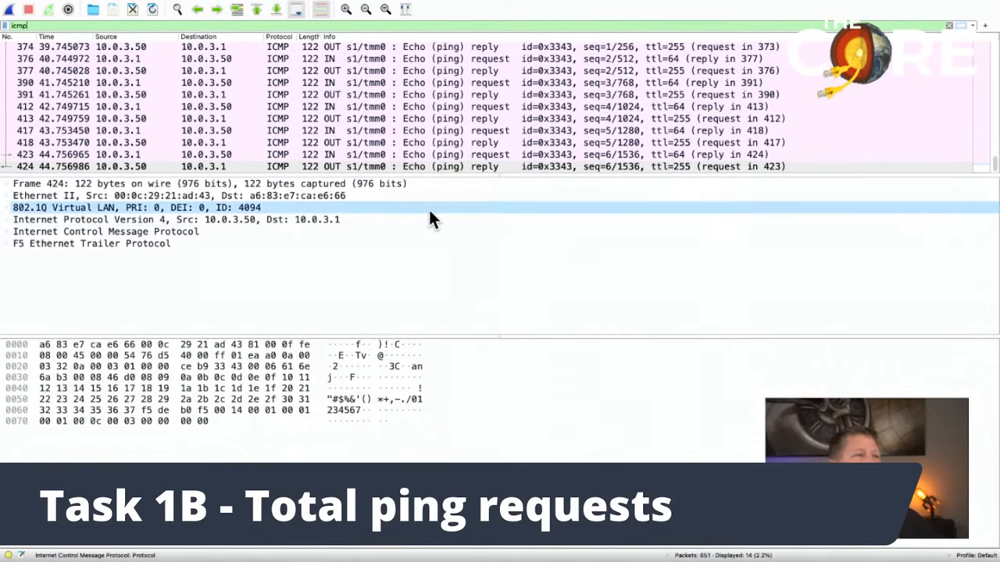
click(391, 155)
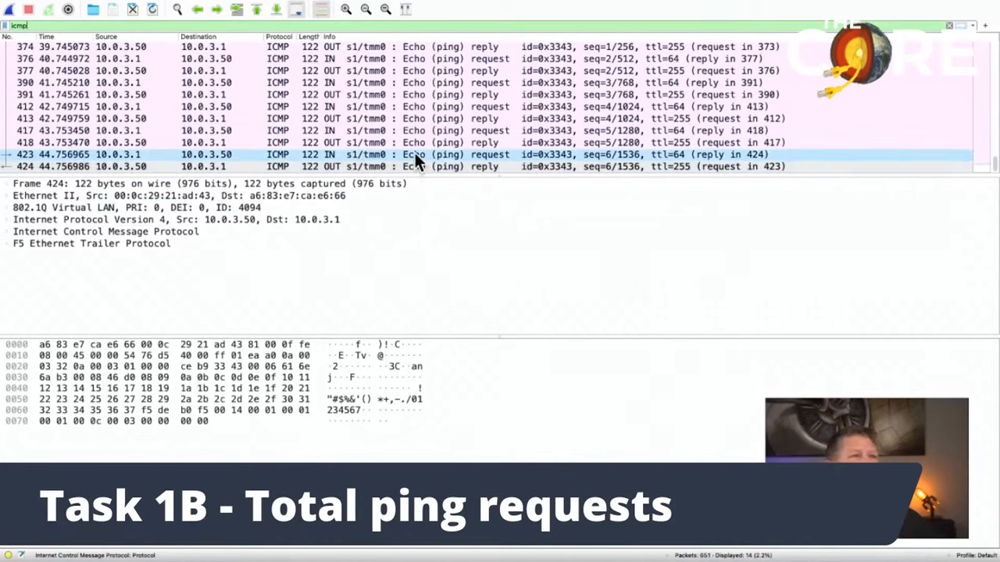
click(390, 131)
text(.type ==)
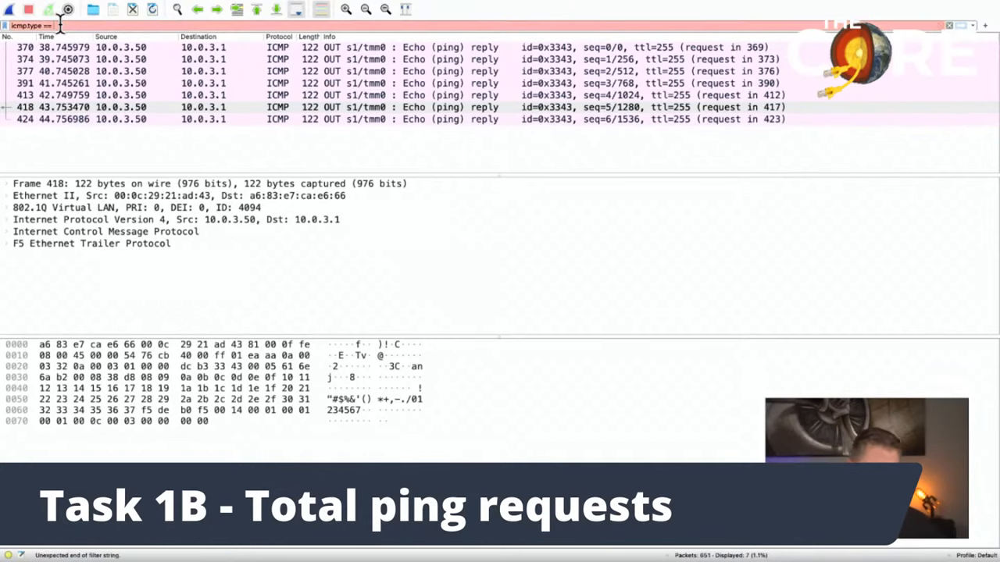
- Filter on icmp.type == 8 and check the last of the seven echo requests, packet 423
text(8)
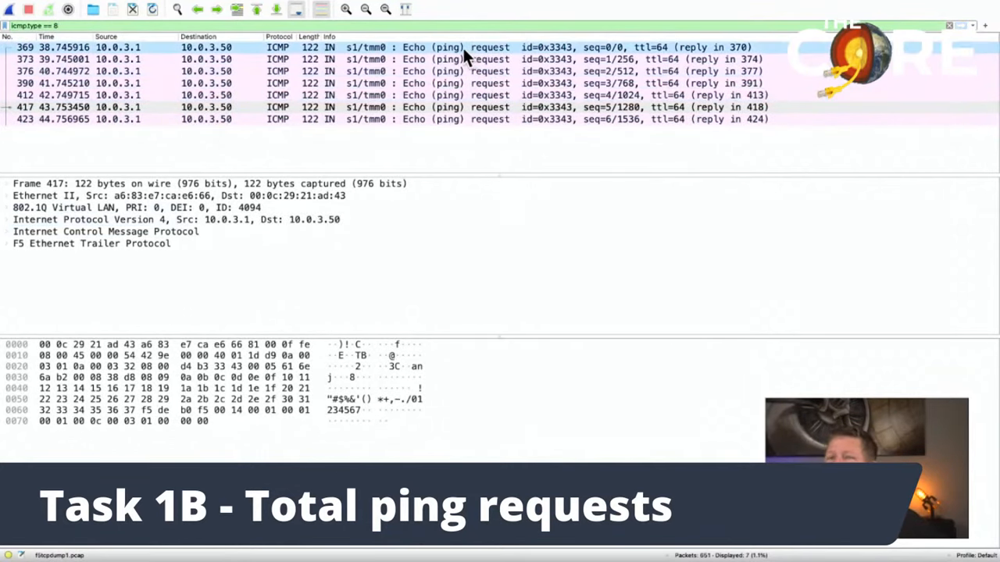
click(320, 119)
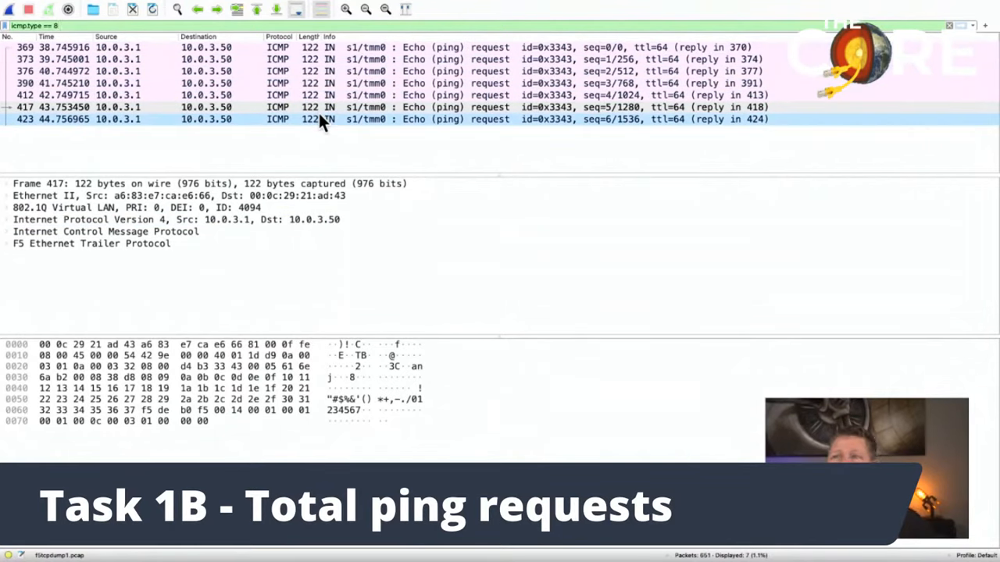
mouse_move(259, 118)
text(0)
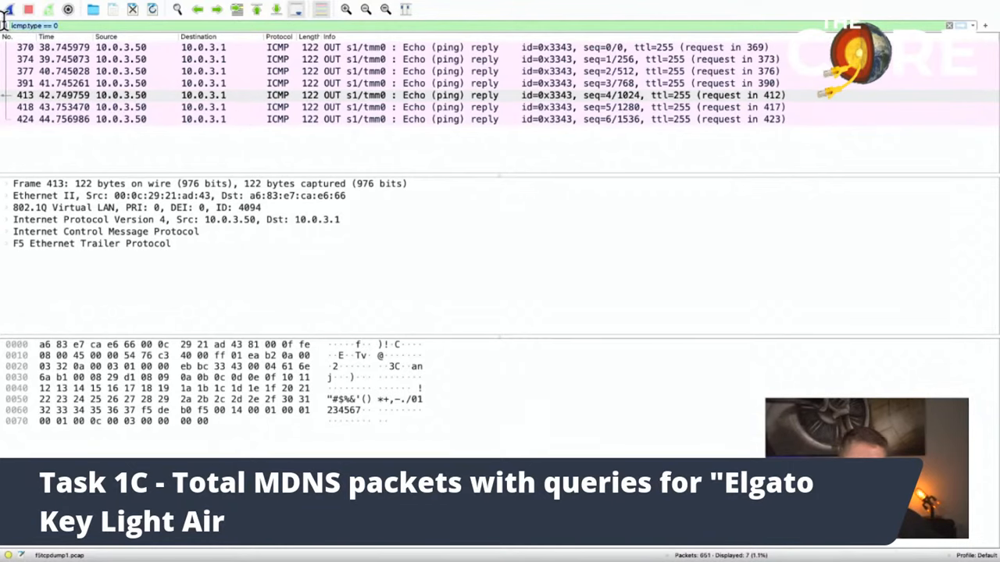
- Filter on mdns and open query packet 470 naming the Elgato Key Light Air
text(mdns)
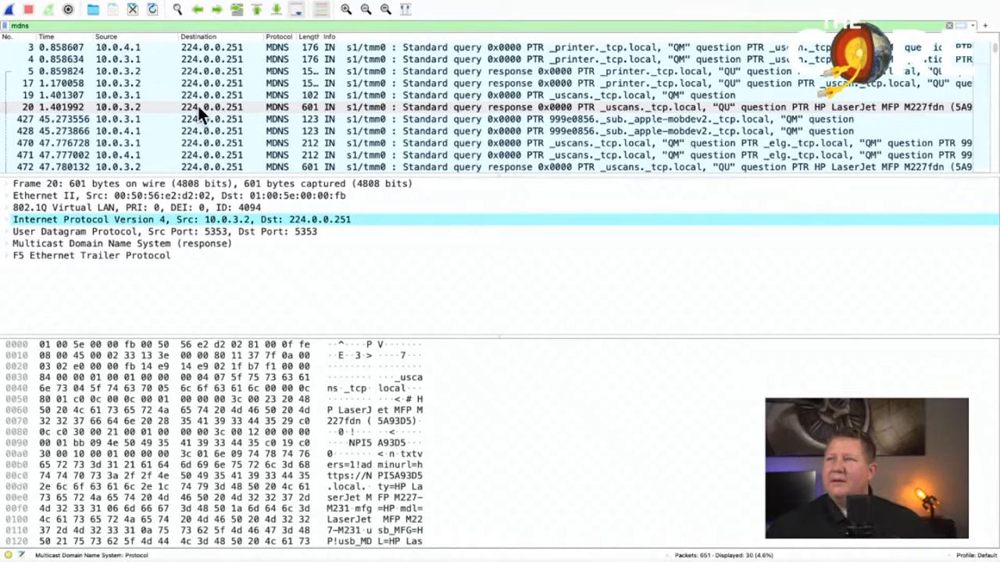
mouse_move(217, 109)
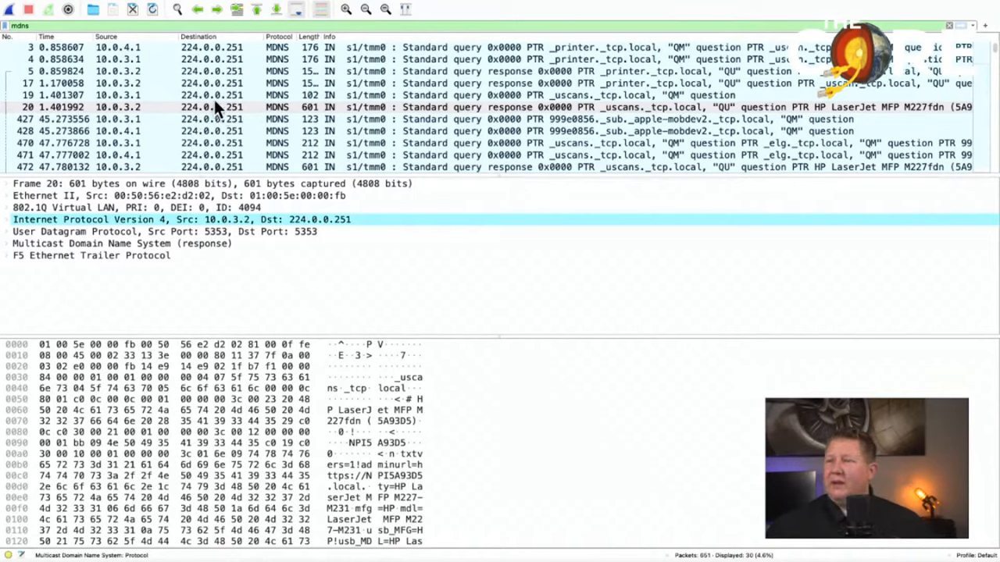
mouse_move(266, 91)
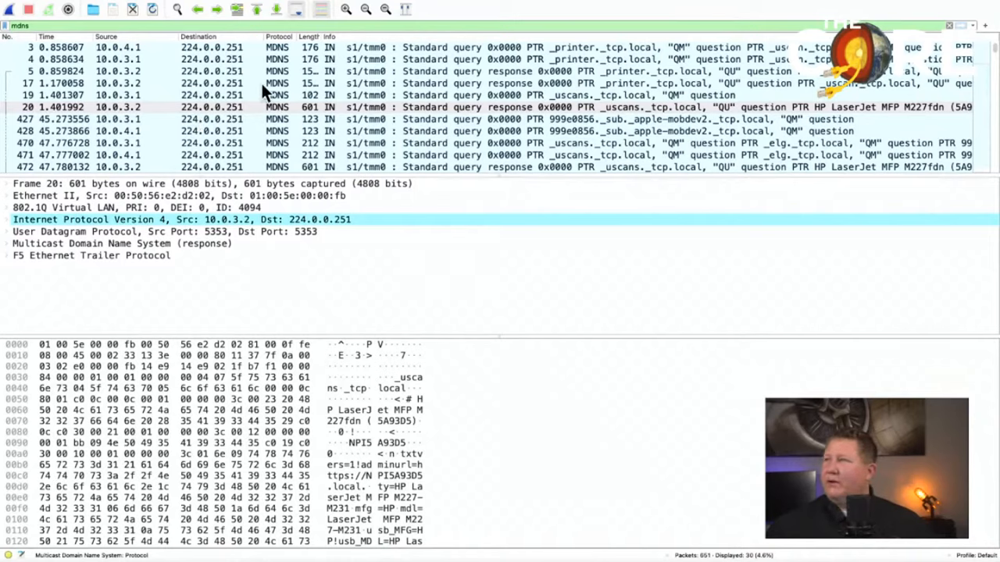
mouse_move(205, 75)
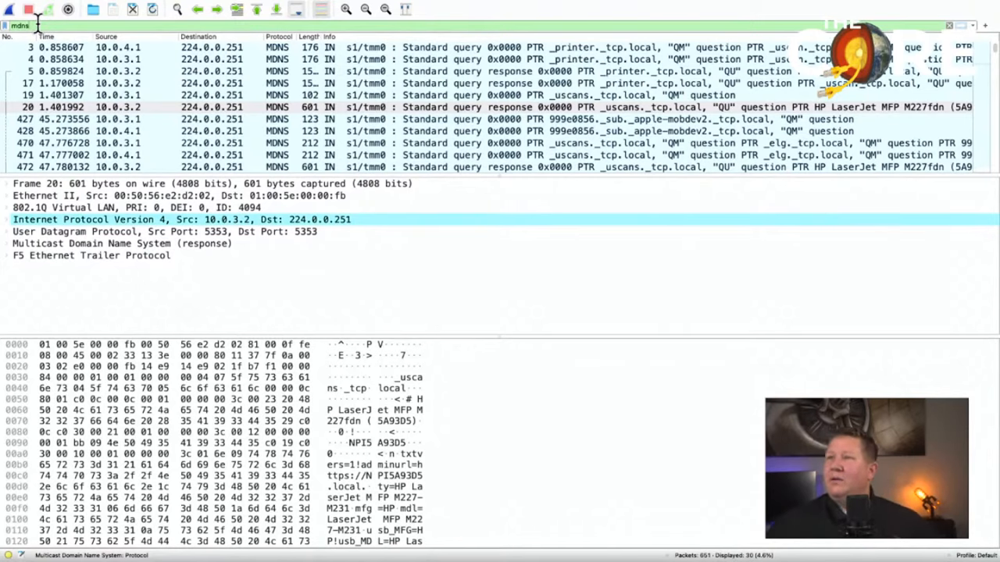
click(91, 256)
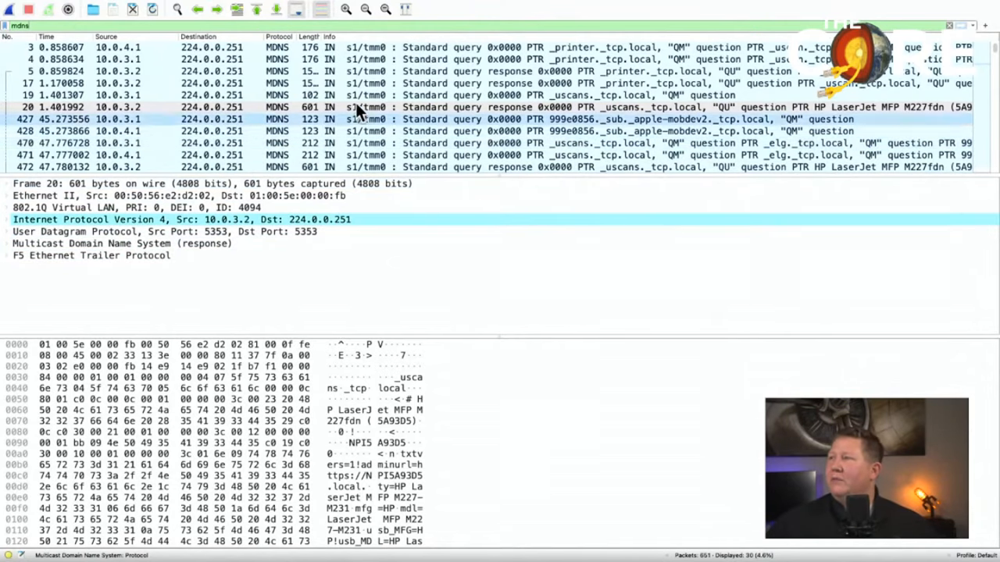
mouse_move(456, 132)
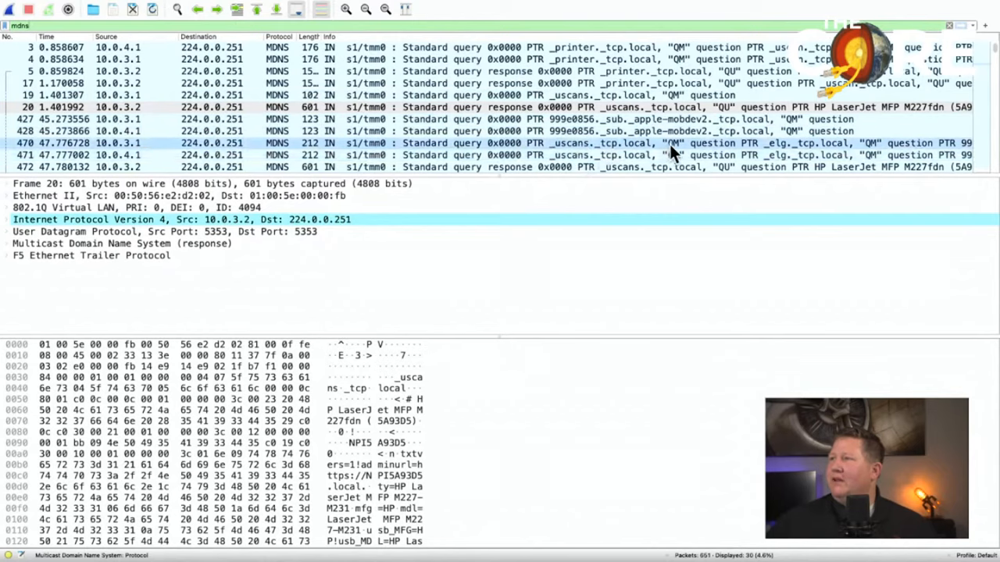
click(313, 144)
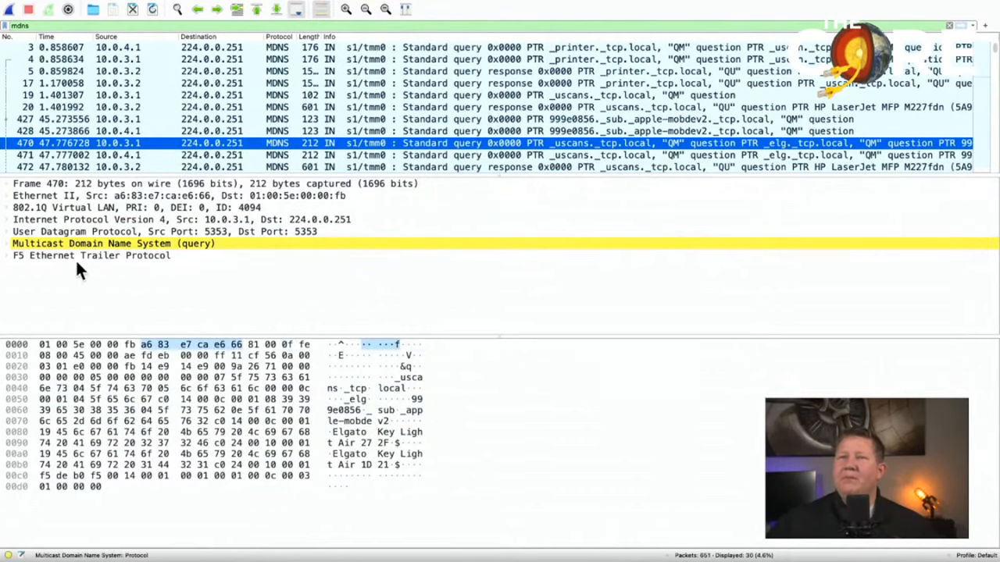
- Apply the Flags field of packet 470 as filter, giving dns.flags == 0x0000
click(8, 243)
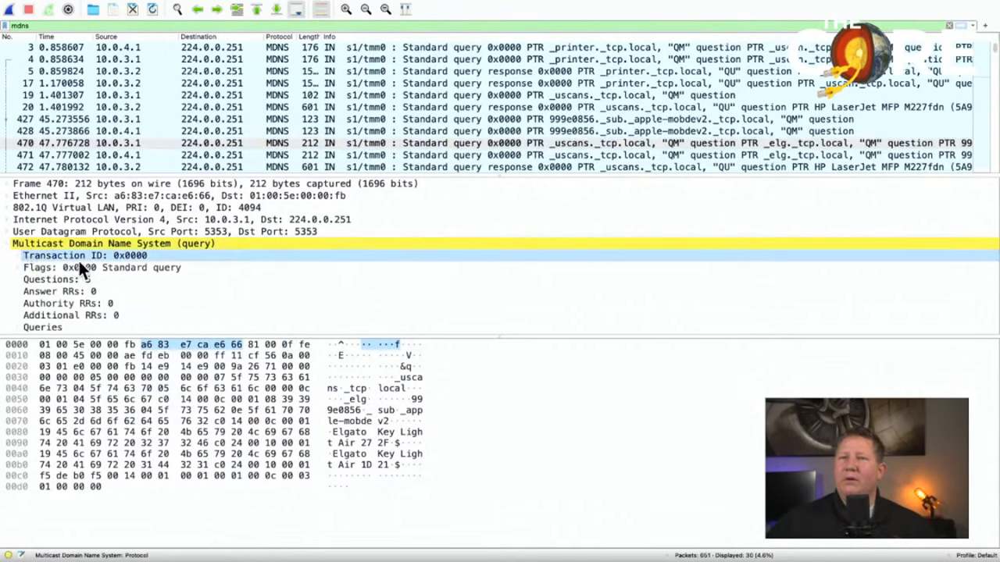
right_click(101, 267)
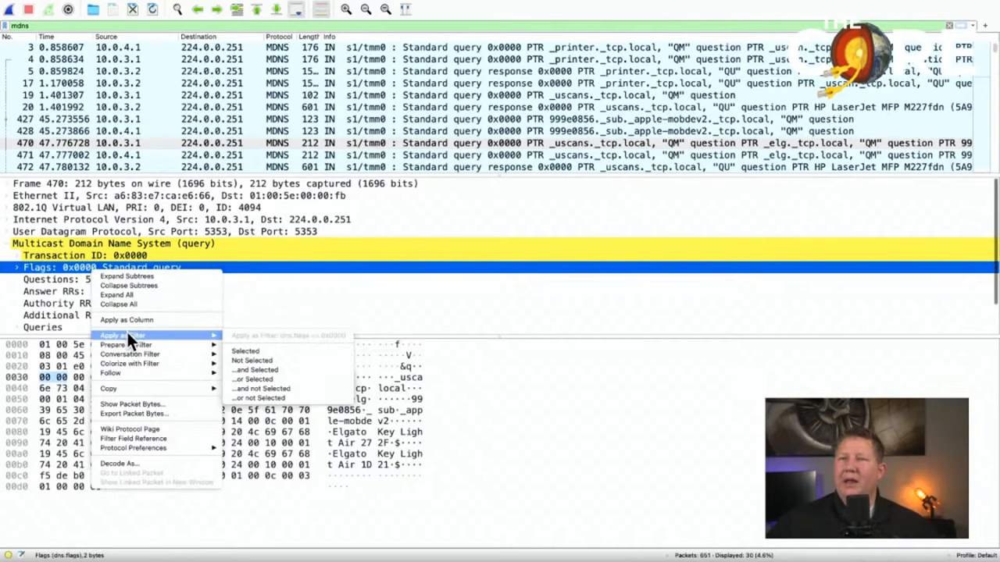
mouse_move(245, 350)
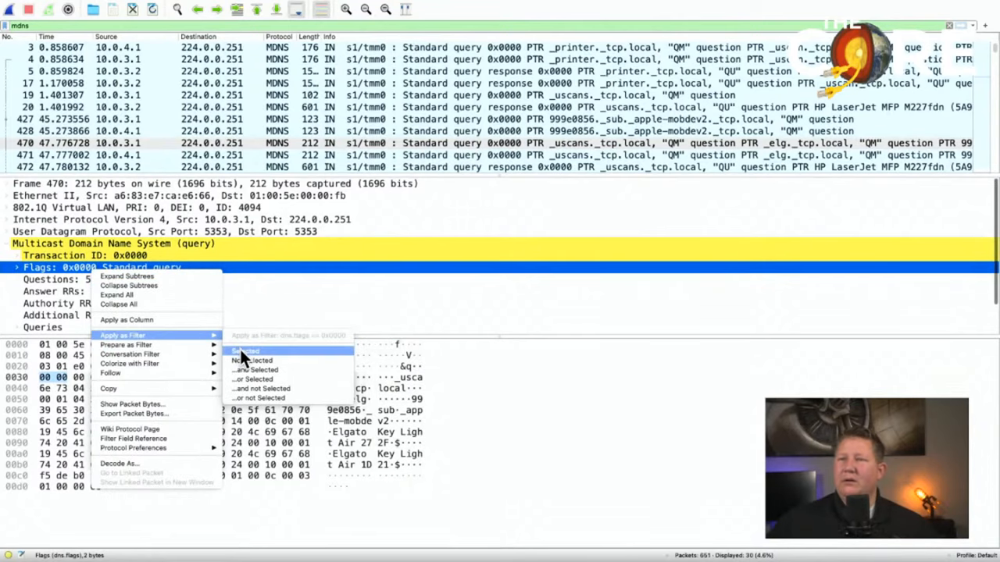
click(244, 350)
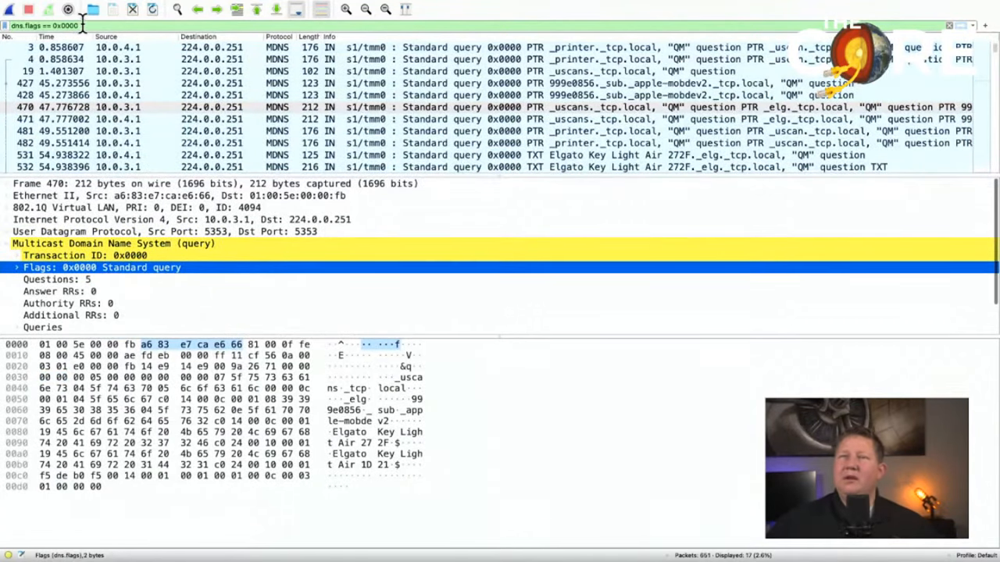
scroll(down, 3)
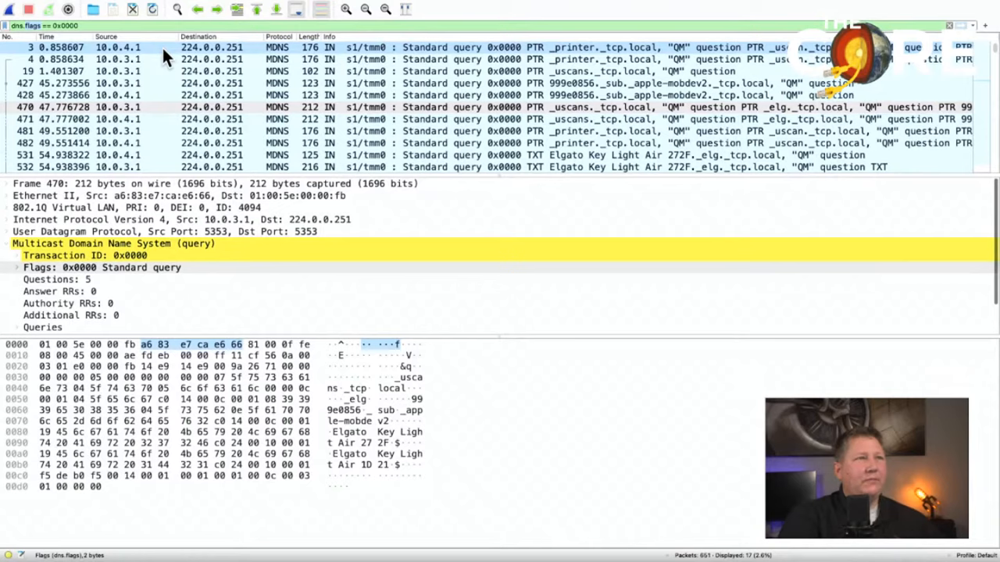
- Filter to dns.qry.name contains "Elgato Key Light Air", leaving only those MDNS queries and responses
text(dns.qry.name)
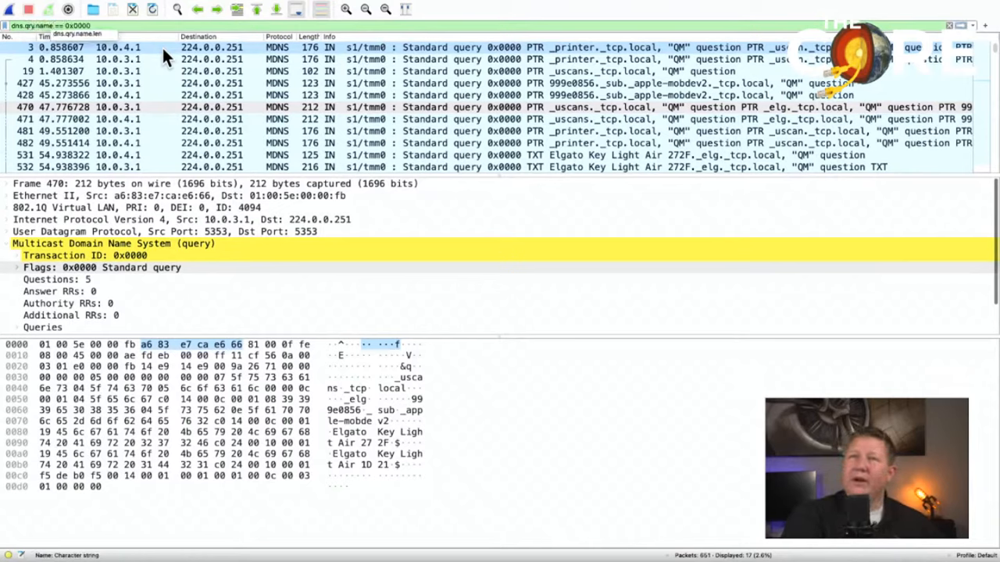
click(16, 267)
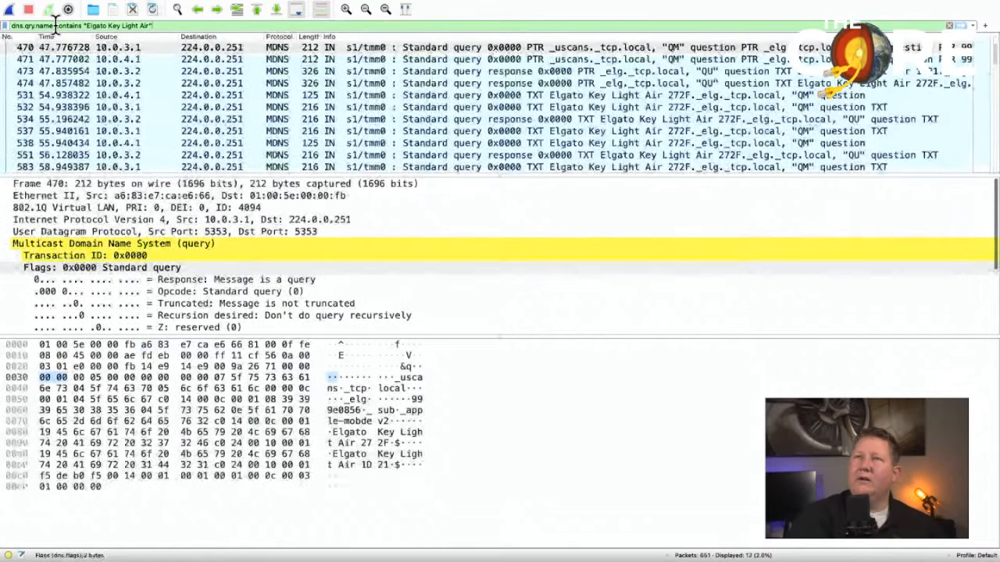
click(218, 119)
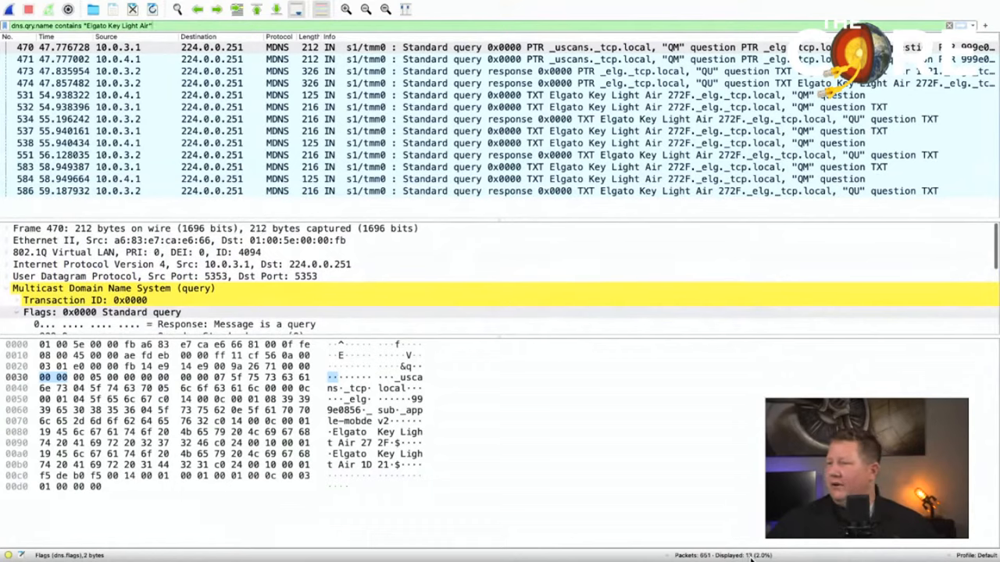
mouse_move(562, 421)
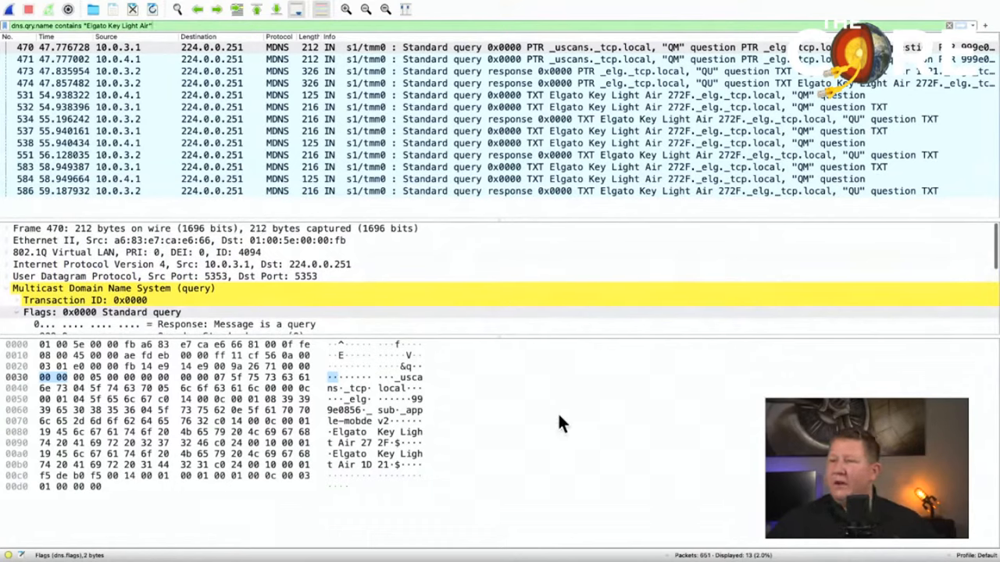
click(188, 166)
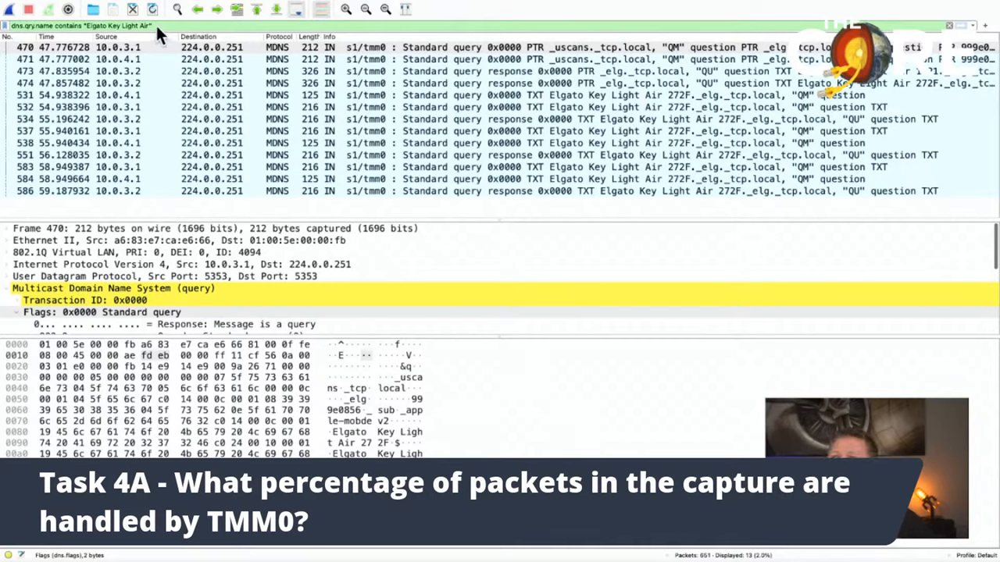
- Replace the filter with f5ethtrailer.tmm == 1 to list TCP traffic between 10.0.4.5 and 10.0.4.20
click(946, 25)
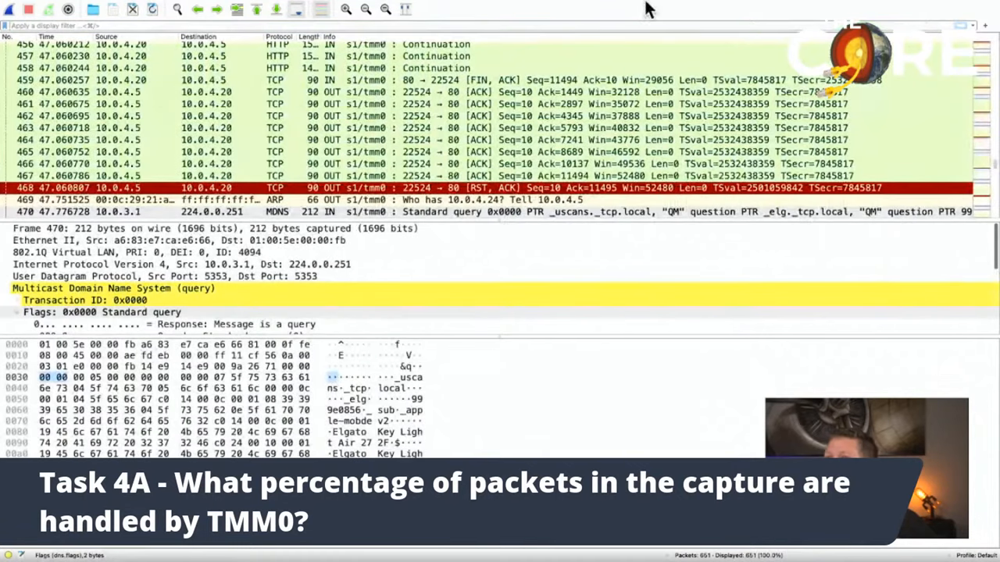
click(226, 116)
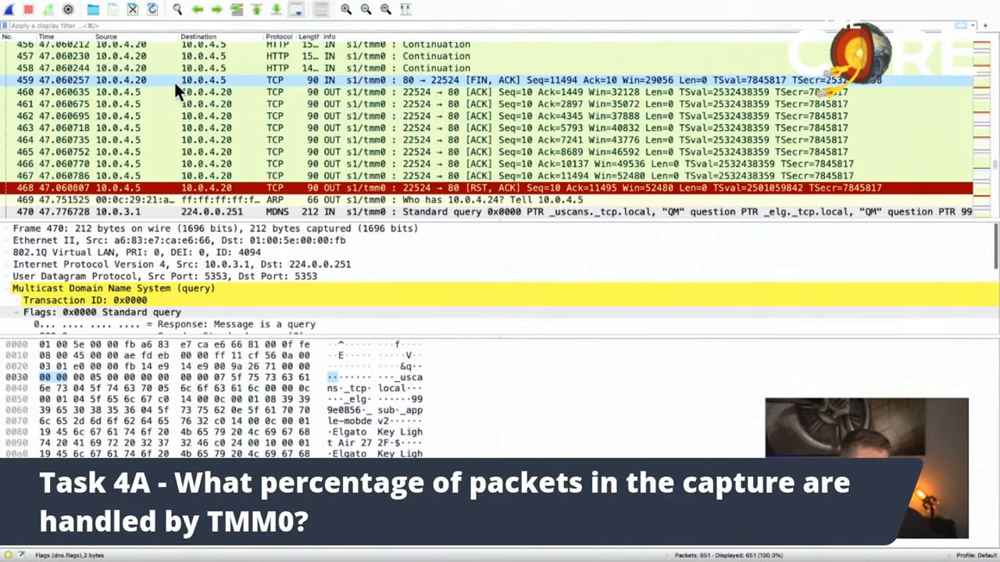
text(f5ethtrailer.tmm == 0)
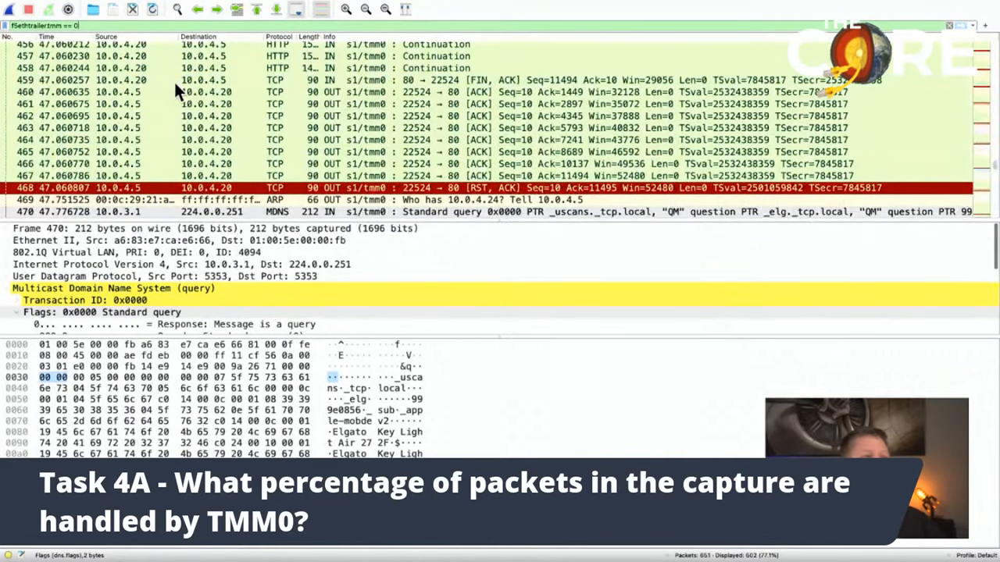
click(312, 103)
text(1)
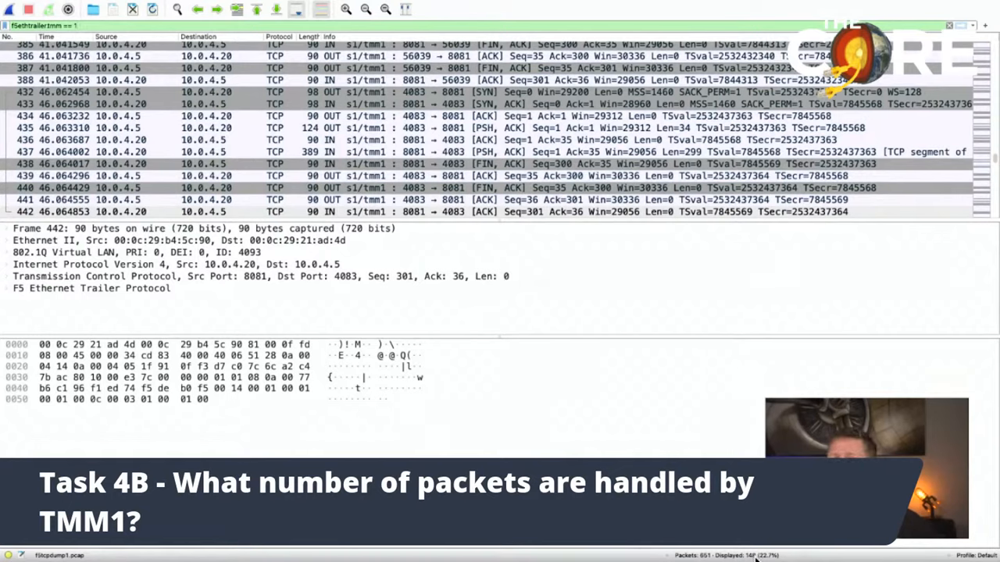
click(396, 151)
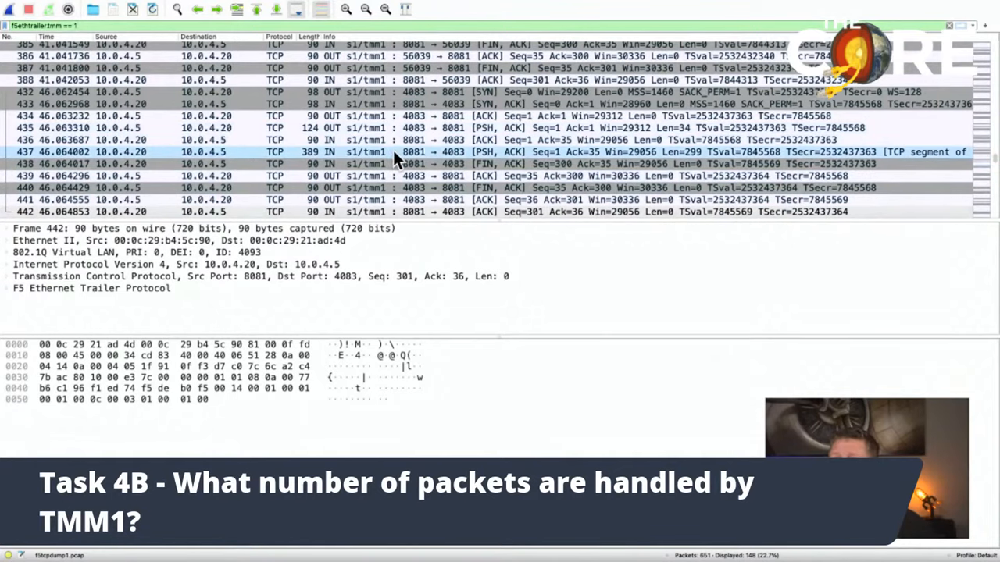
click(375, 164)
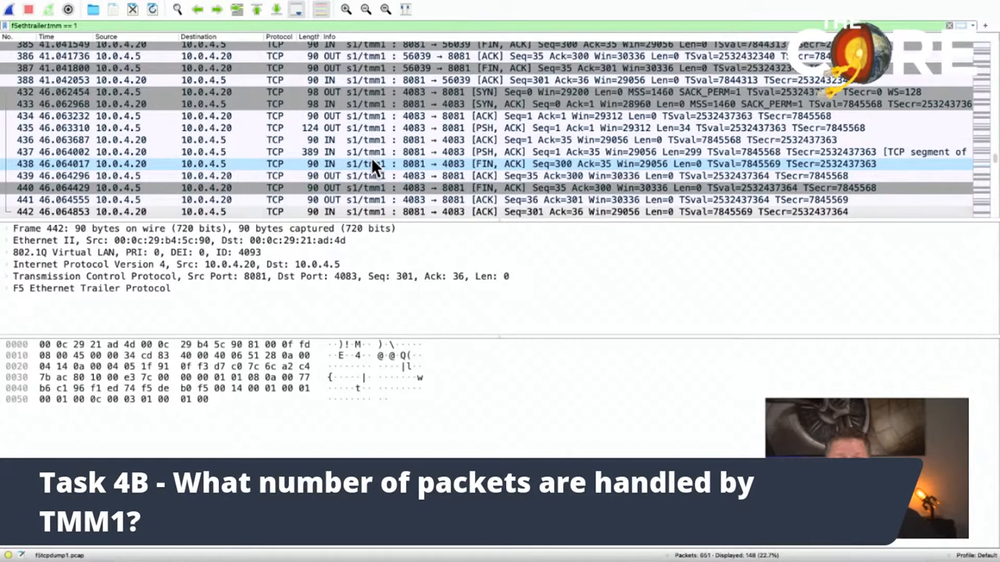
click(101, 140)
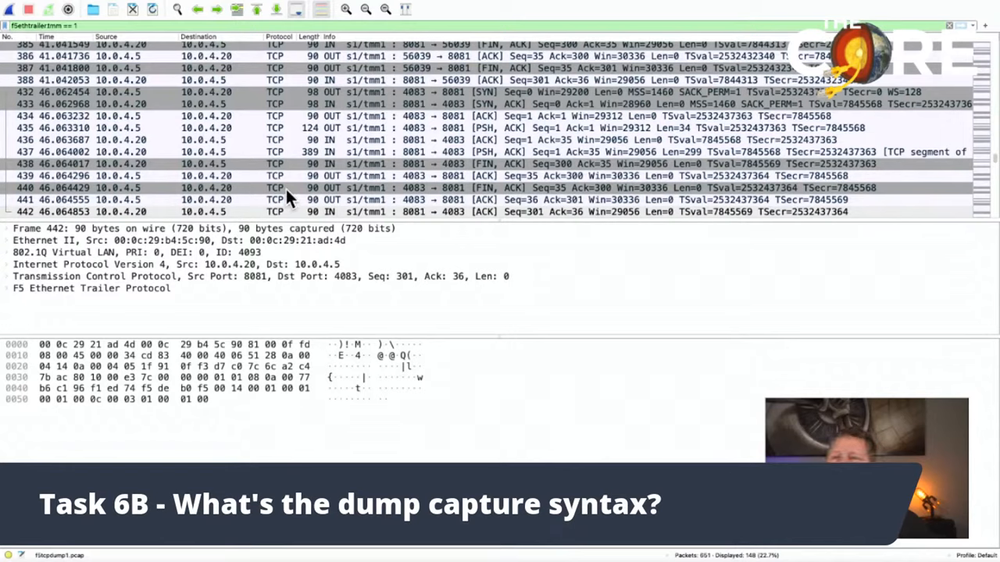
mouse_move(265, 226)
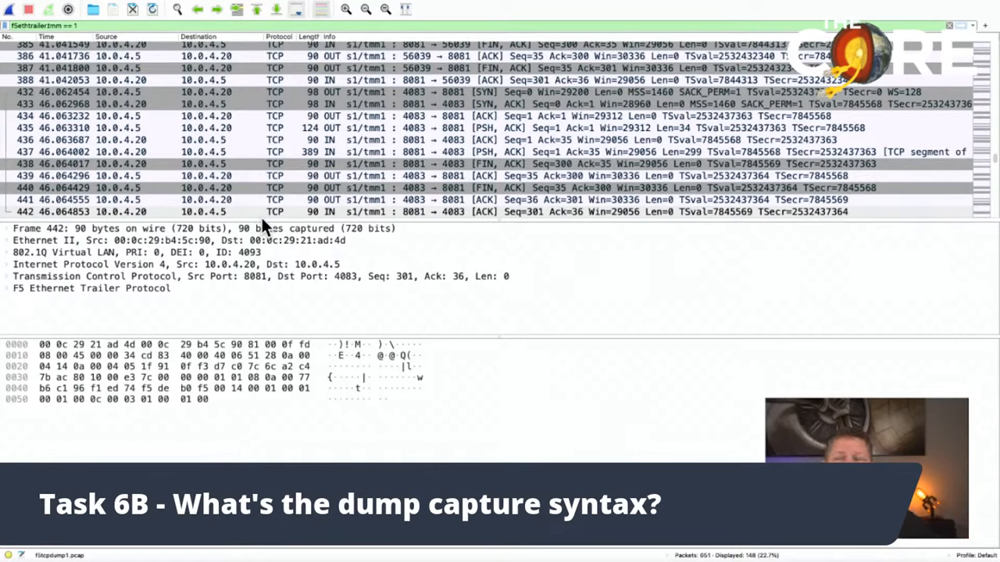
mouse_move(196, 218)
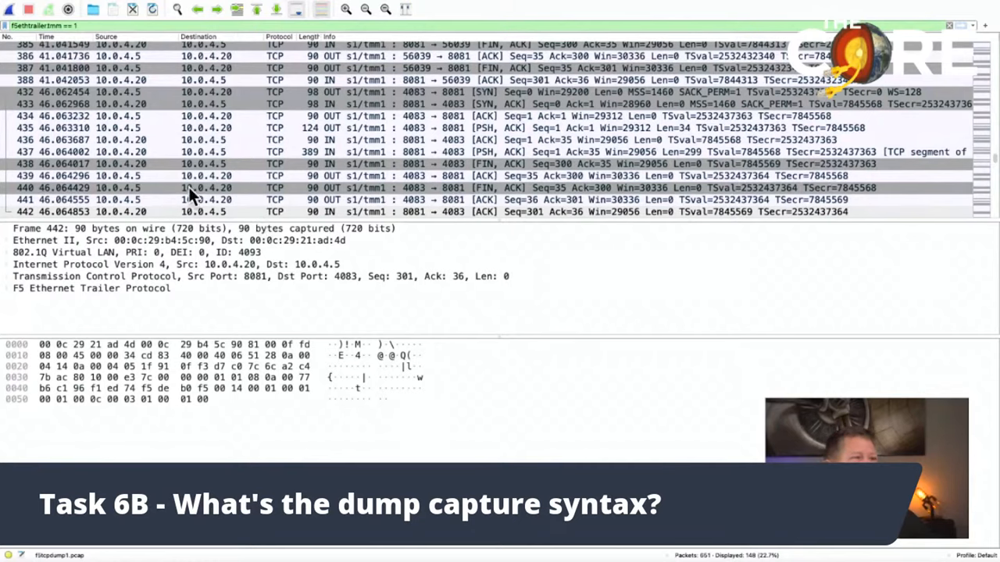
mouse_move(62, 31)
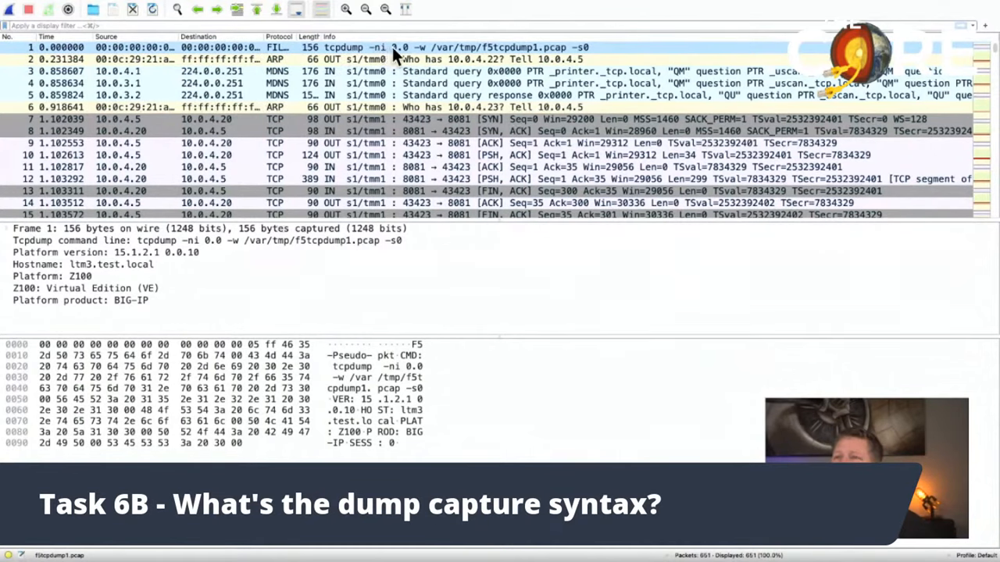
mouse_move(492, 50)
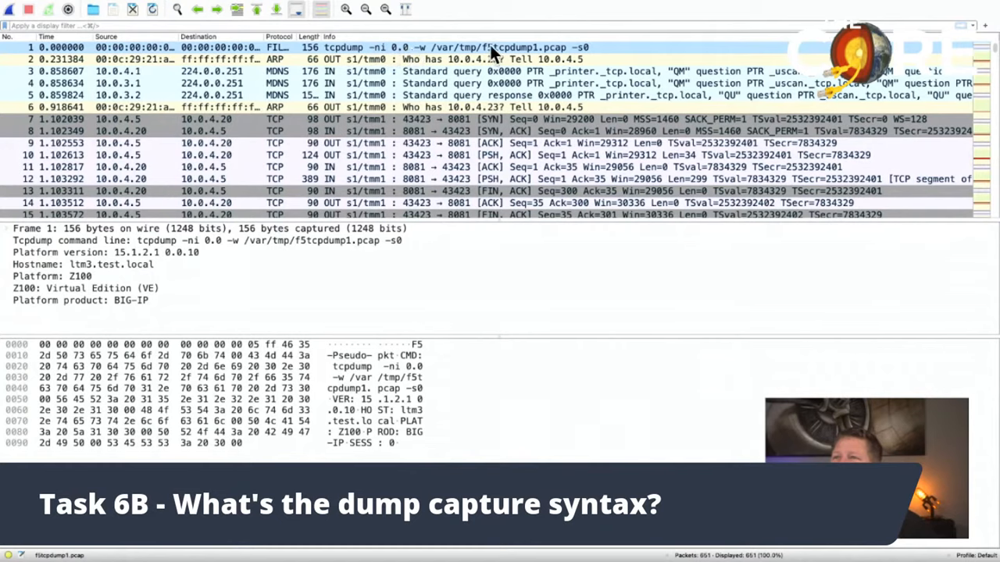
mouse_move(594, 56)
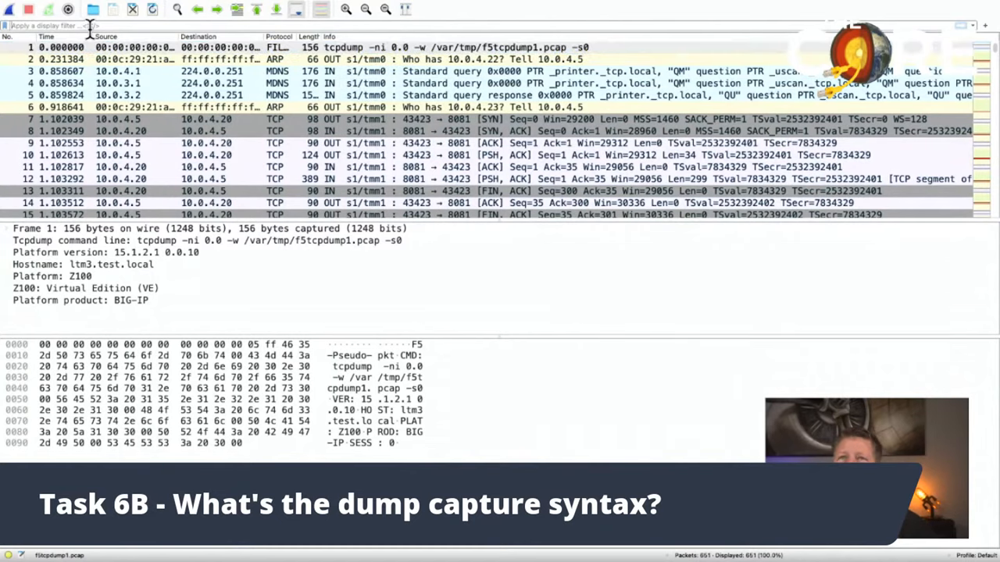
- Filter on f5fileinfo.version, inspect the Platform version bytes, then load f5tcpdump2.pcap
text(f5fileinfo.version)
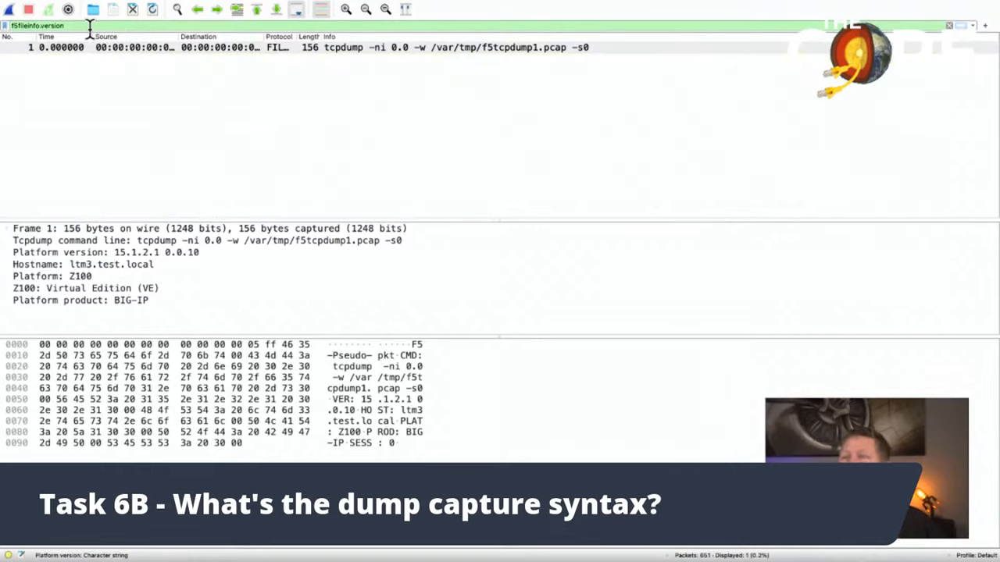
click(107, 253)
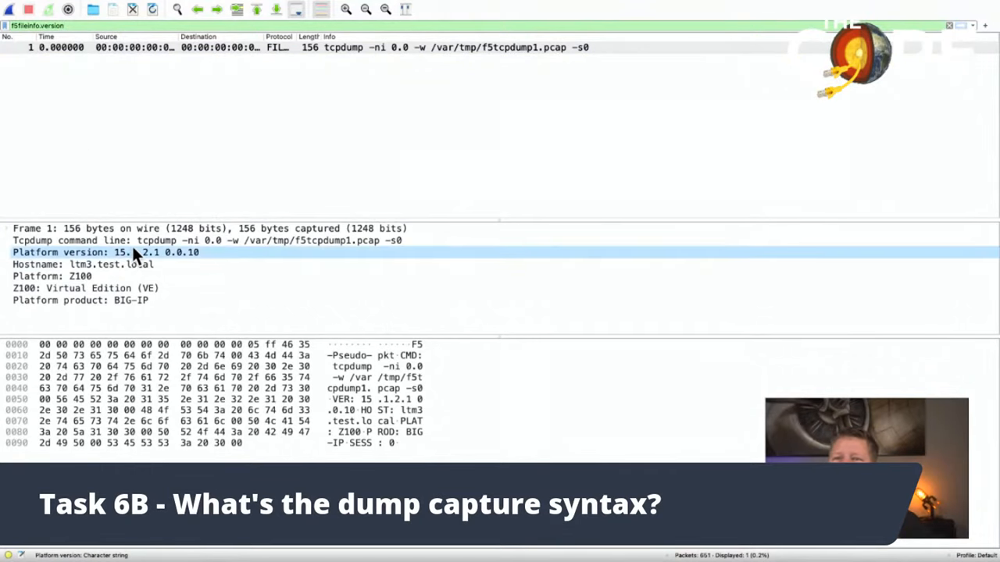
click(107, 253)
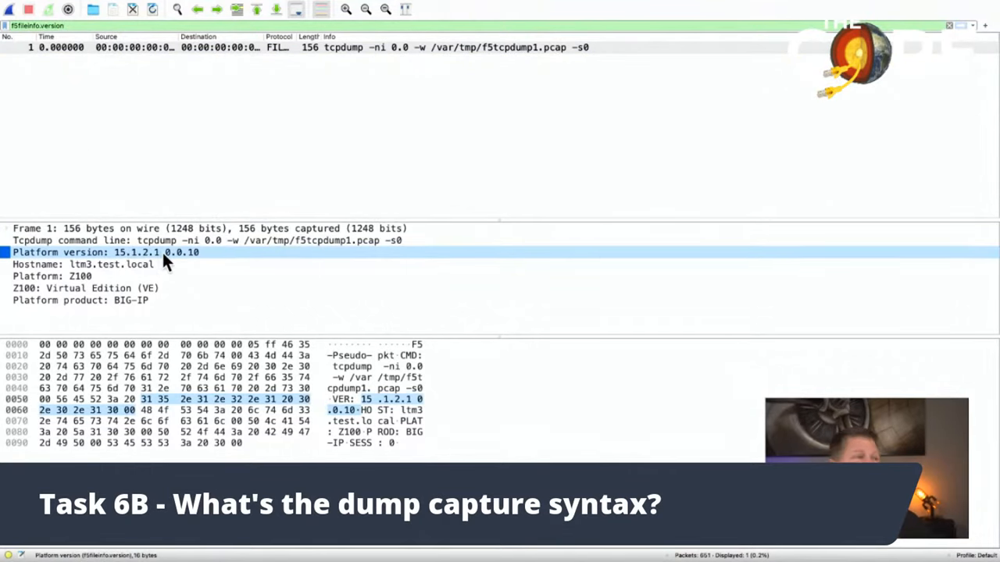
mouse_move(204, 264)
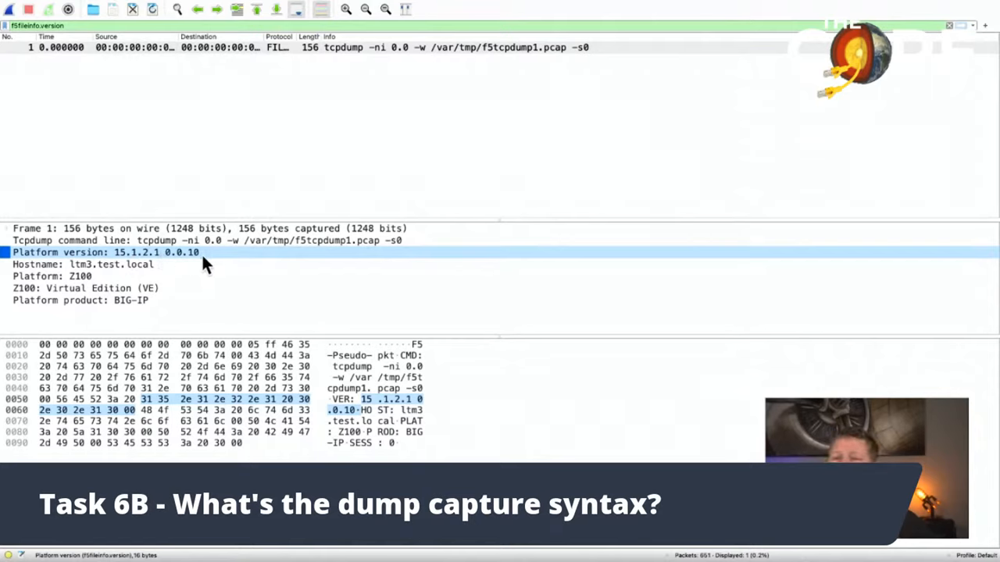
mouse_move(211, 259)
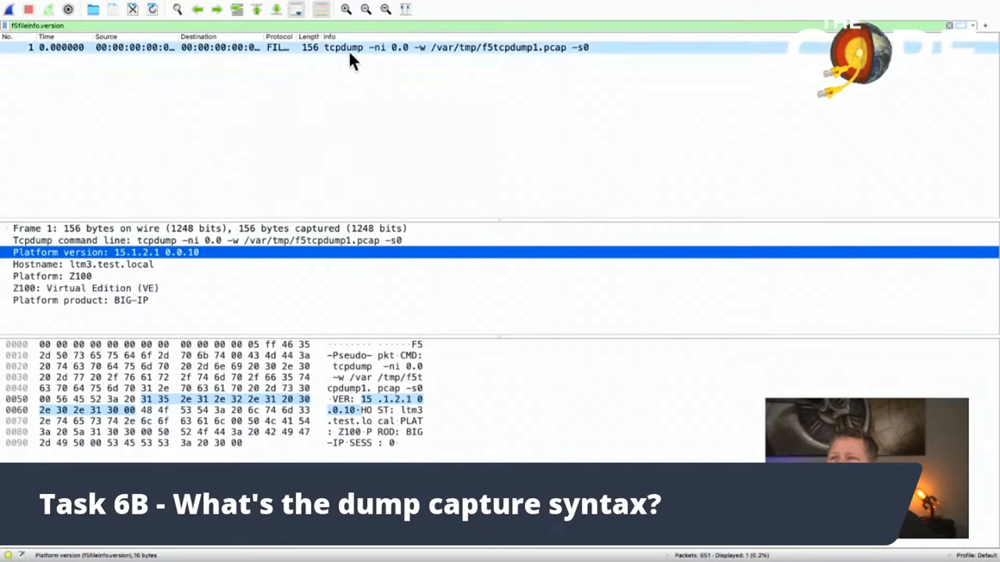
mouse_move(492, 54)
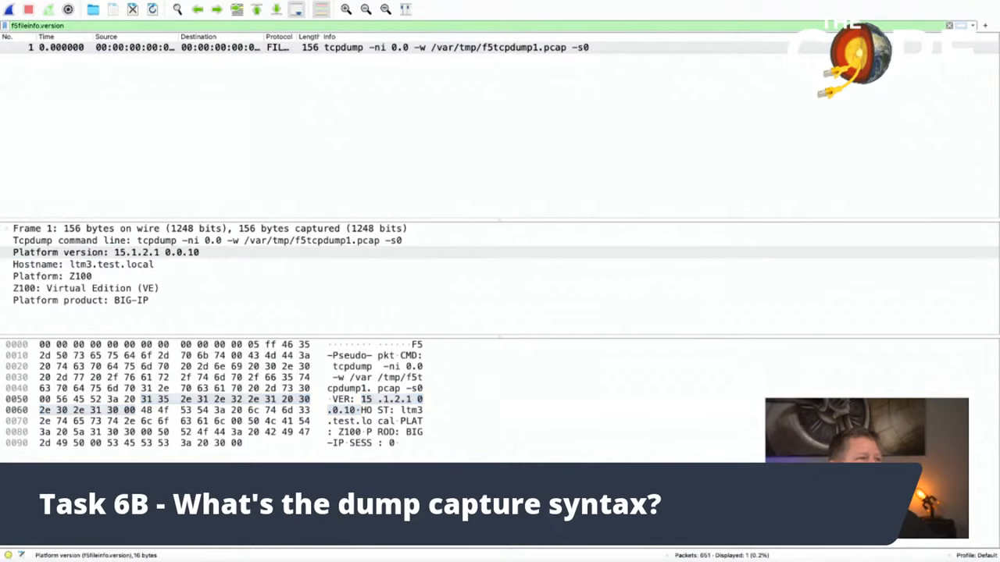
mouse_move(91, 10)
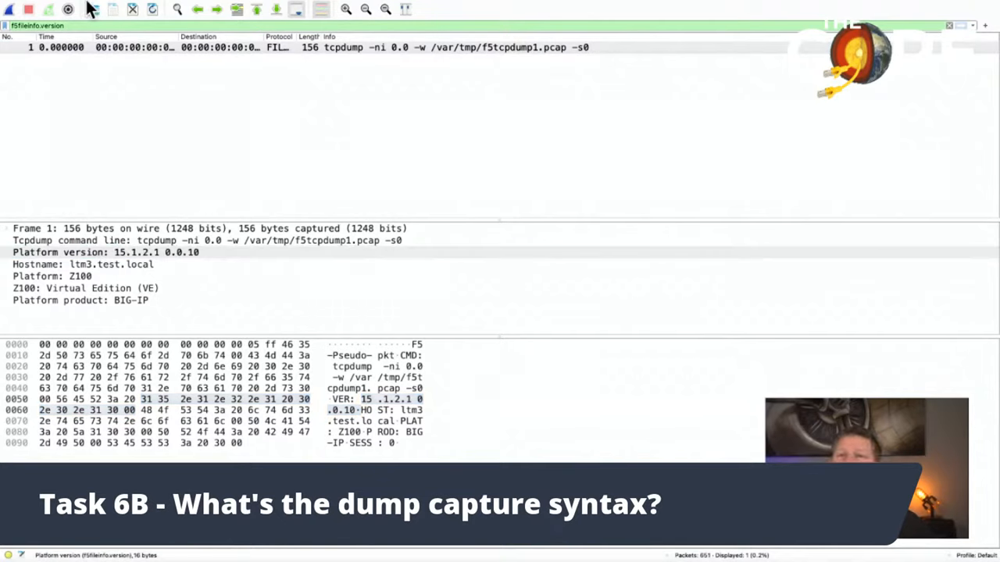
click(80, 6)
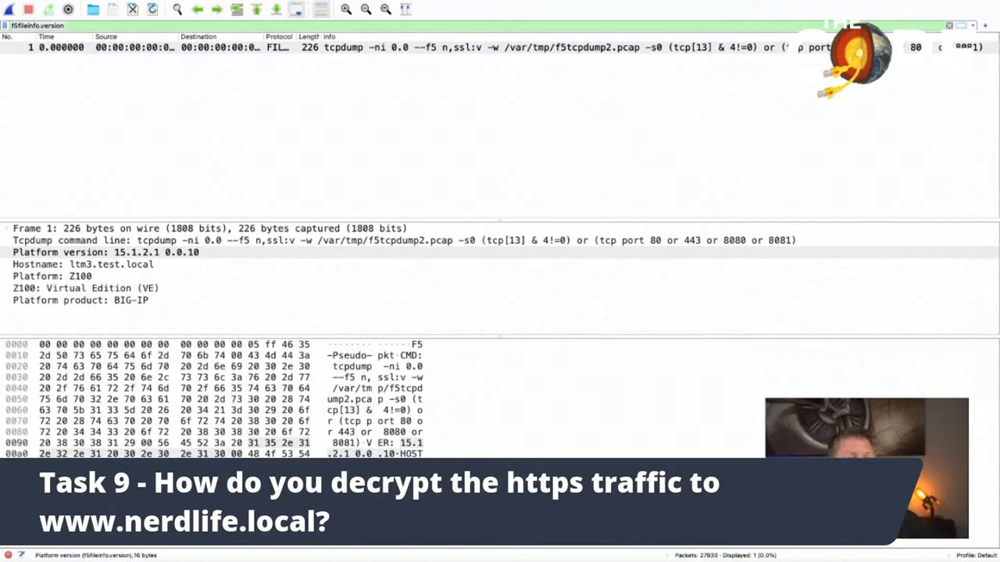
mouse_move(383, 303)
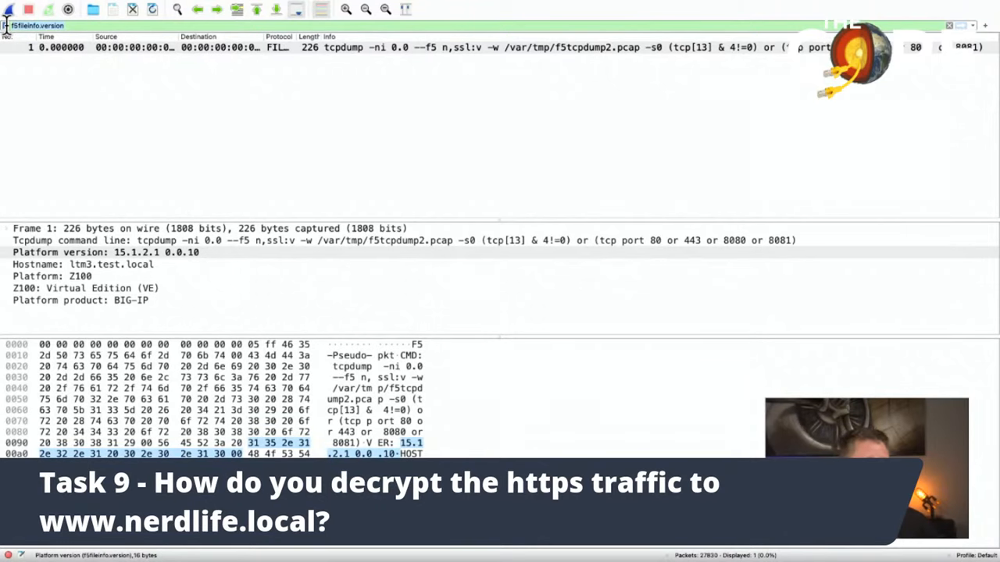
- Filter on f5ethtrailer.tls.keylog to list the 10.0.3.50 port 443 packets carrying key log data
text(tcp.strema)
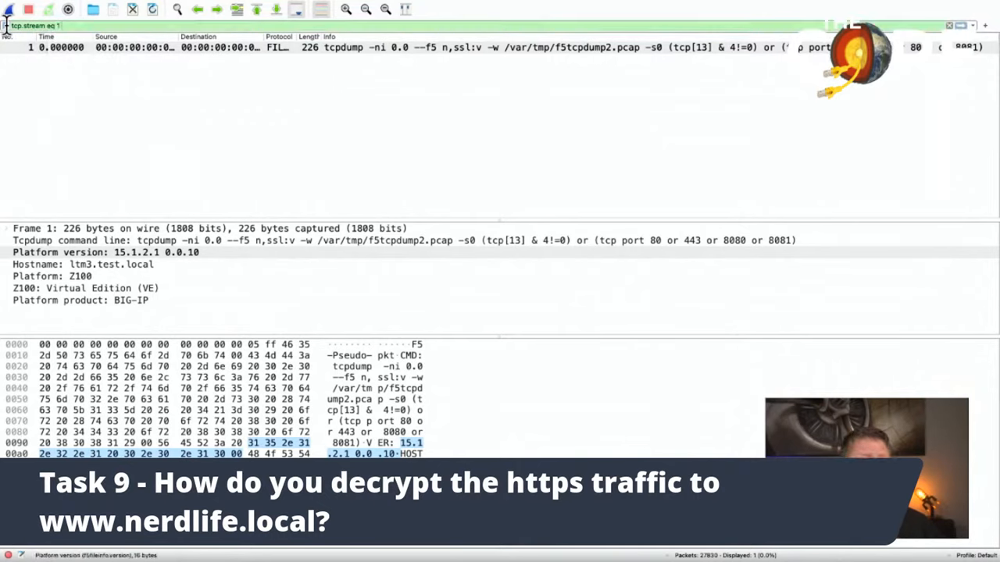
text(&& f5ethtrailer.tls.keylog)
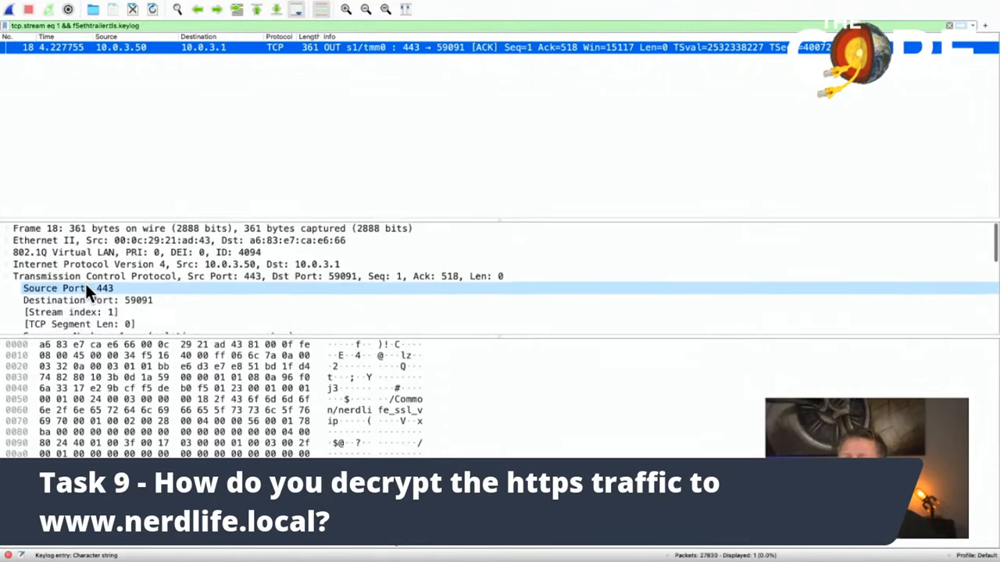
scroll(down, 3)
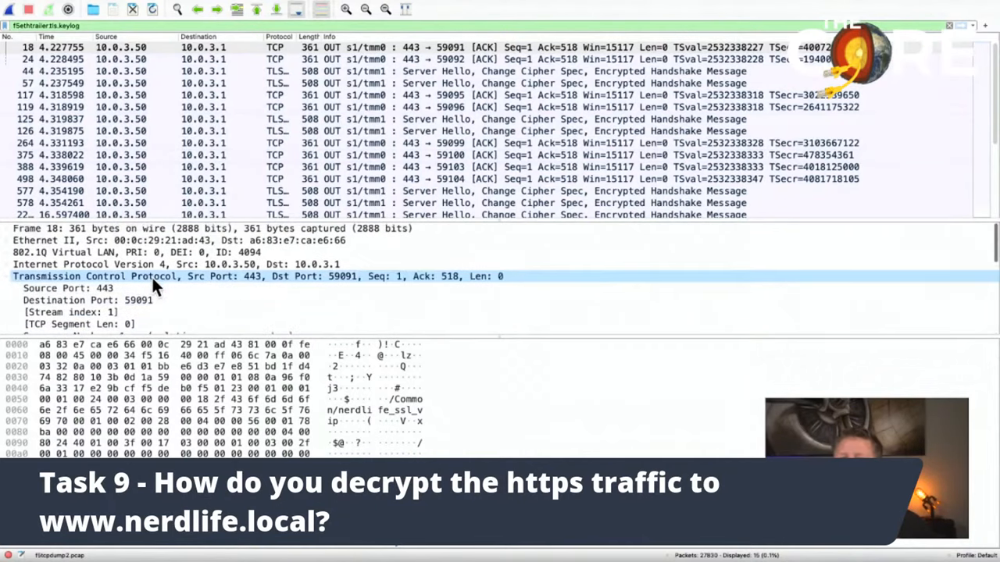
- Select frame 24 and expand its F5 Ethernet Trailer F5 TLS details showing master secret and keylog entry
click(156, 59)
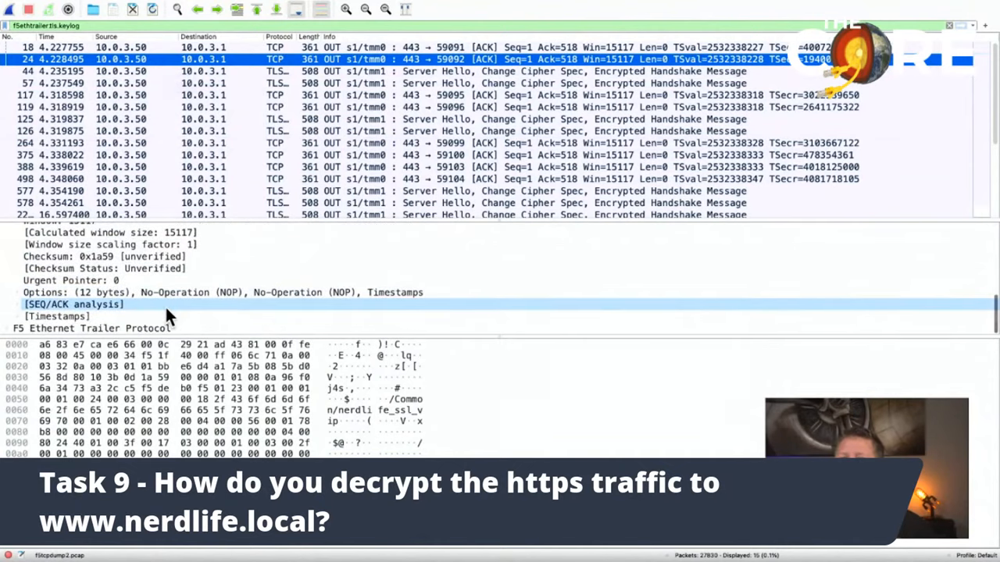
click(56, 315)
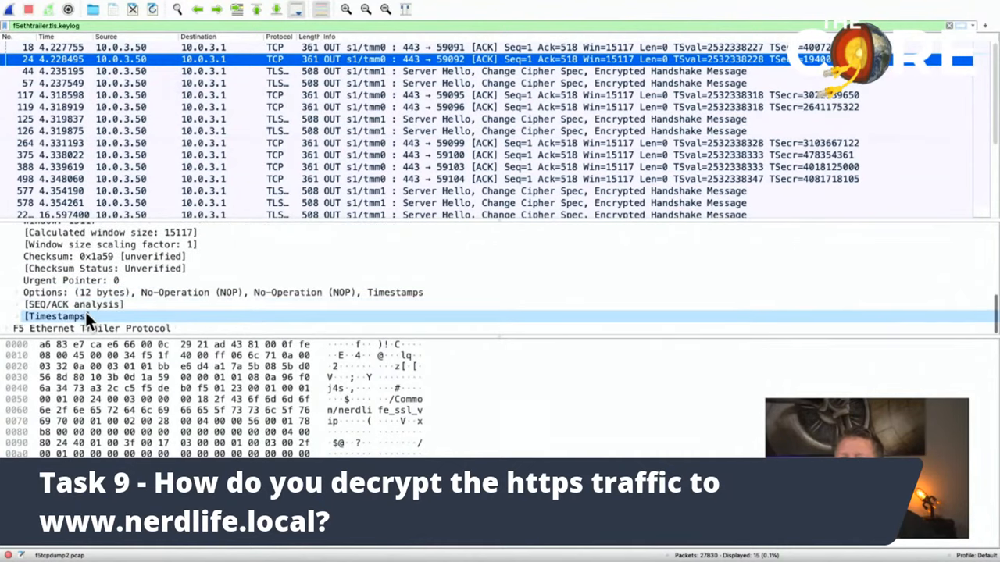
click(90, 328)
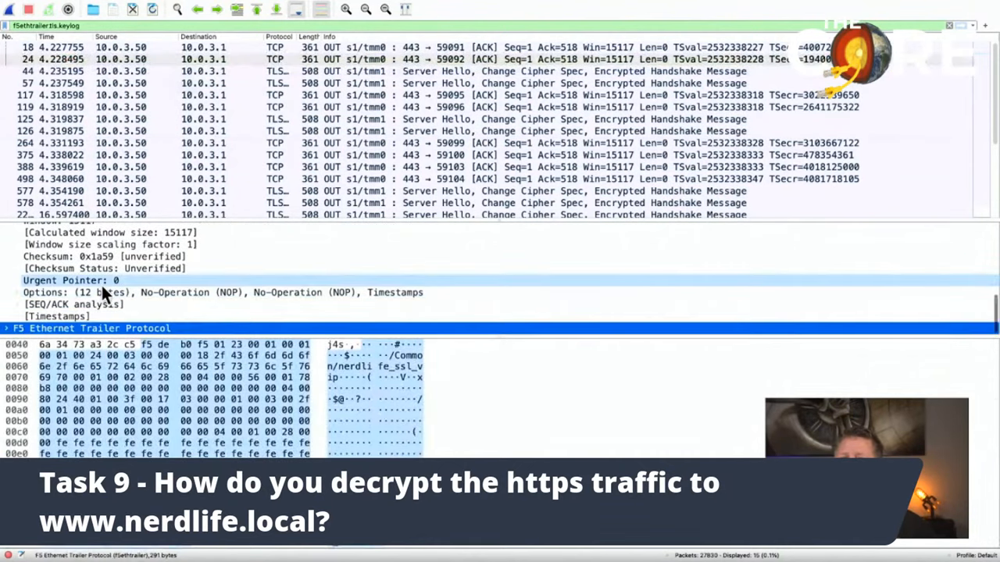
click(6, 328)
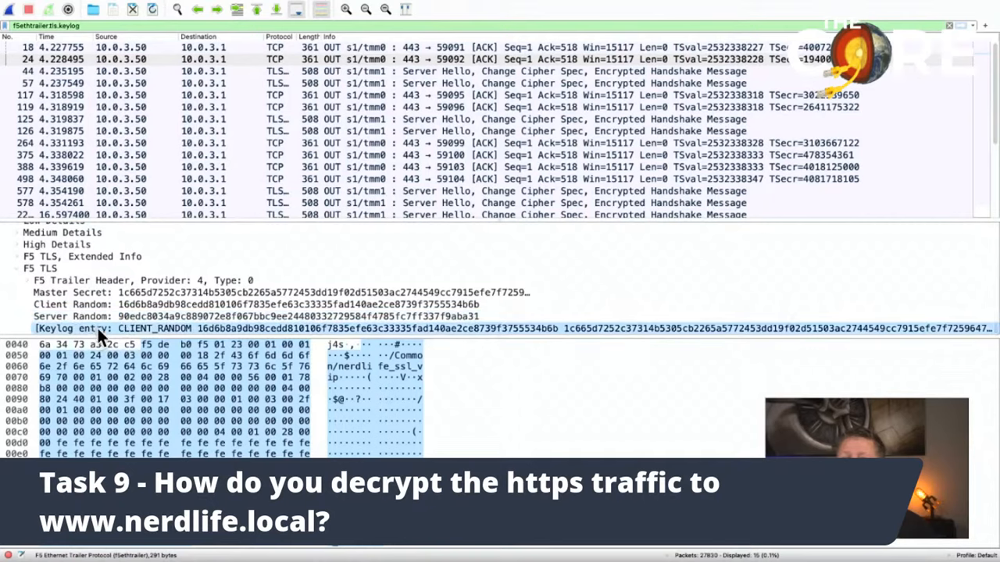
mouse_move(218, 334)
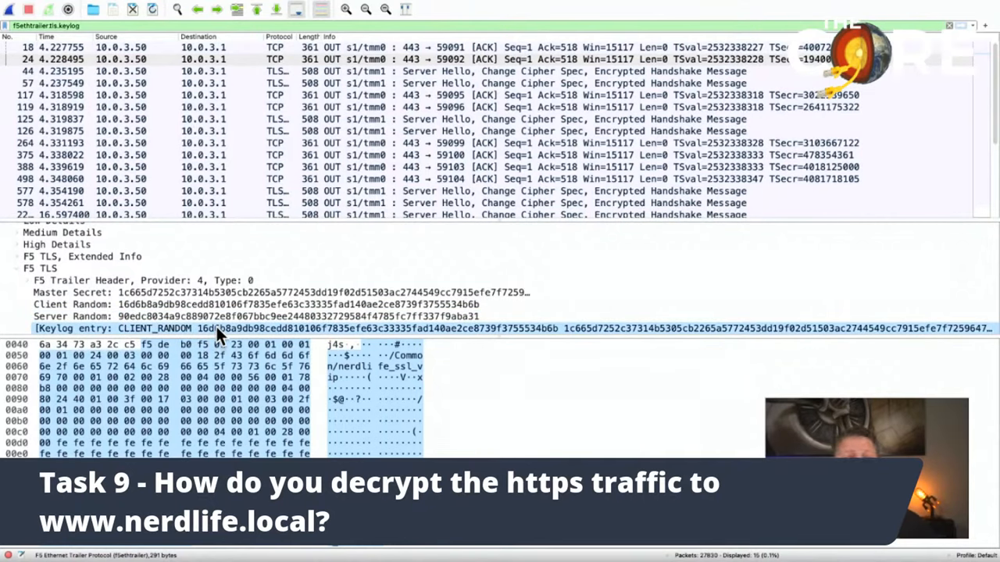
- Copy the CLIENT_RANDOM keylog entry value from frame 24's F5 TLS details
right_click(219, 328)
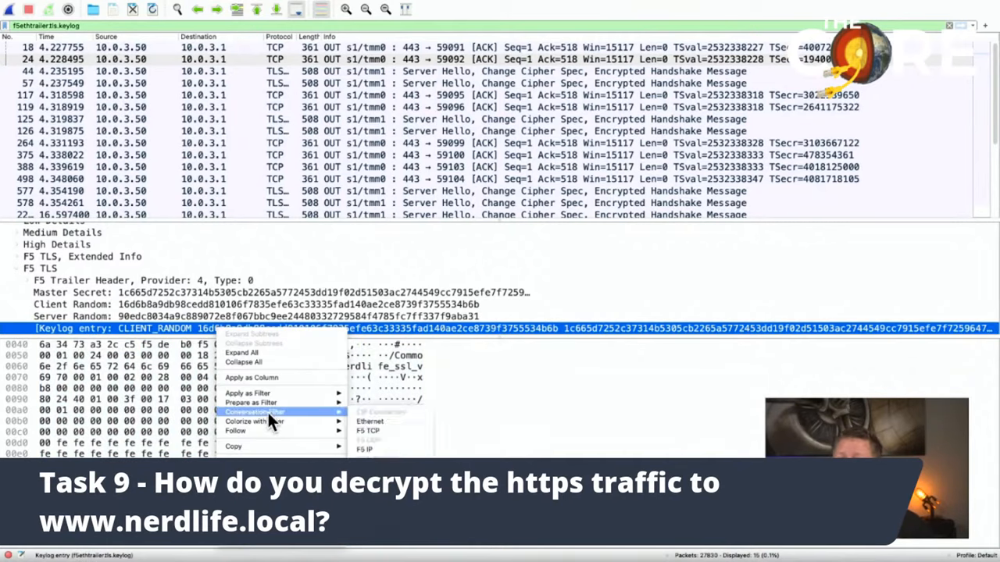
mouse_move(234, 446)
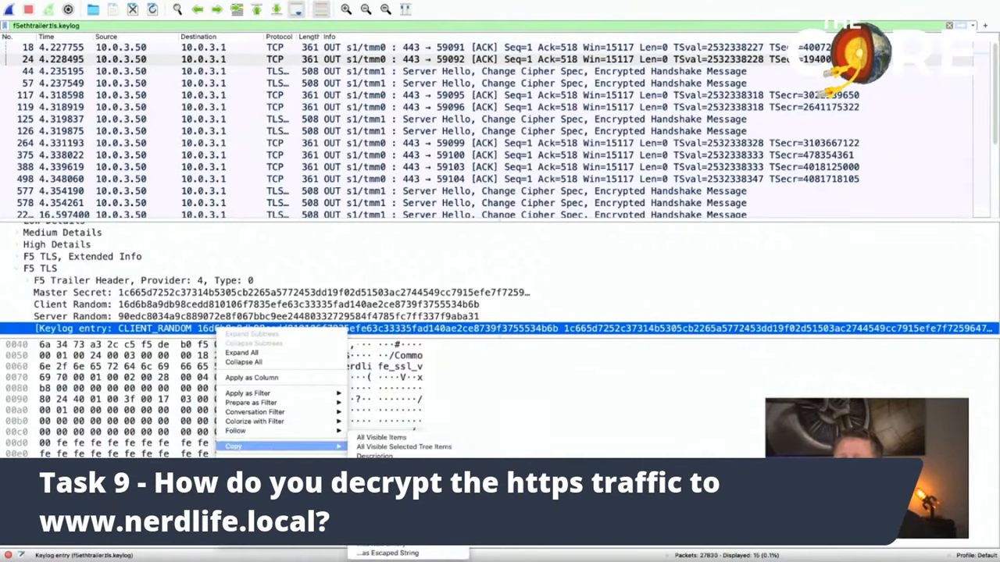
click(78, 336)
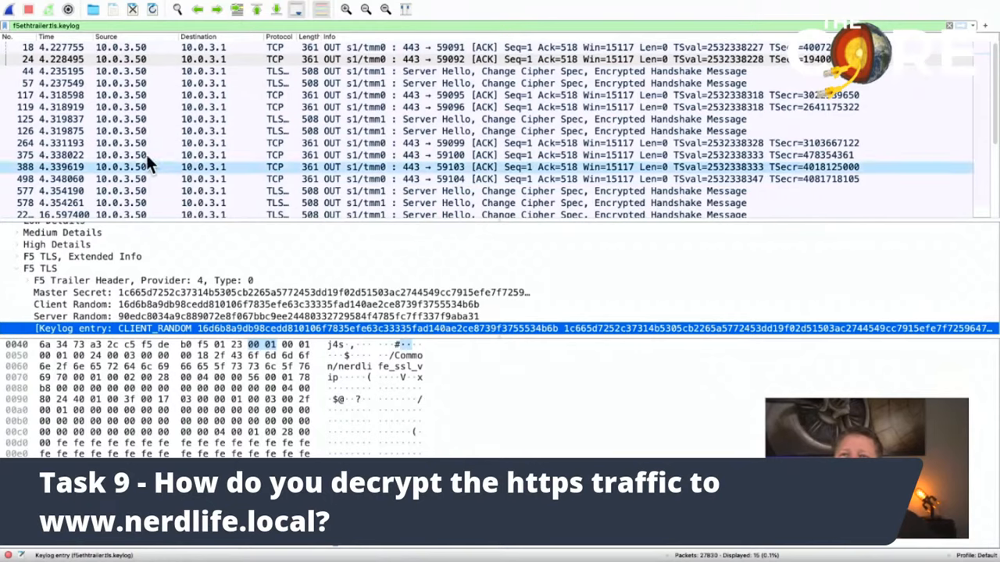
- In Preferences > Protocols > TLS, set the (Pre)-Master-Secret log to my.pms from Downloads and confirm
click(47, 6)
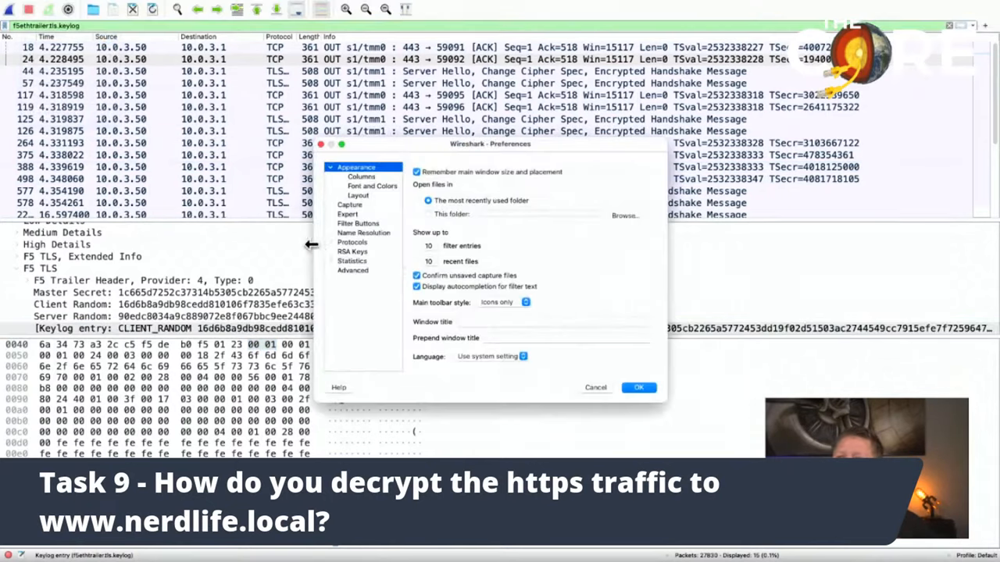
click(352, 242)
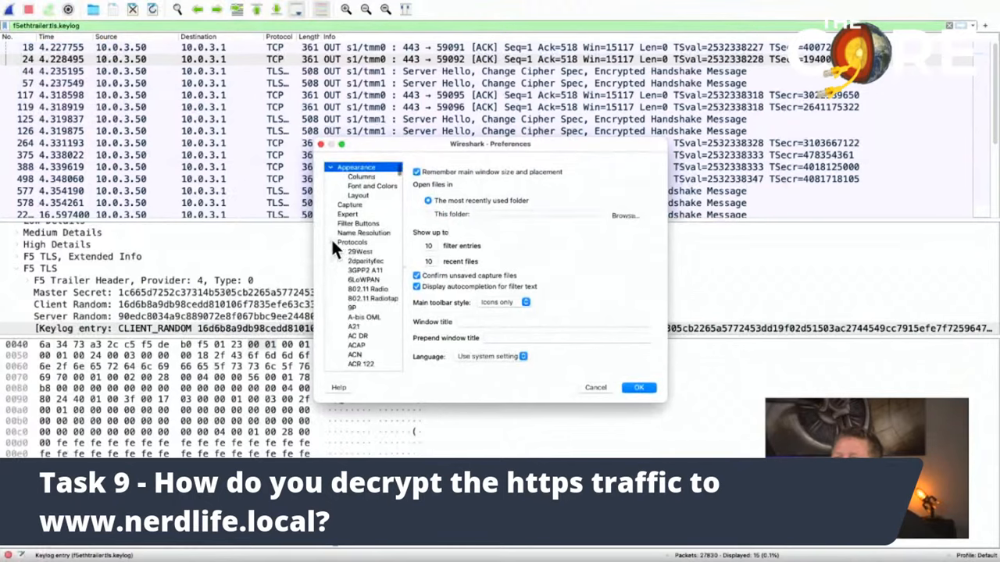
scroll(down, 3)
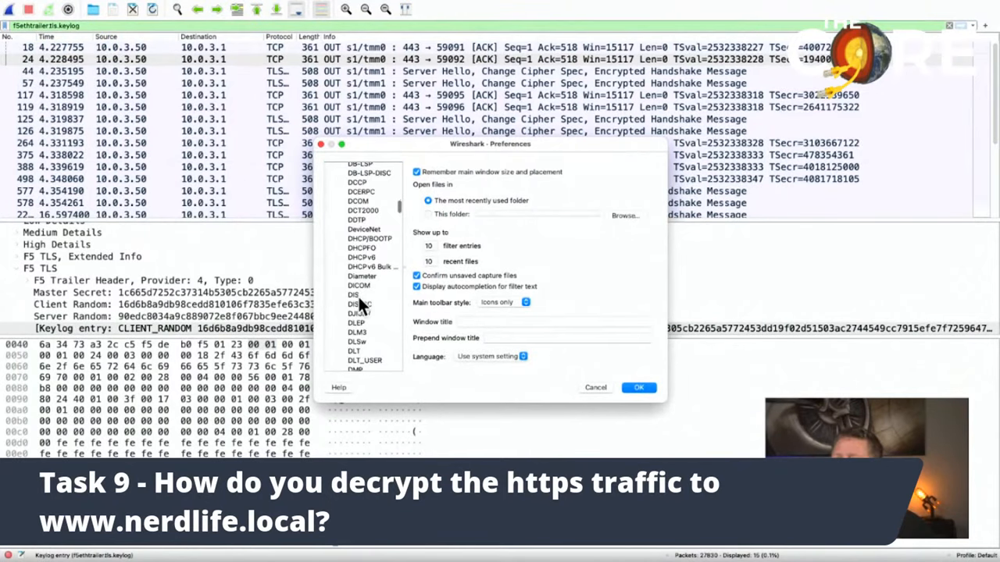
scroll(down, 3)
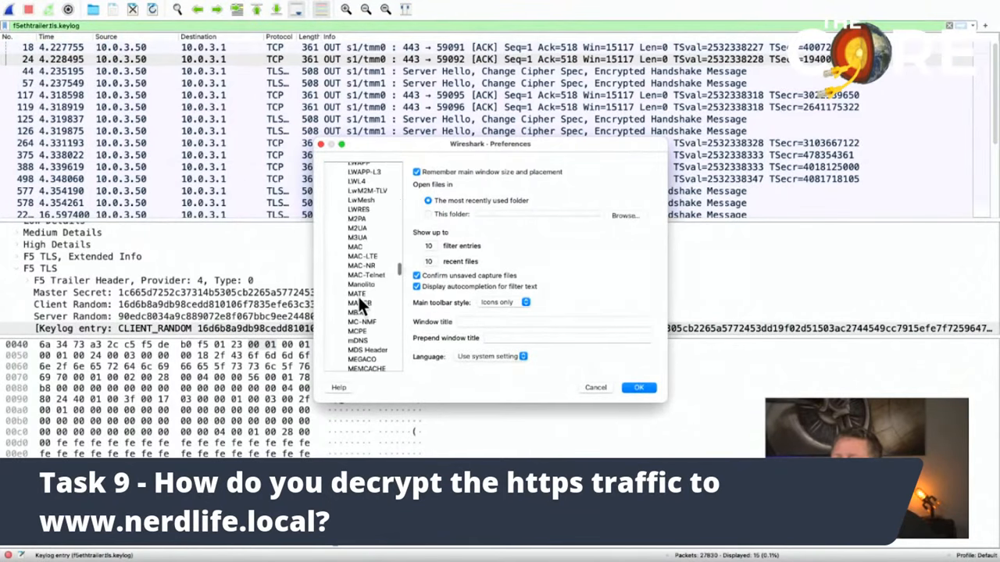
scroll(down, 3)
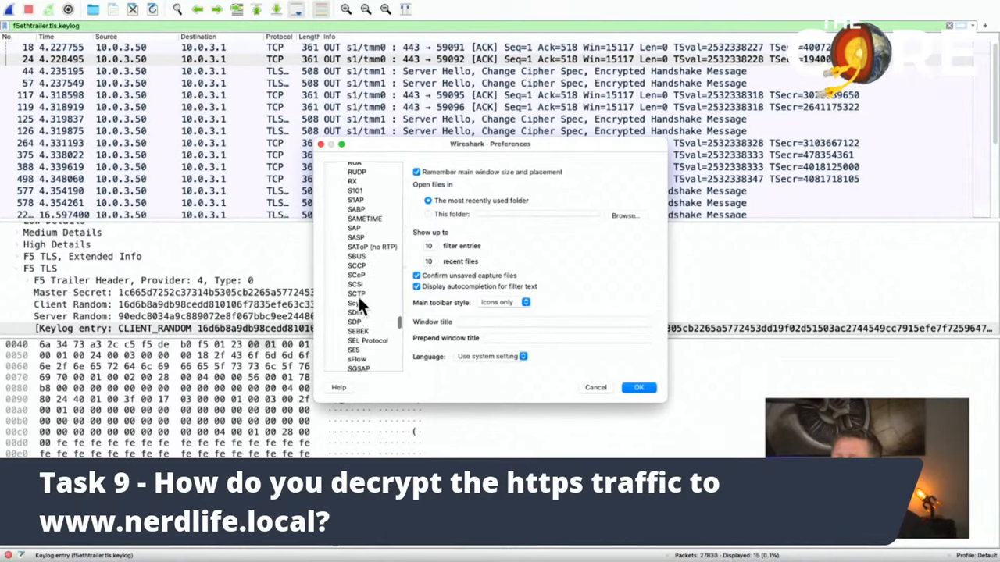
scroll(down, 3)
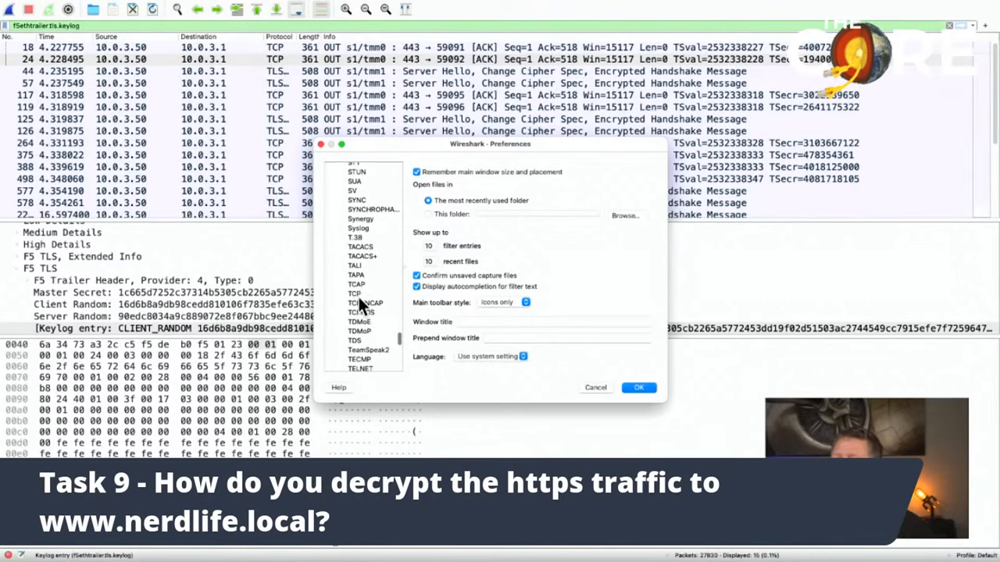
click(353, 312)
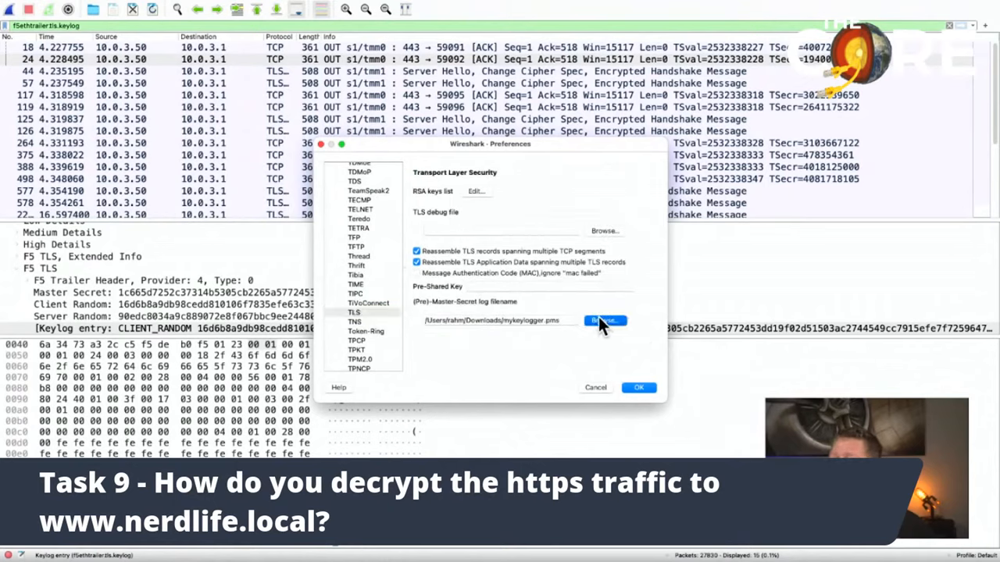
click(606, 322)
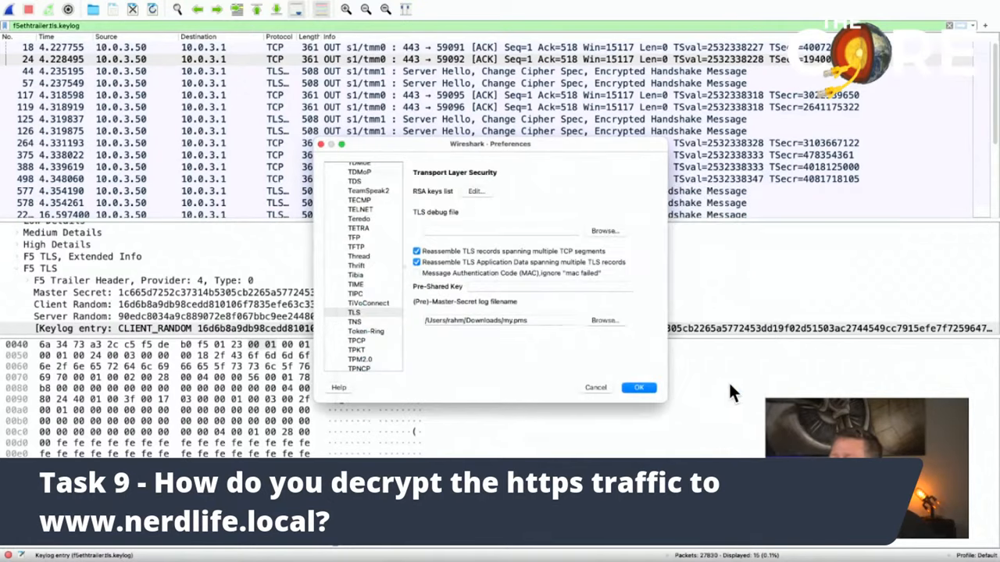
click(639, 388)
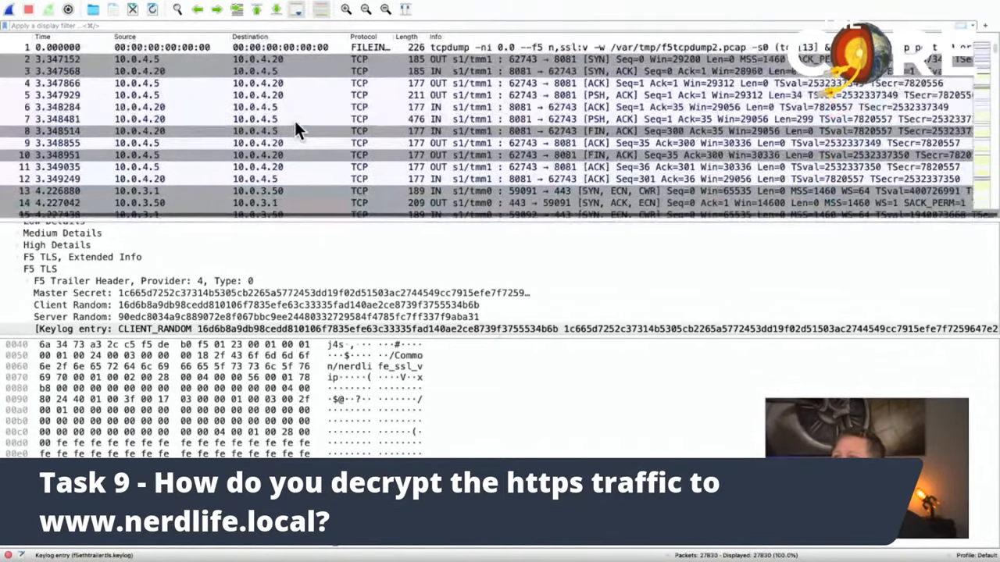
- Filter on tcp.port == 443, check the Server Hello, then select frame 100, the decrypted HTTP/1.1 200 OK PNG response
text(tcp.port == 443)
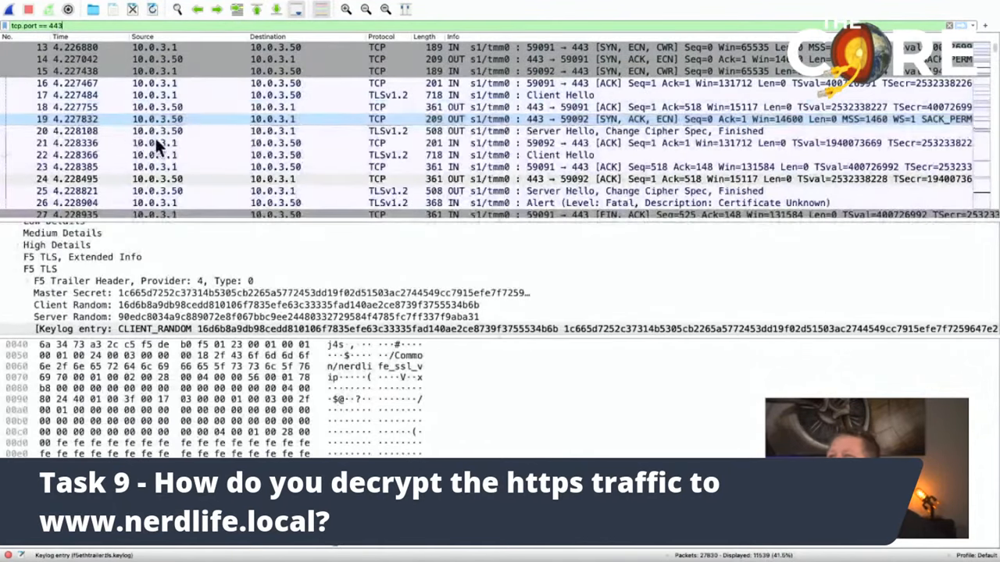
scroll(down, 3)
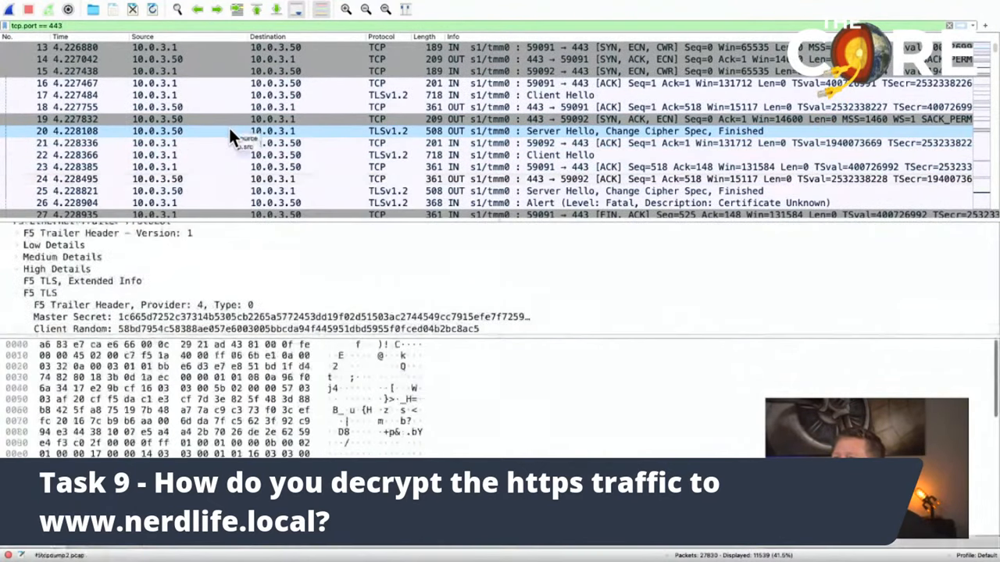
click(235, 143)
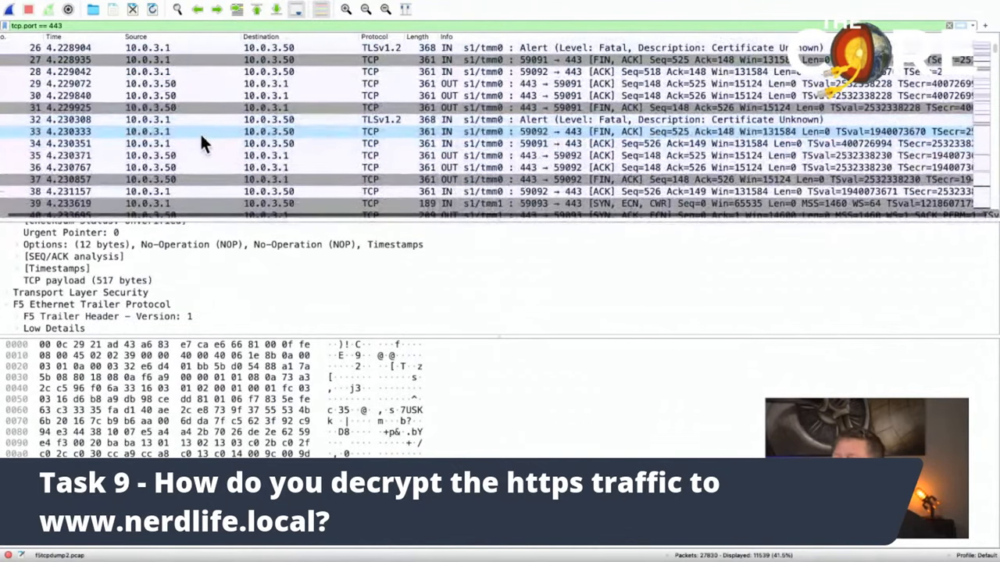
scroll(down, 3)
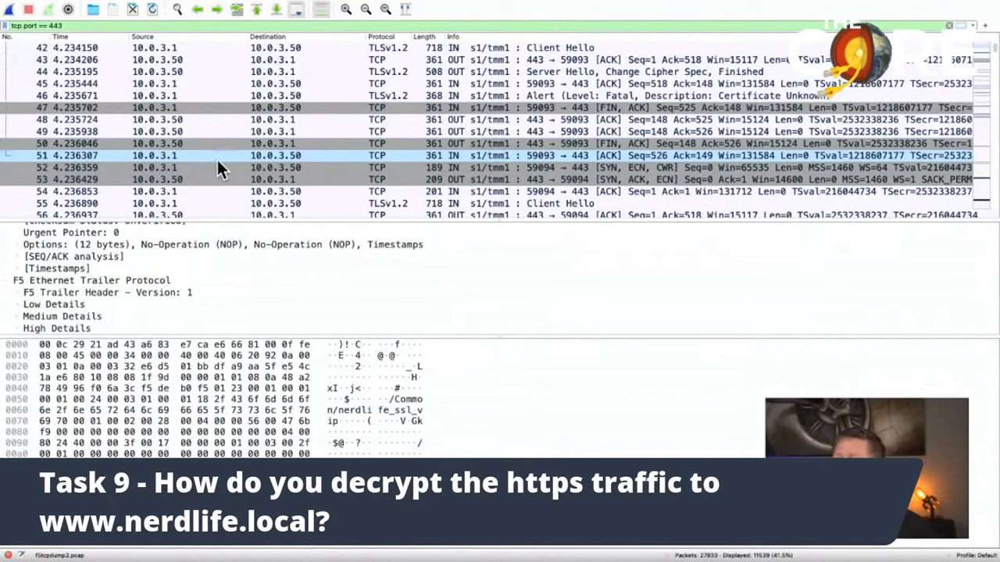
scroll(down, 3)
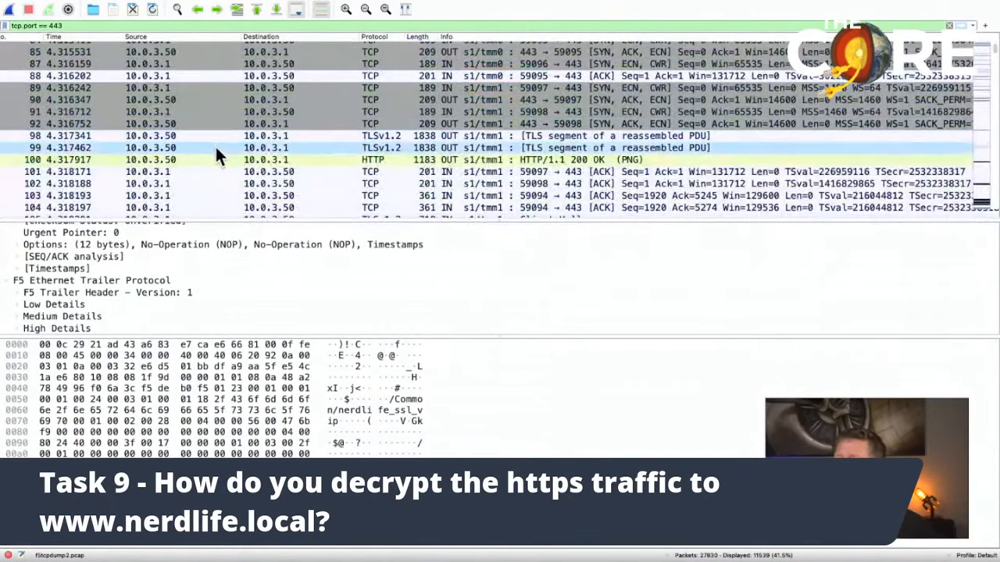
click(234, 159)
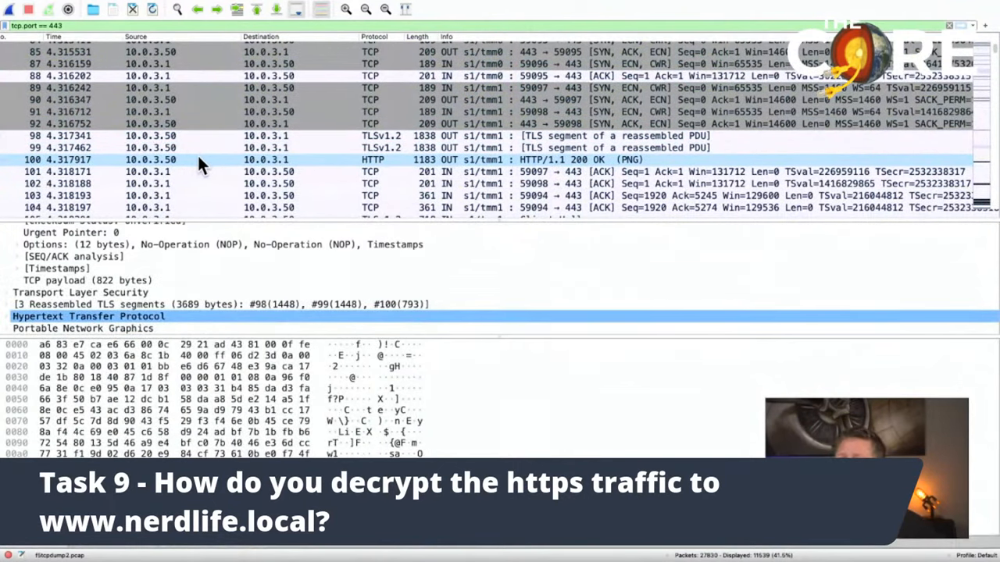
mouse_move(492, 164)
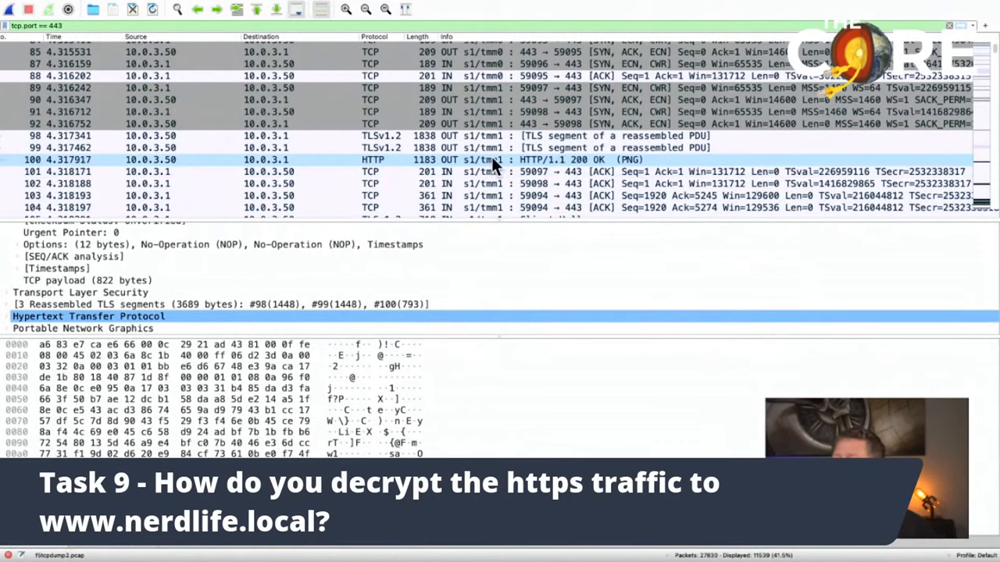
mouse_move(575, 172)
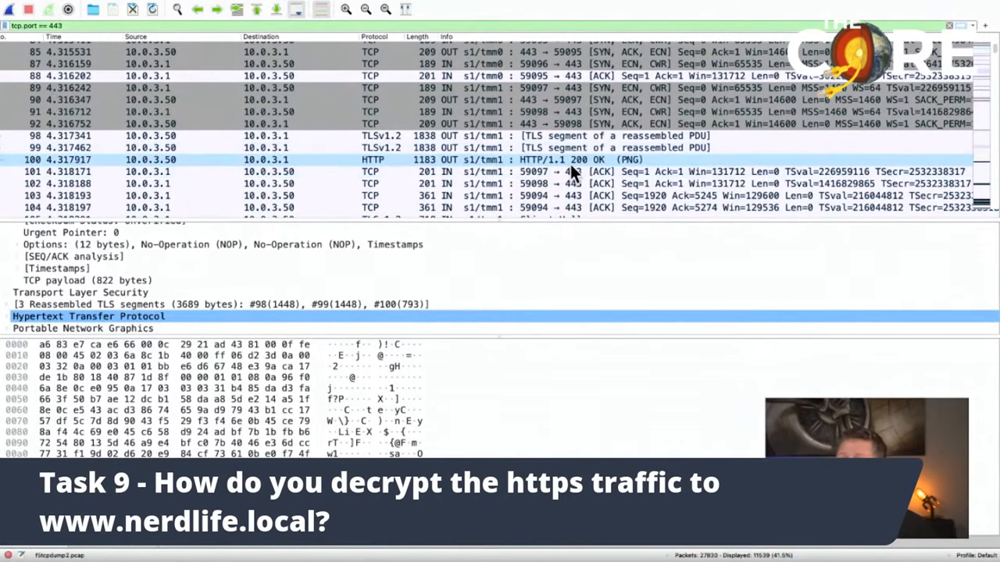
mouse_move(544, 160)
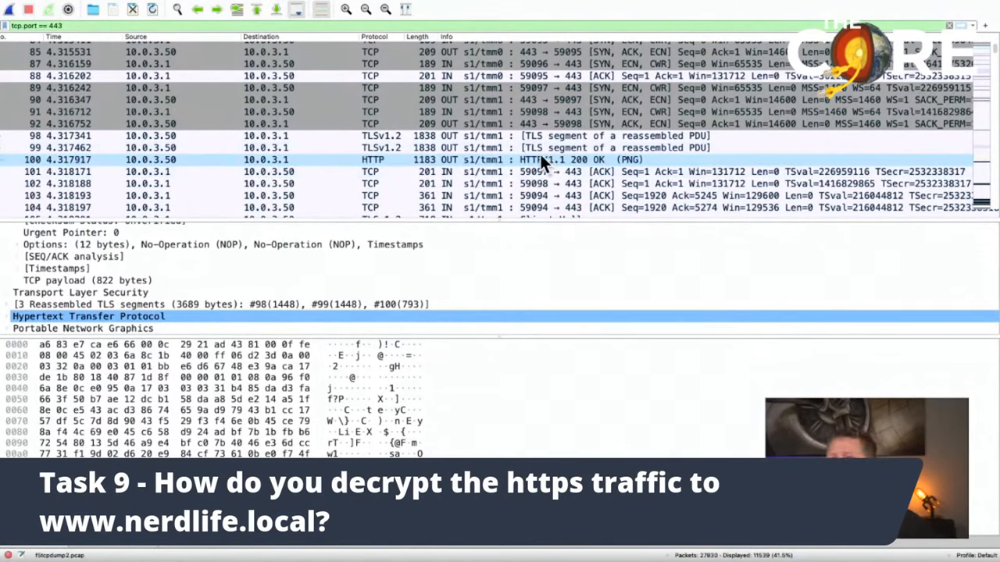
mouse_move(316, 173)
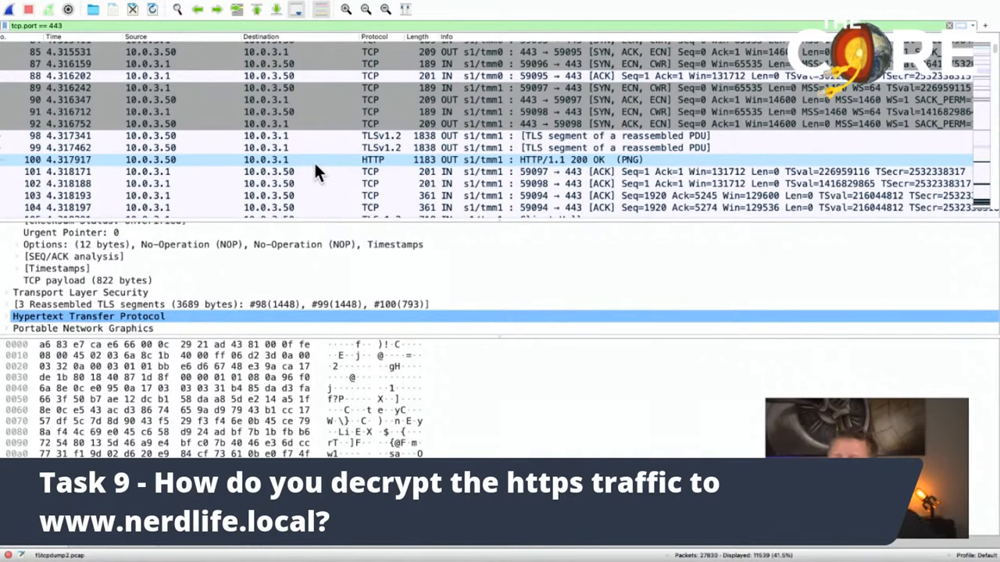
mouse_move(303, 171)
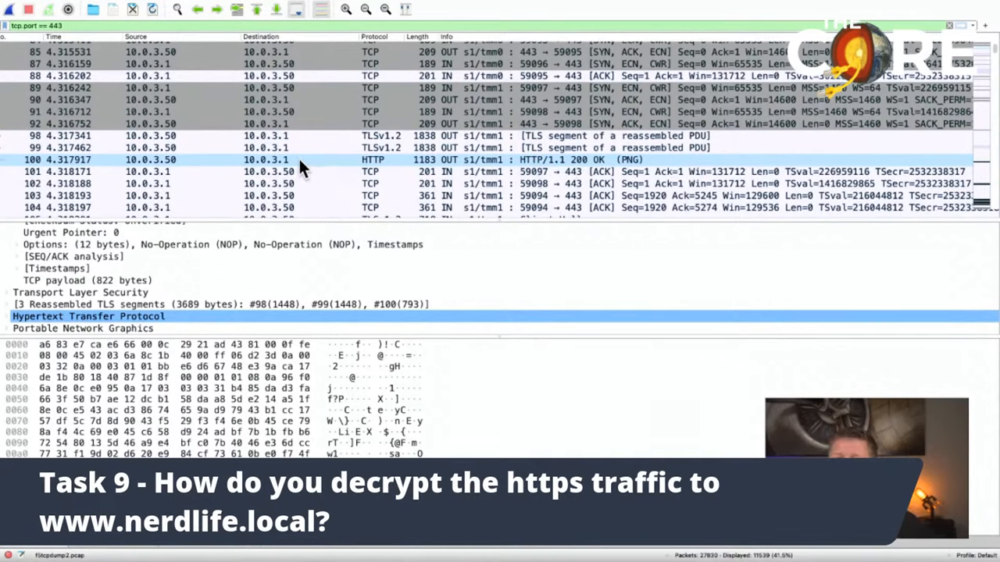